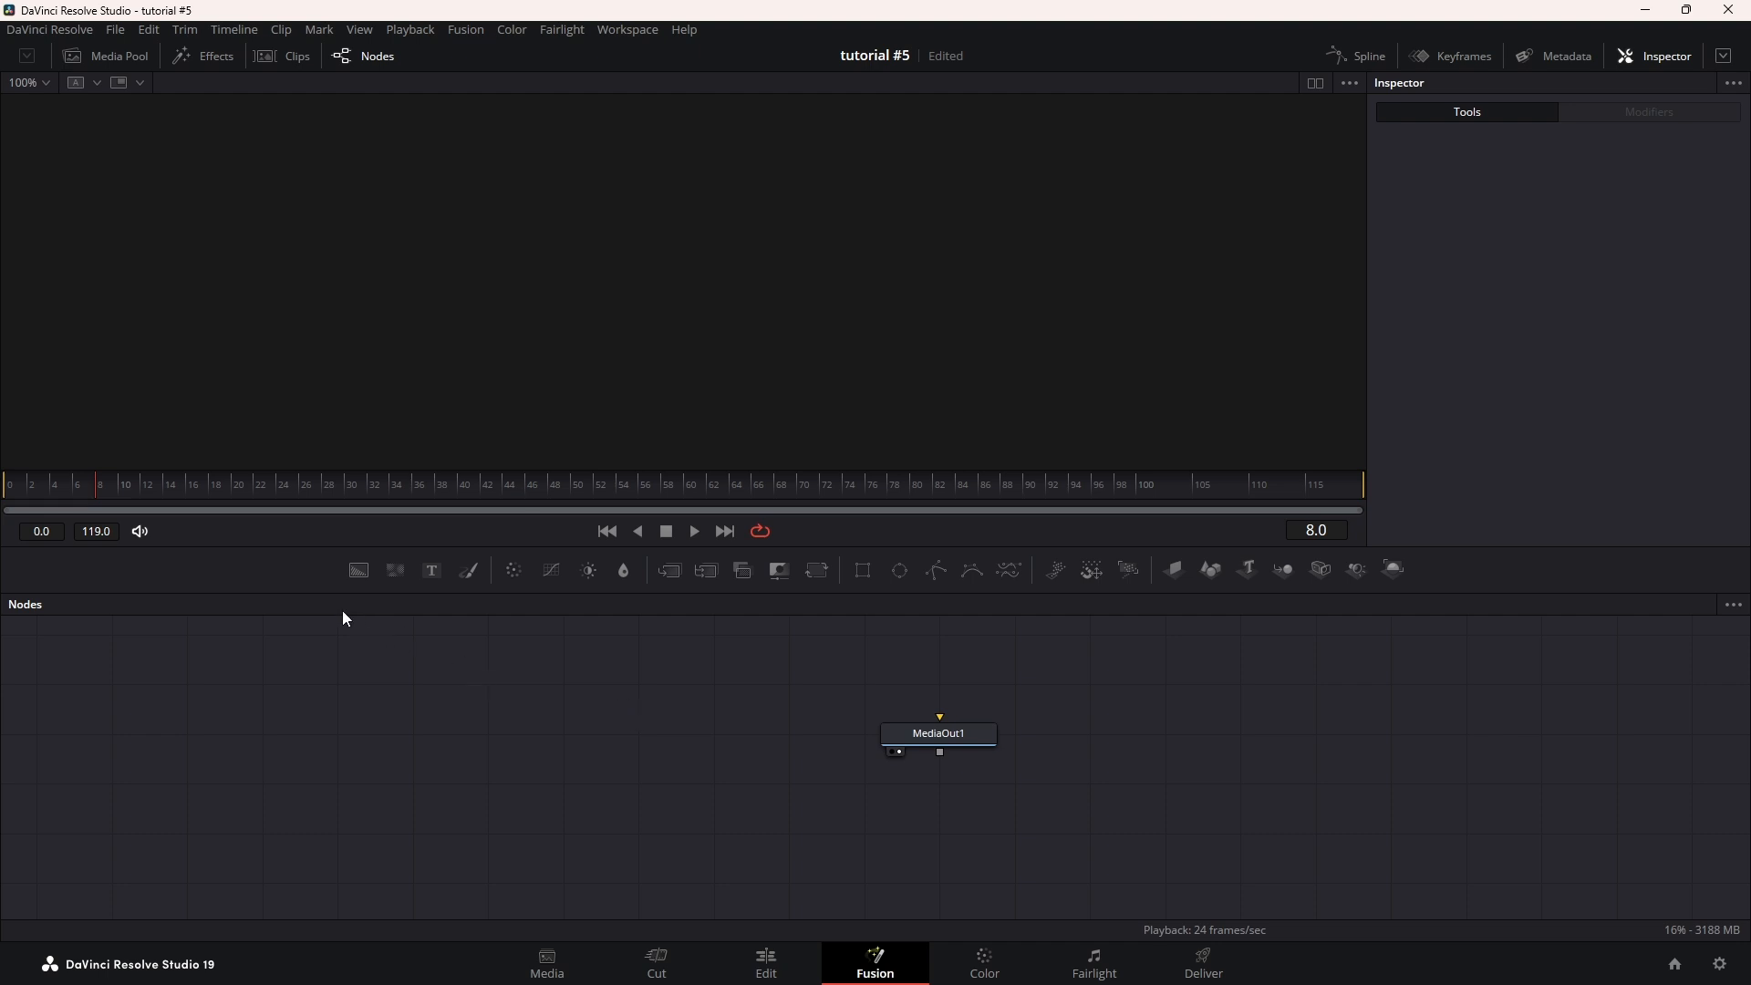
mouse_move(357, 569)
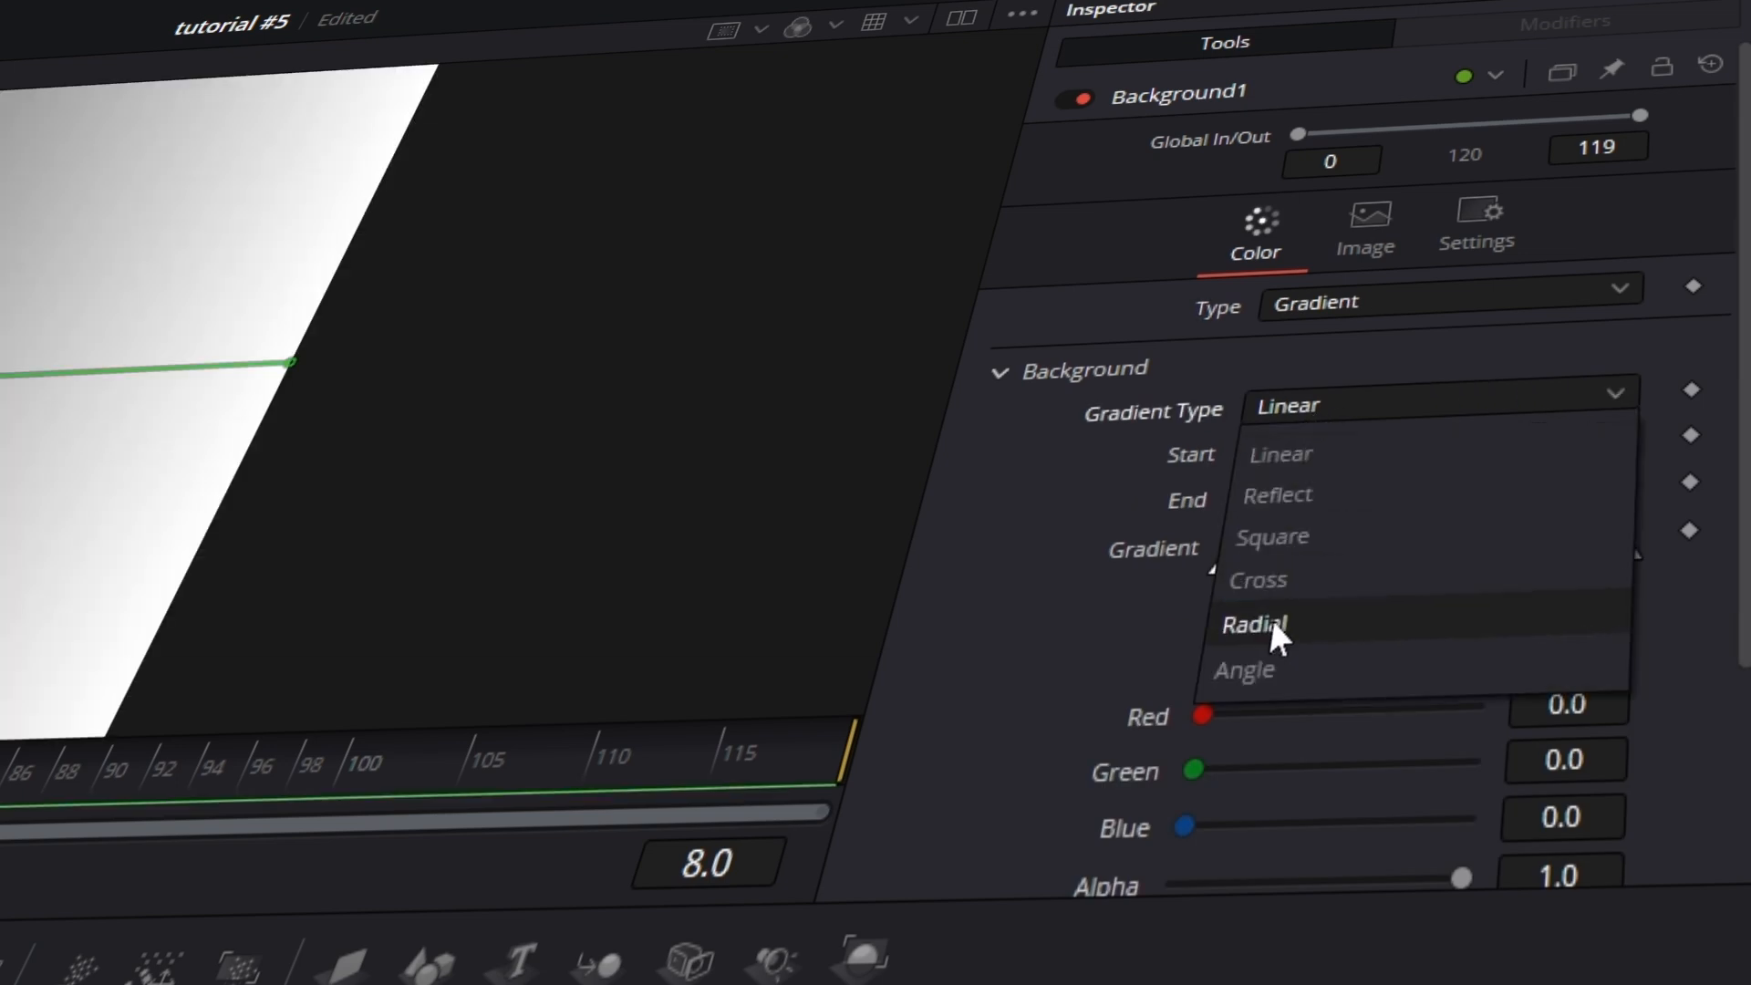
Make Background1 a radial gradient in orange and drag its start point across the frame
left_click(1253, 623)
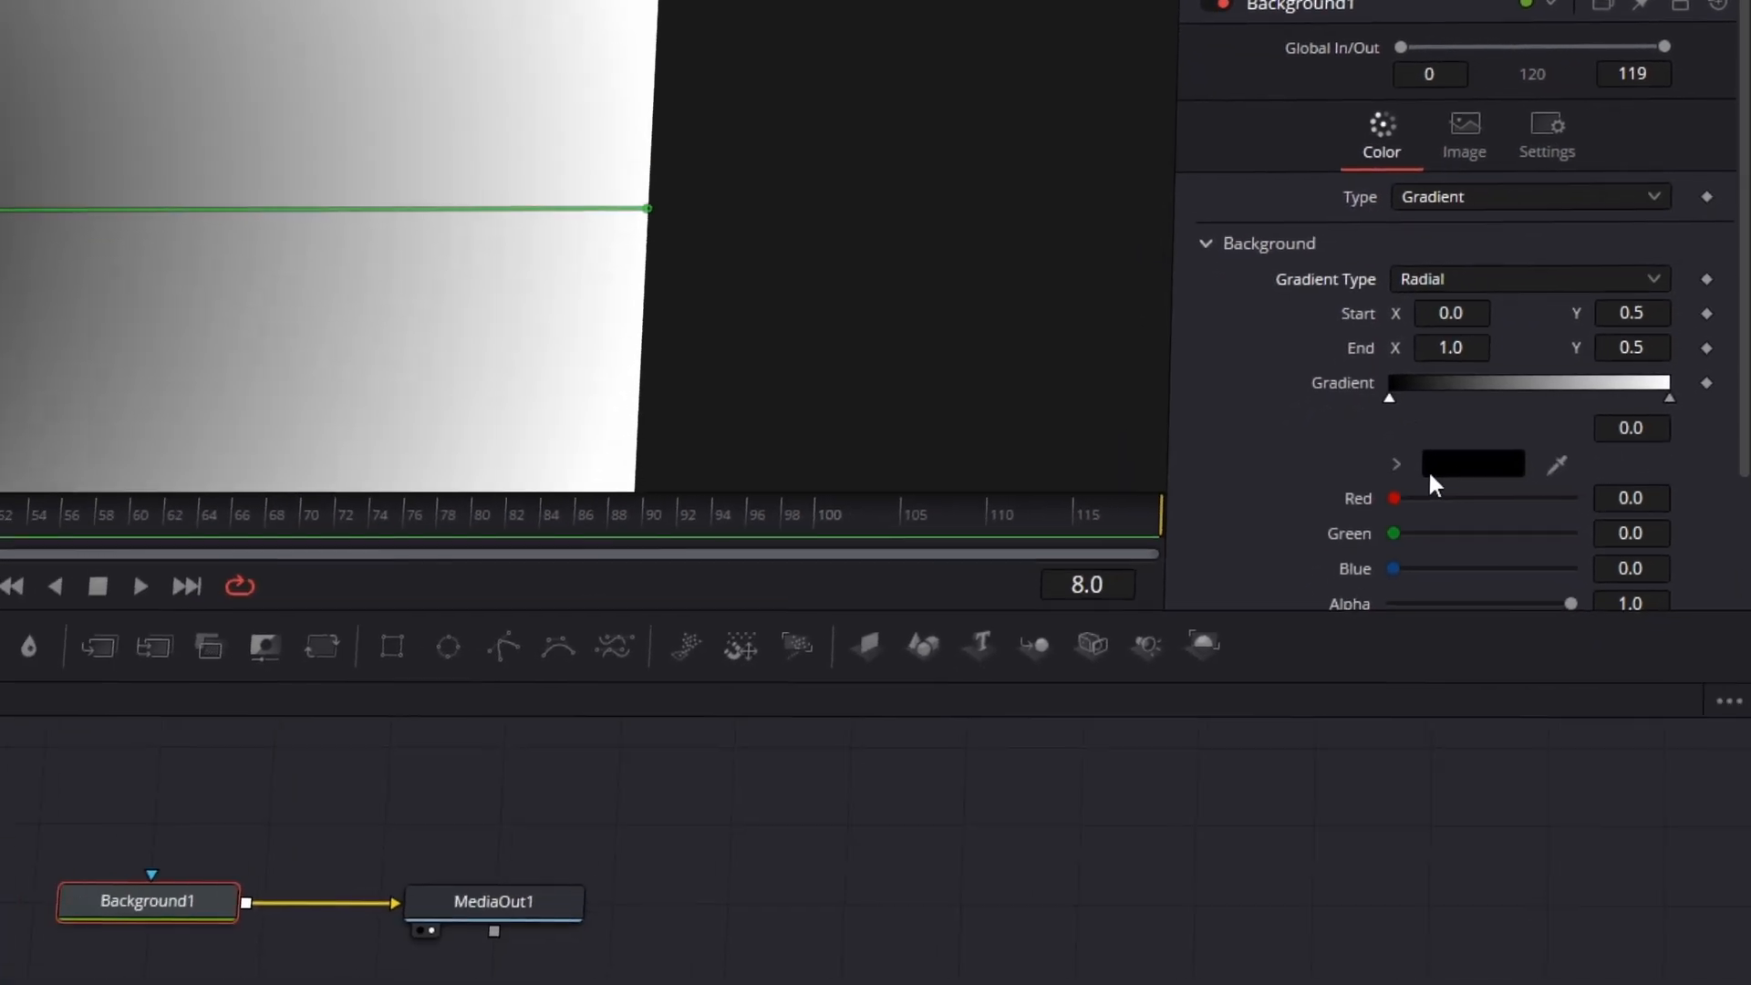
left_click(1472, 462)
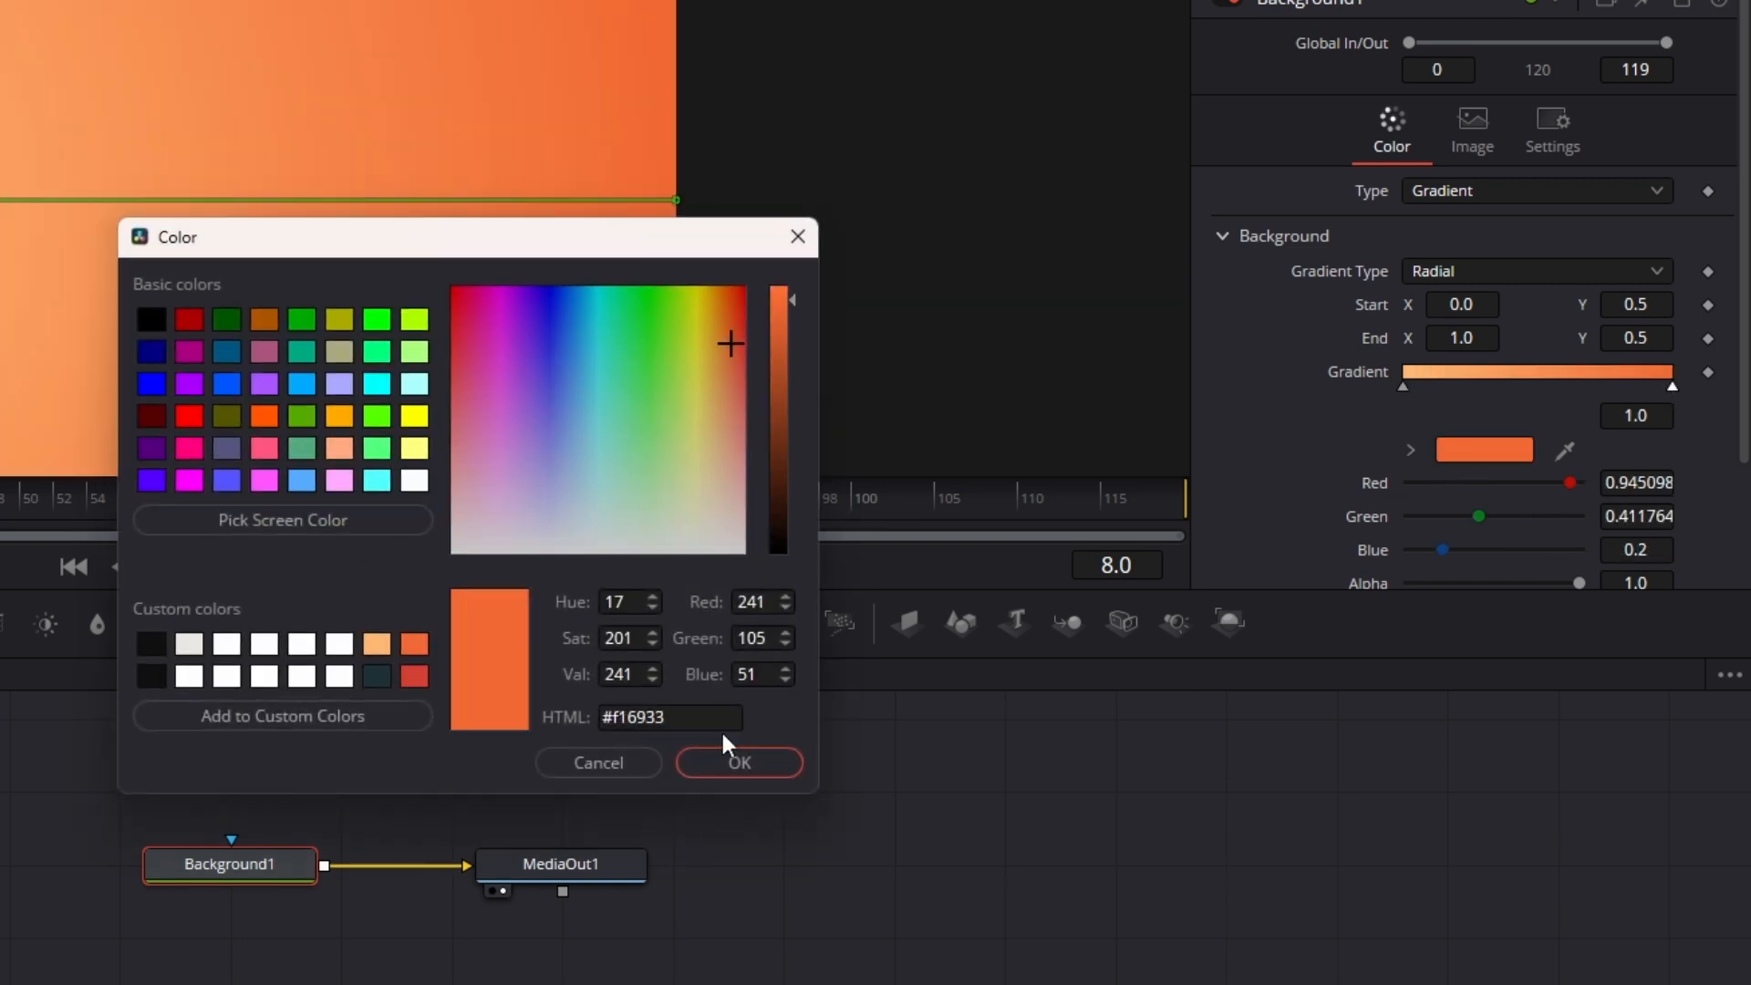
left_click(737, 762)
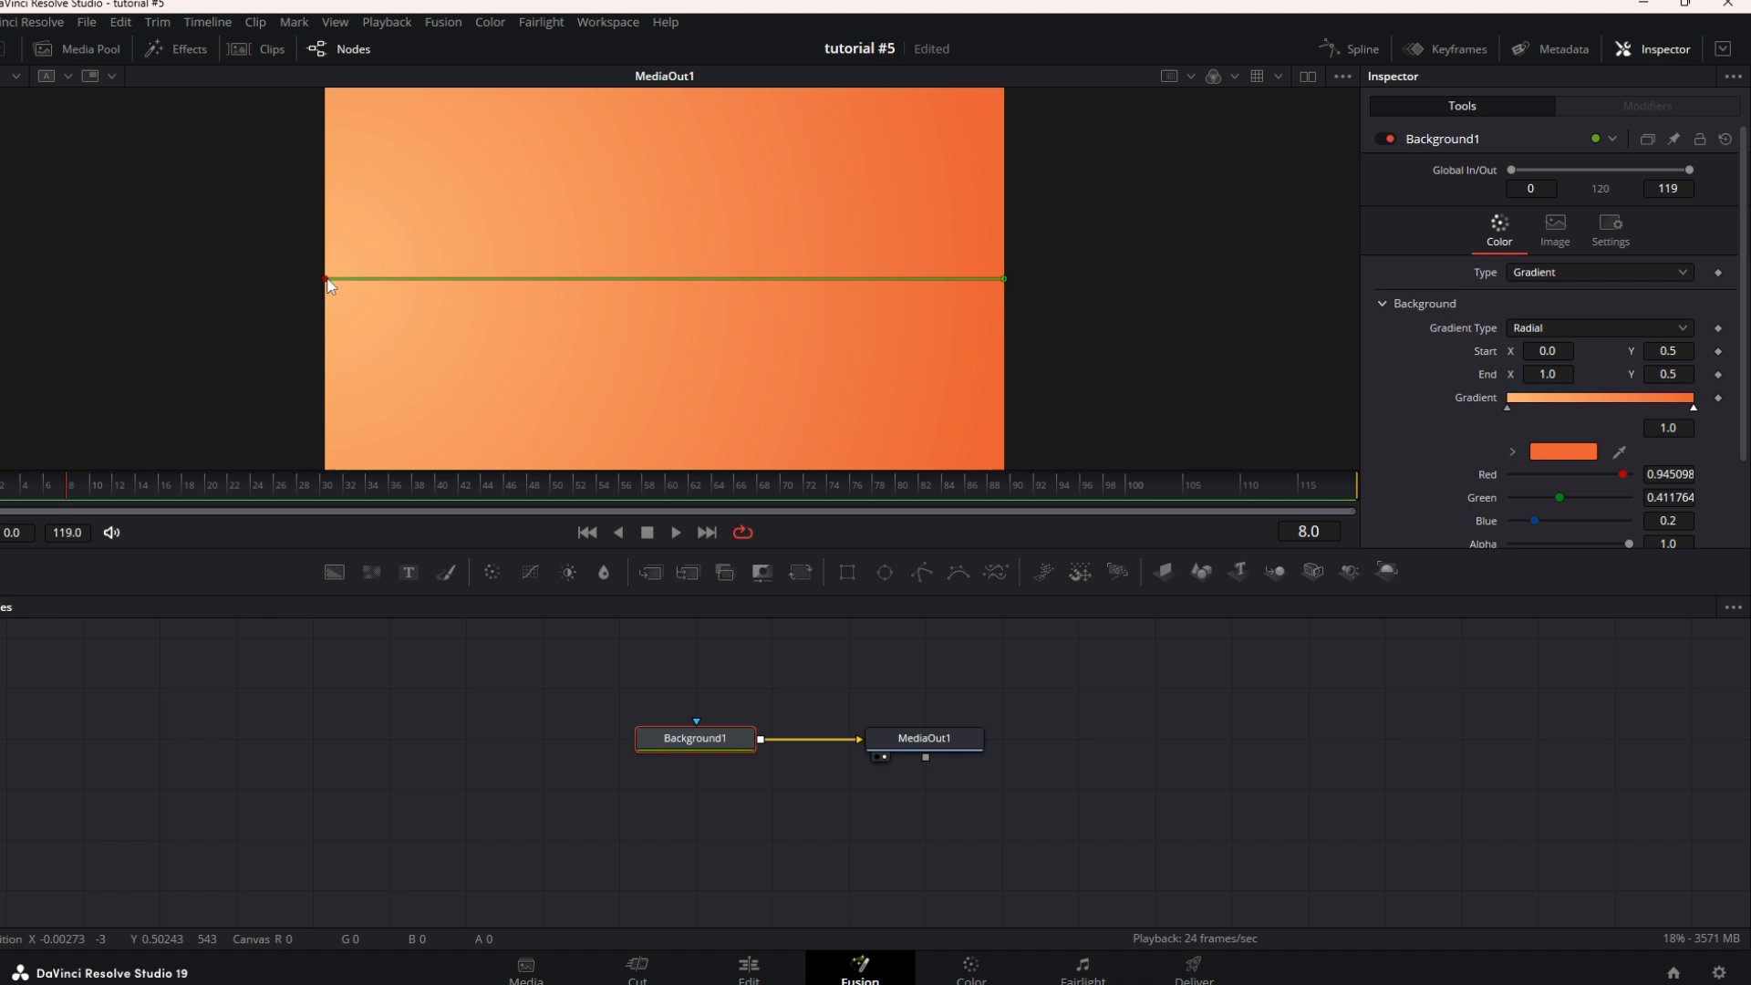
left_click_drag(327, 278, 665, 280)
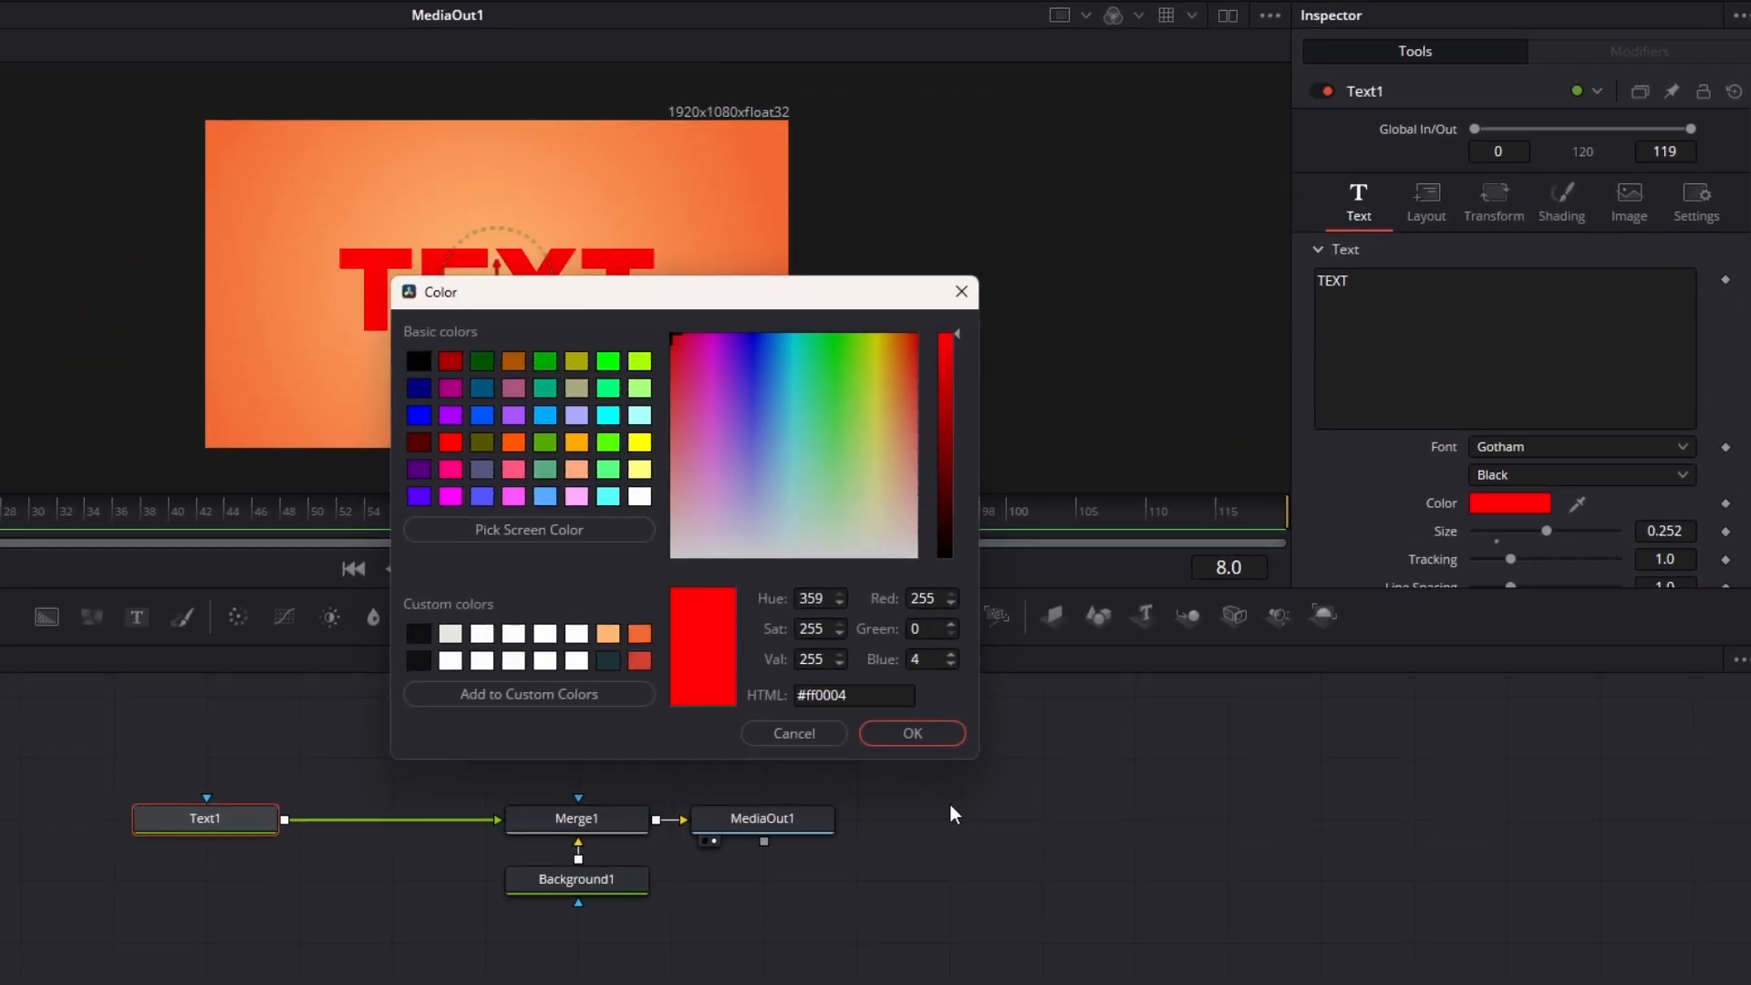
Set the Gotham Black TEXT title's colour to red
left_click(911, 732)
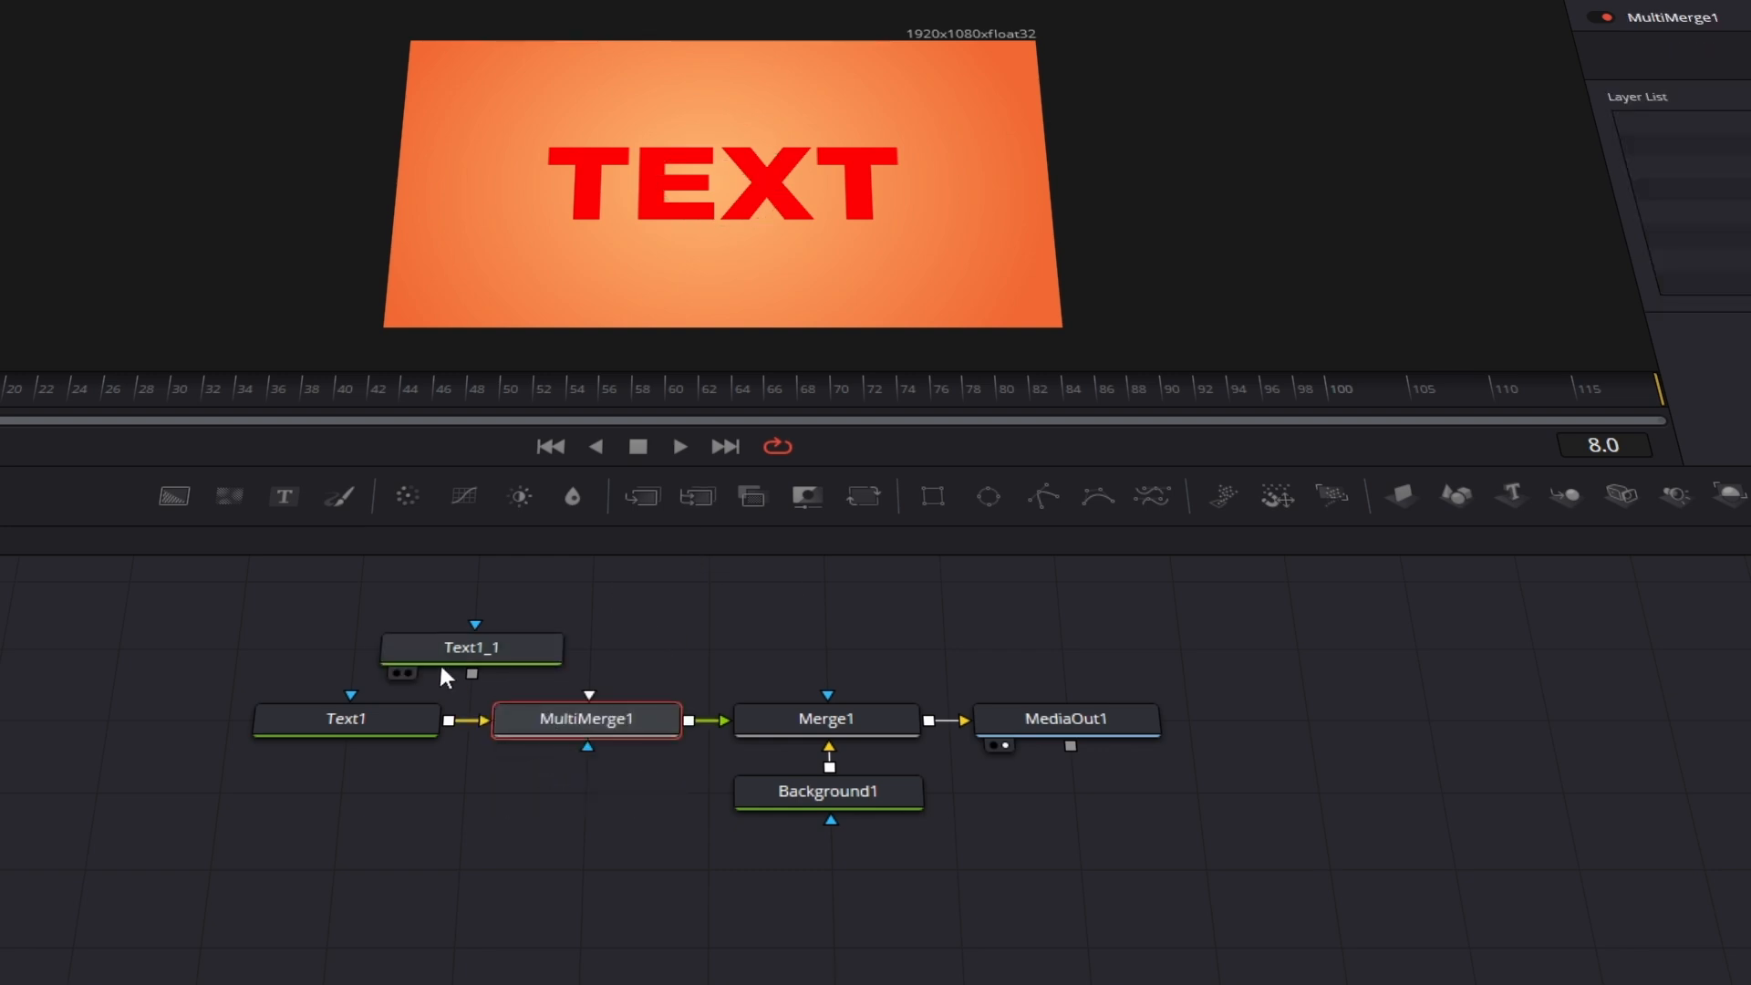
Turn the Text1_1 copy white and route the copies into MultiMerge1 and Merge2
left_click(471, 647)
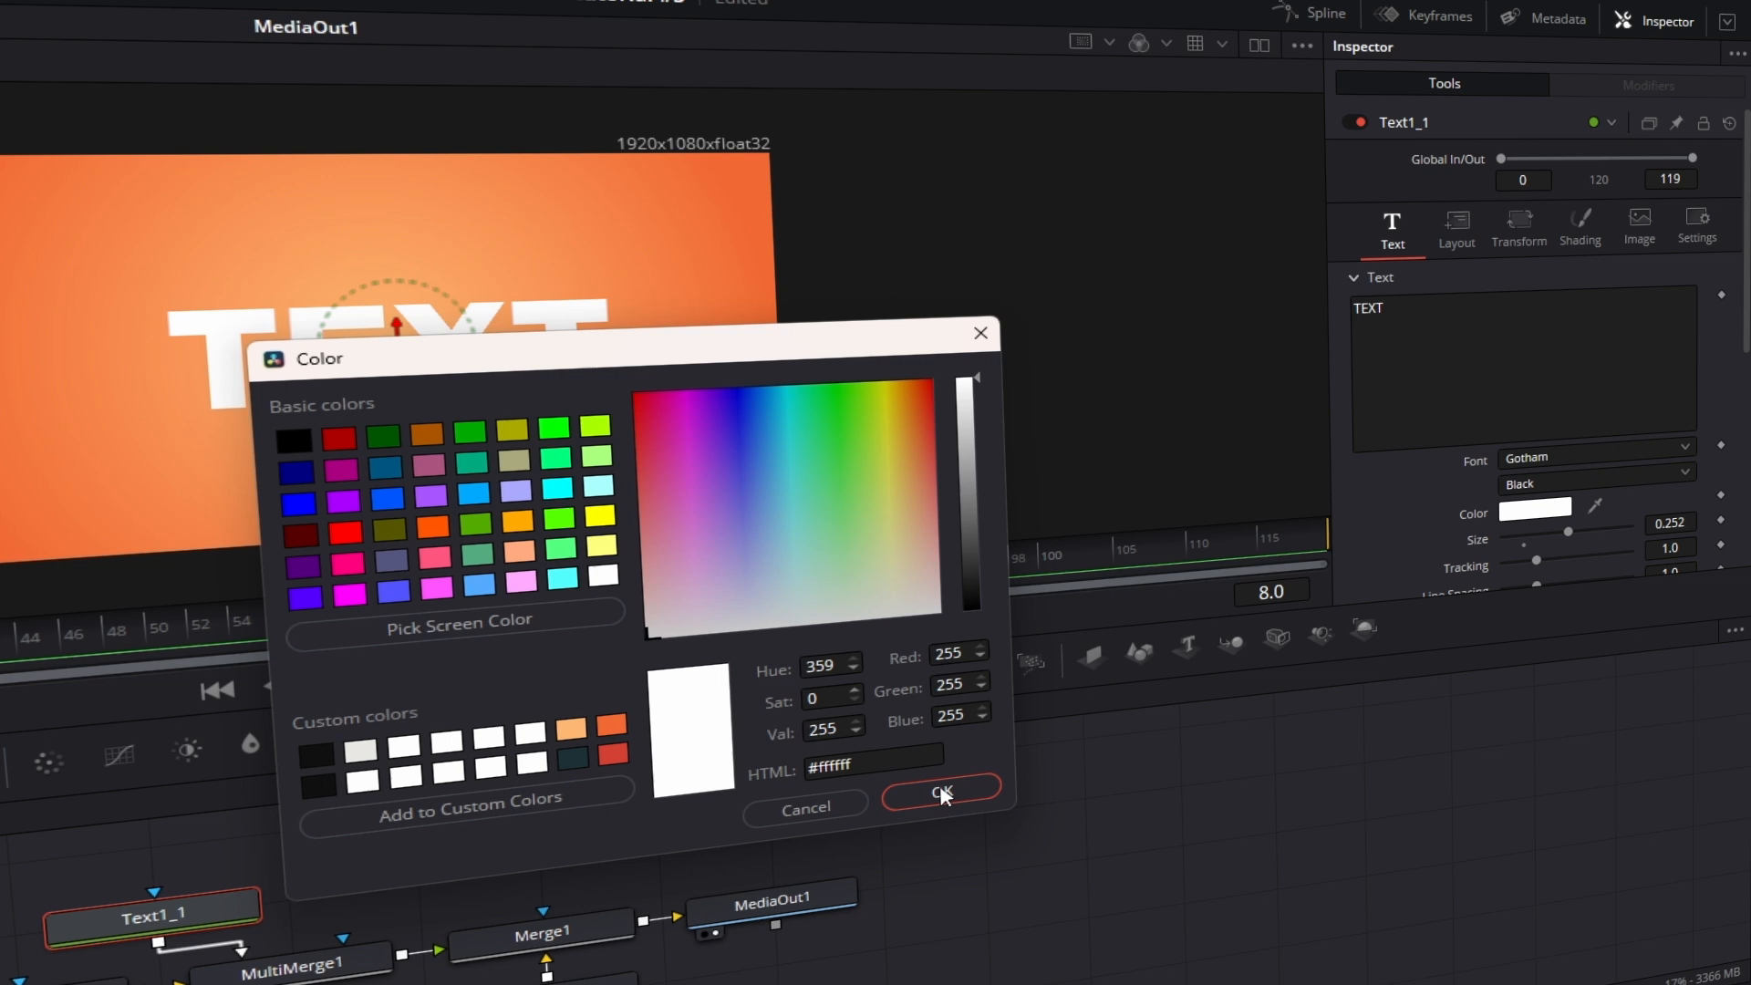
left_click(941, 792)
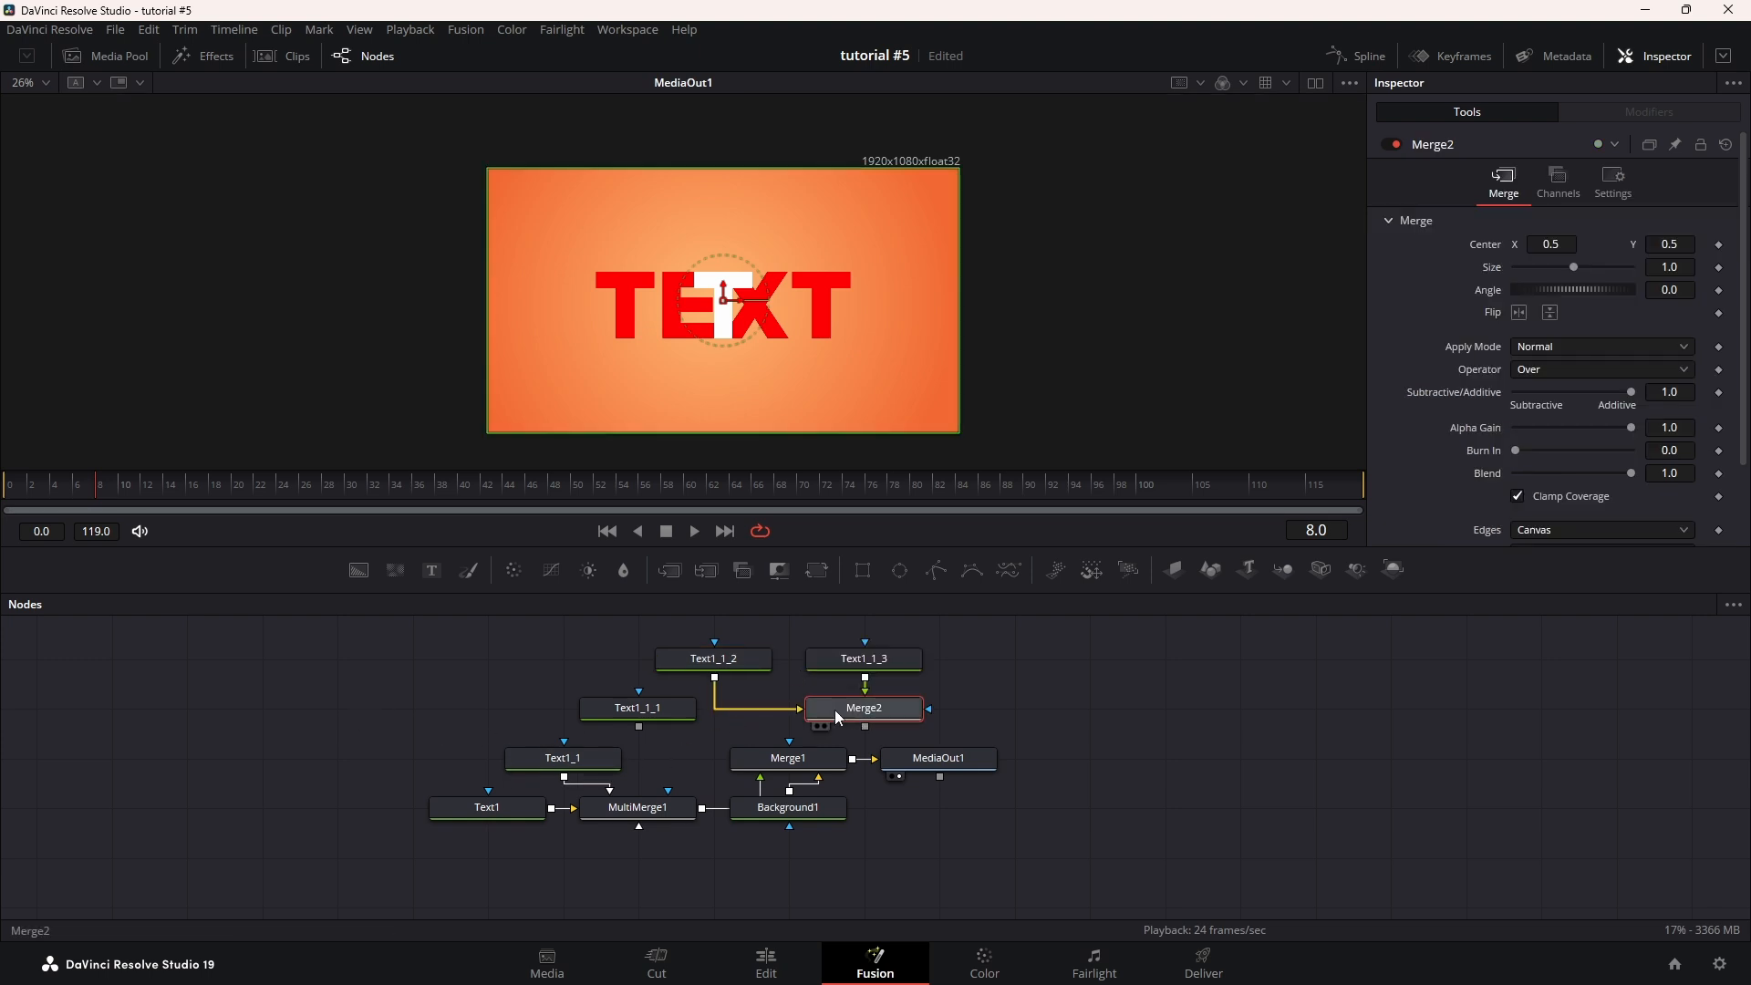
left_click(487, 757)
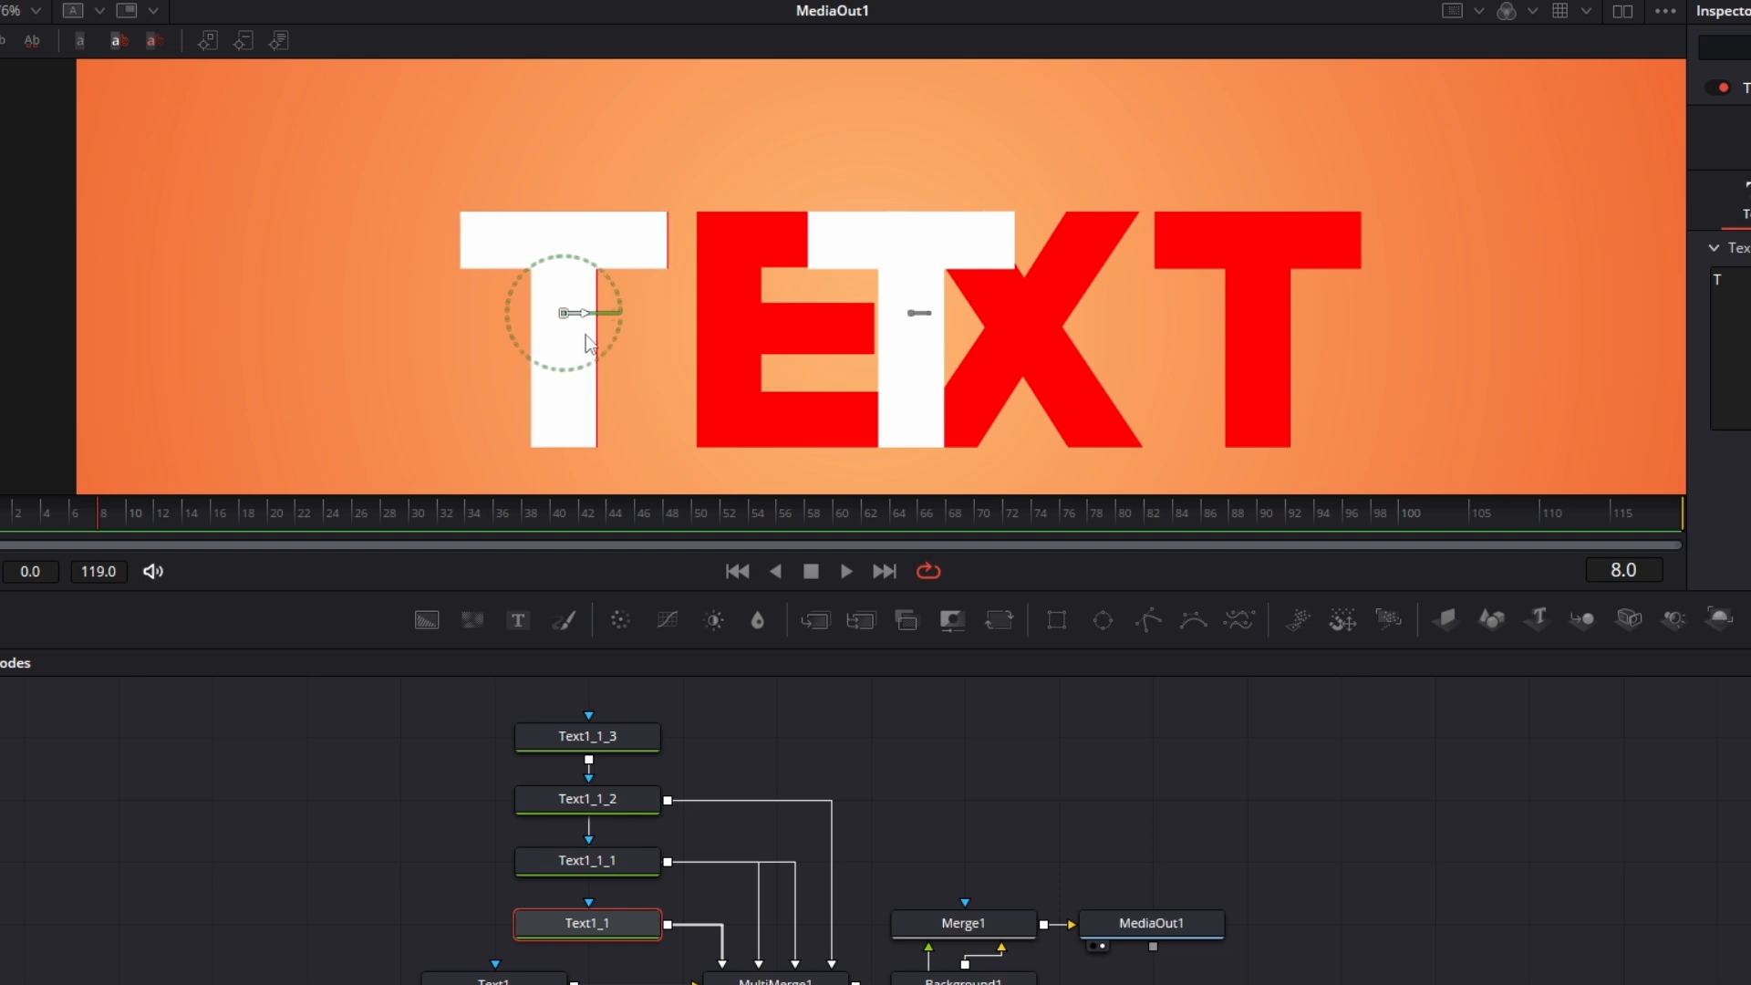
Edit each Text1_1 copy's Text field to a single letter: T, E, X, T
left_click(587, 860)
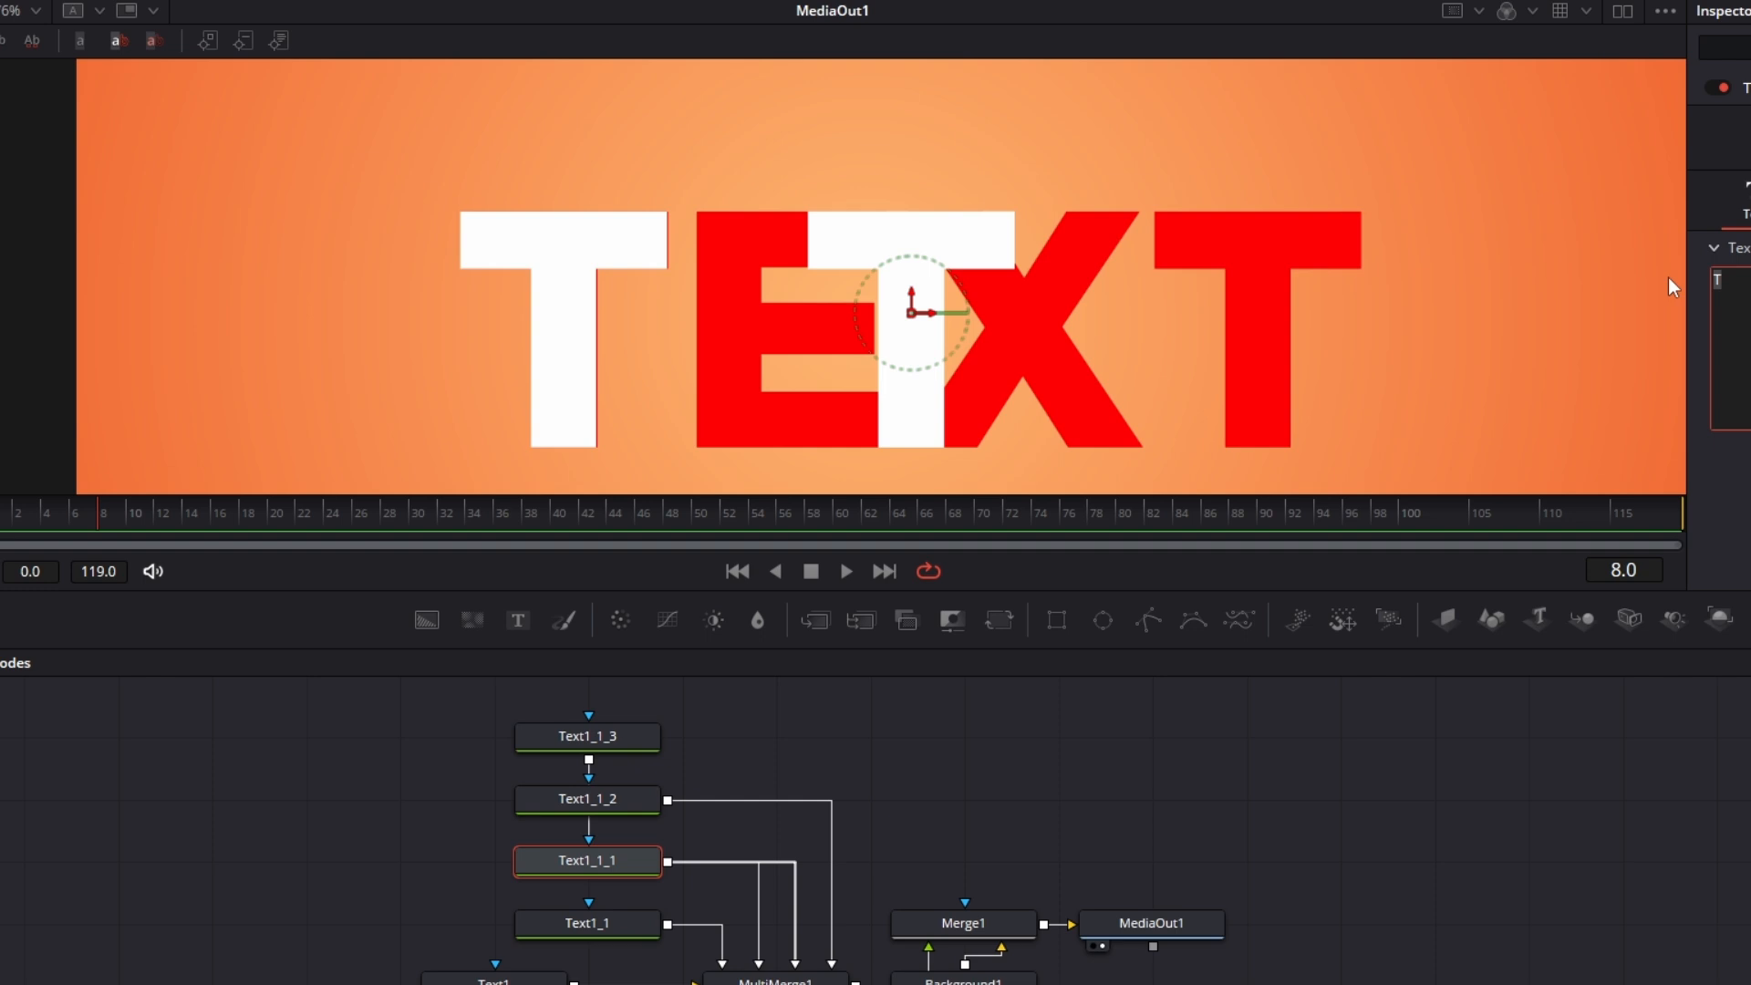
left_click(587, 799)
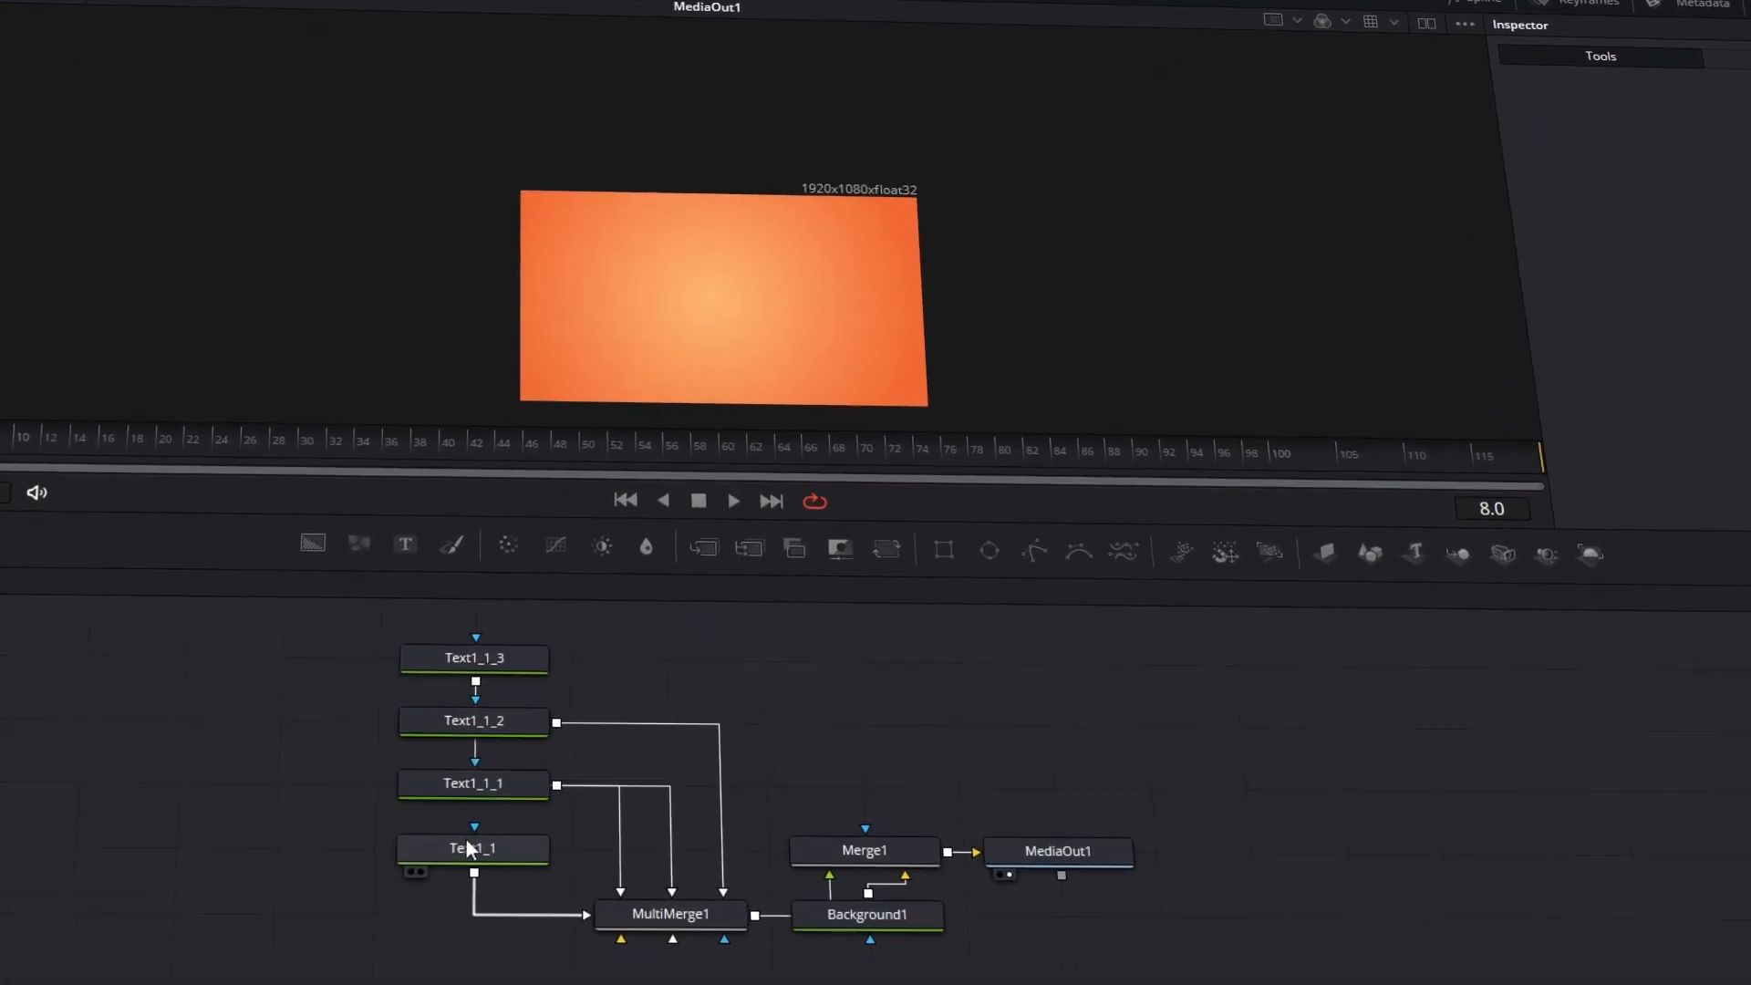
Delete red Text1, connect Text1_1 to MultiMerge1, and enable all four layers
left_click(668, 914)
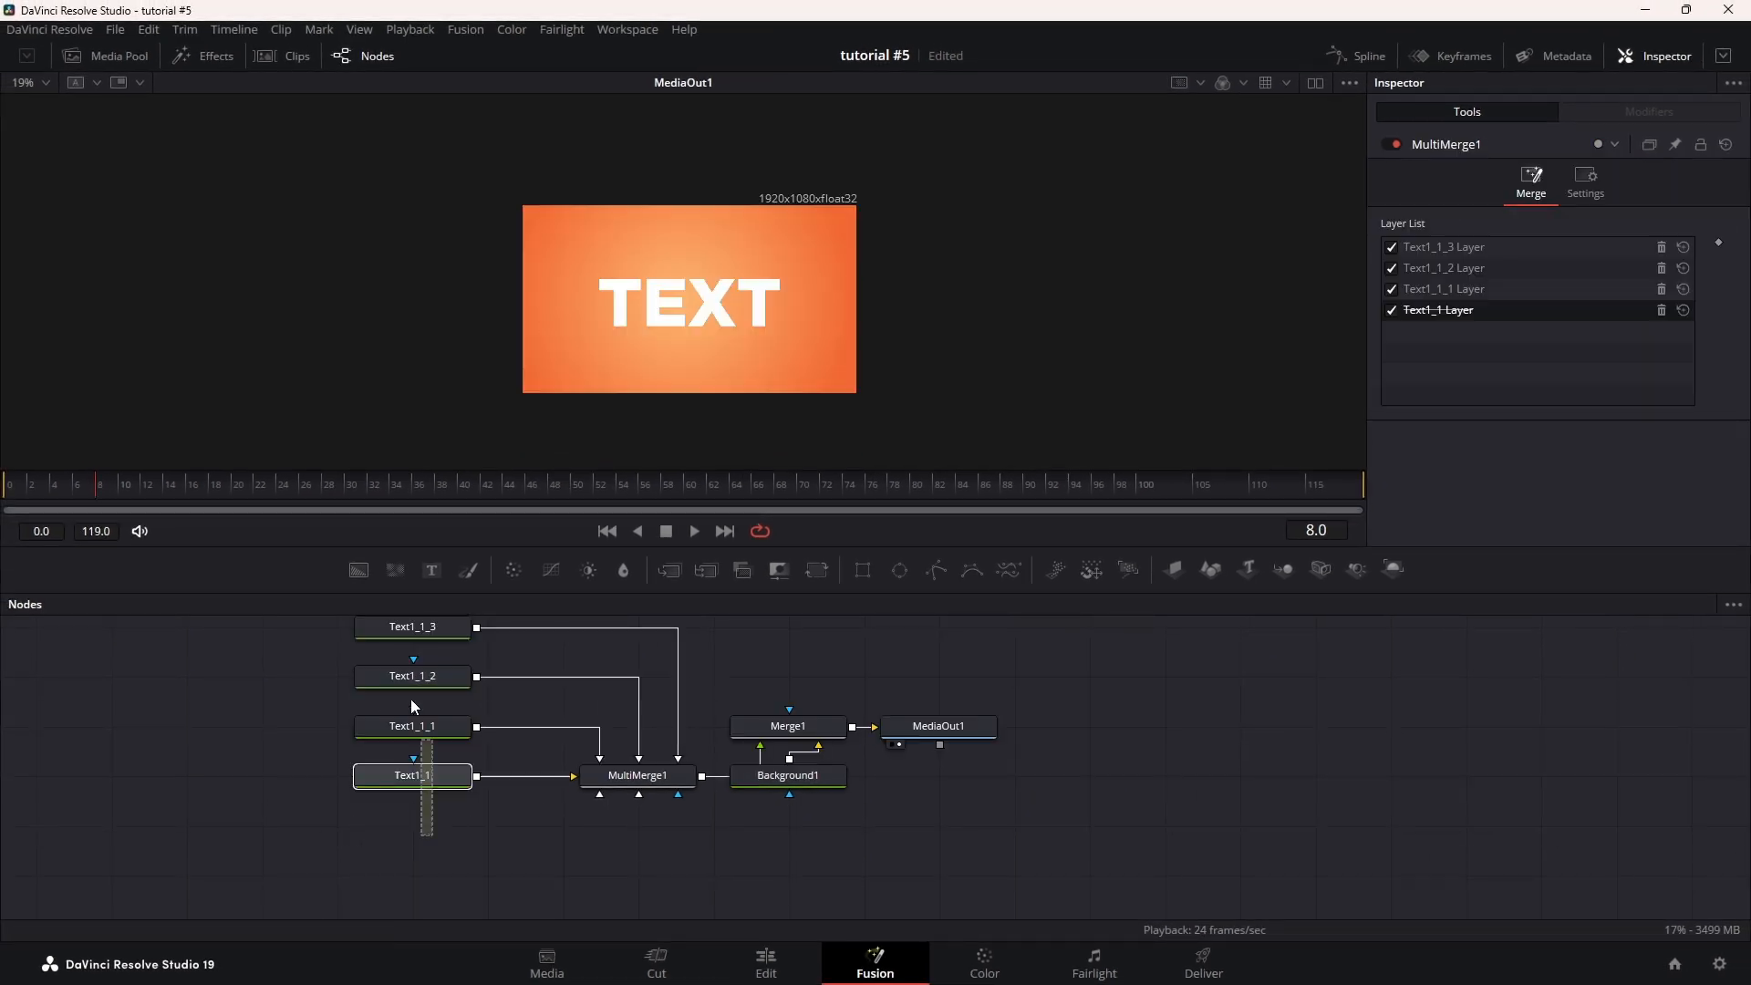
left_click(262, 625)
type("dve")
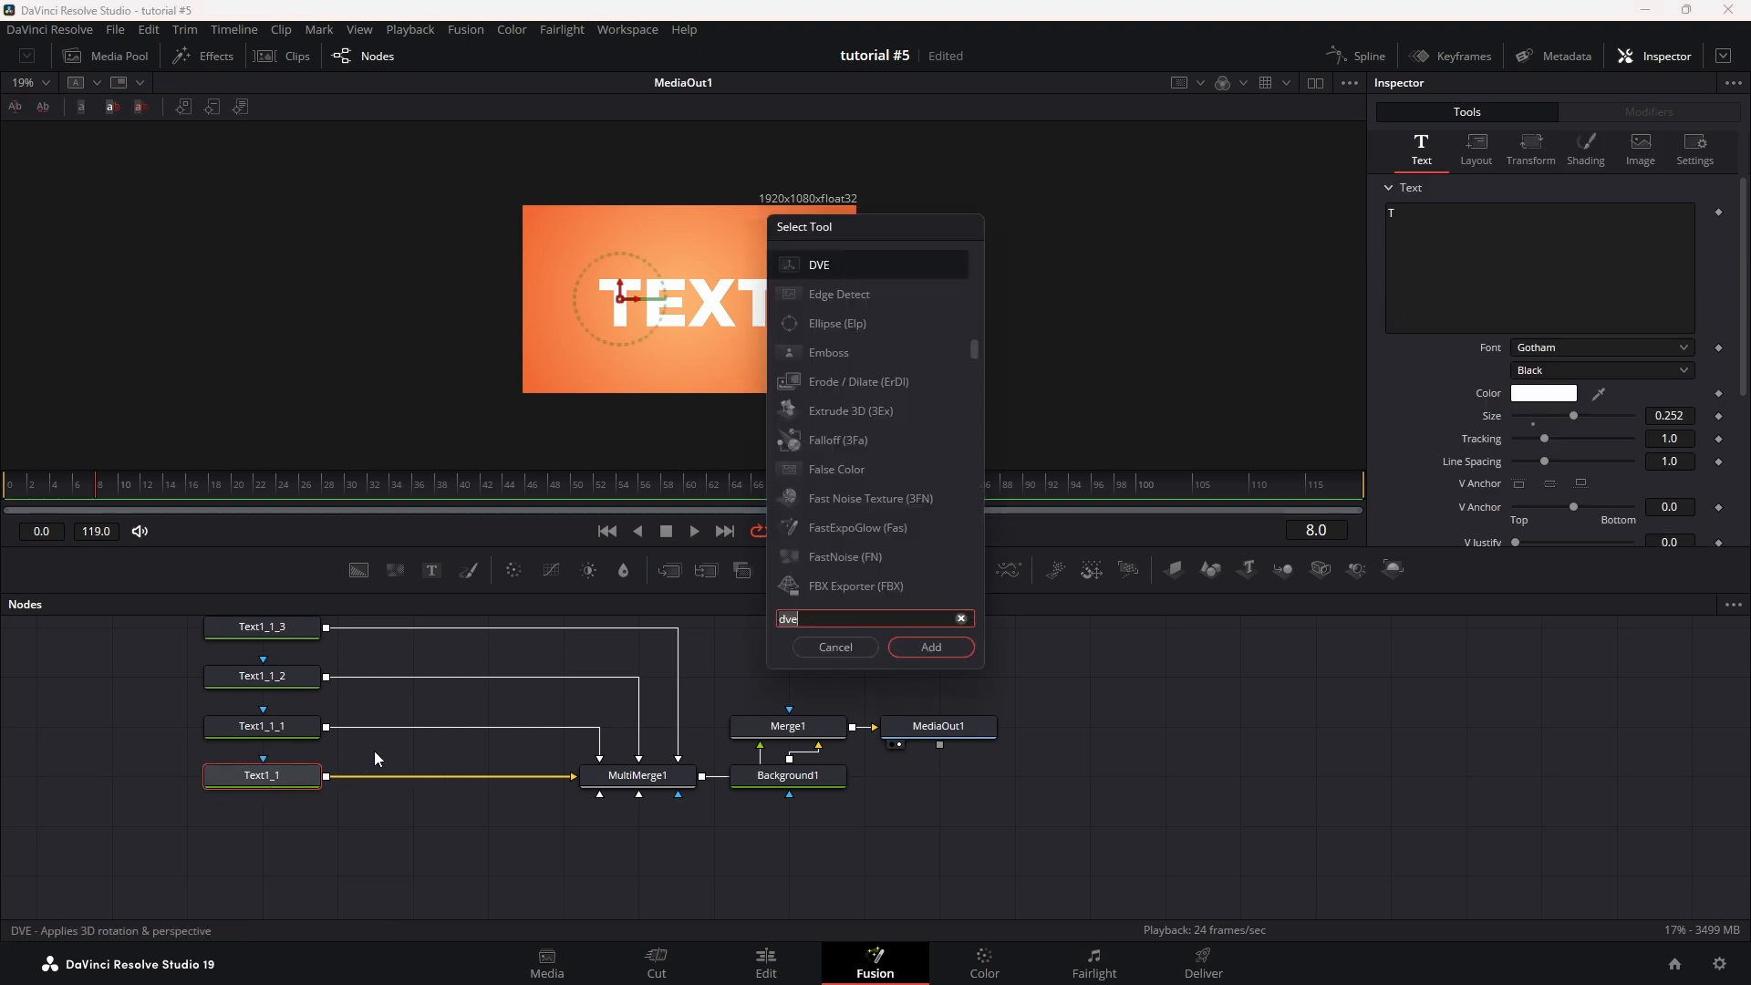
Add a DVE node after each letter and set each DVE's Pivot X/Y
left_click(930, 647)
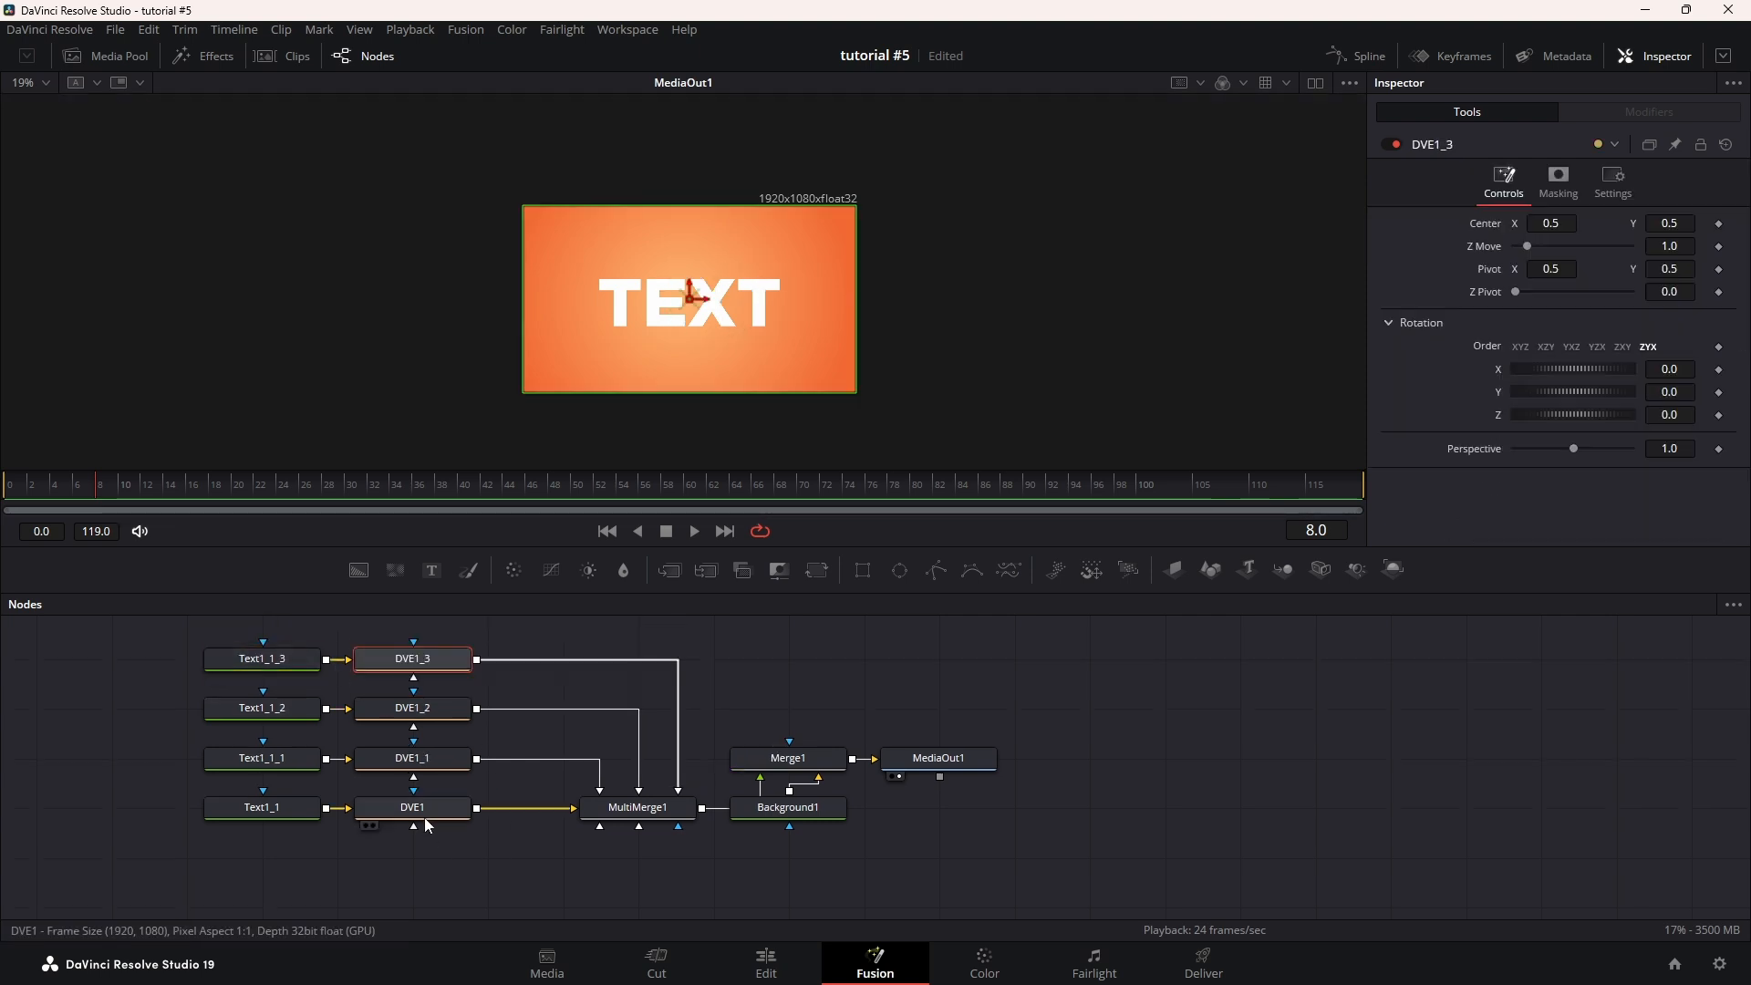
left_click(412, 806)
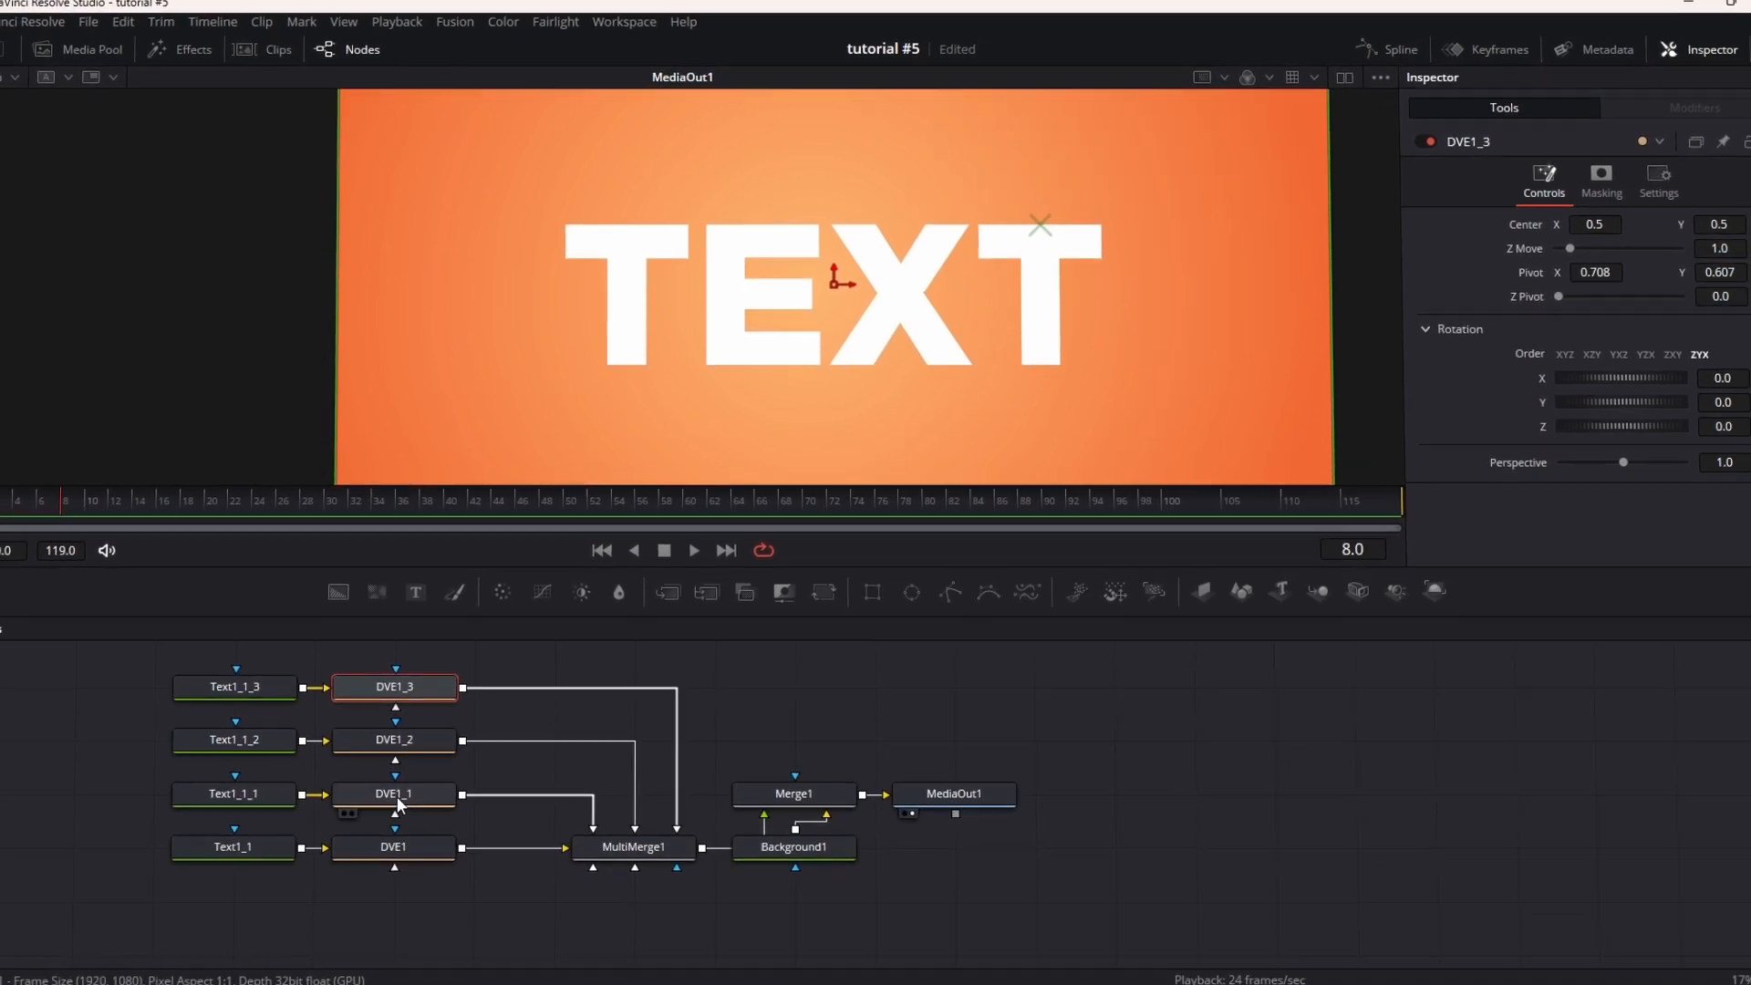
left_click(401, 777)
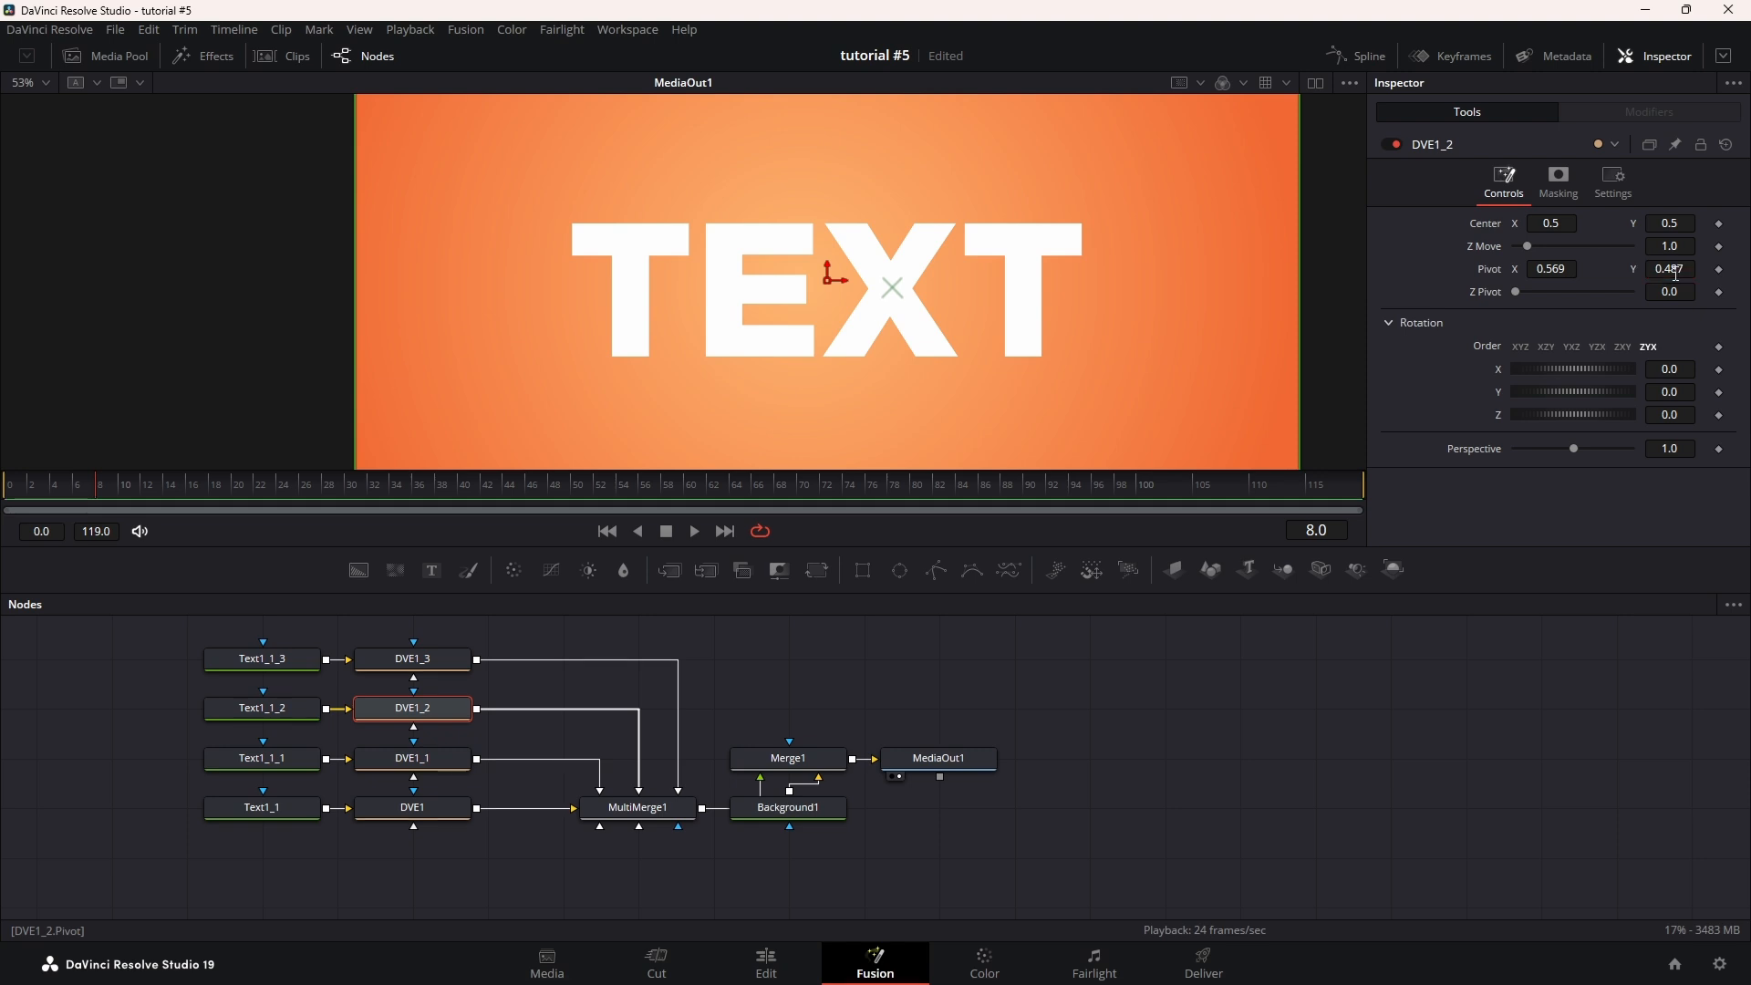
Finish the X pivot, then keyframe Center and Z Rotation on DVE1_3, DVE1_1, DVE1 at frame 24
left_click(296, 486)
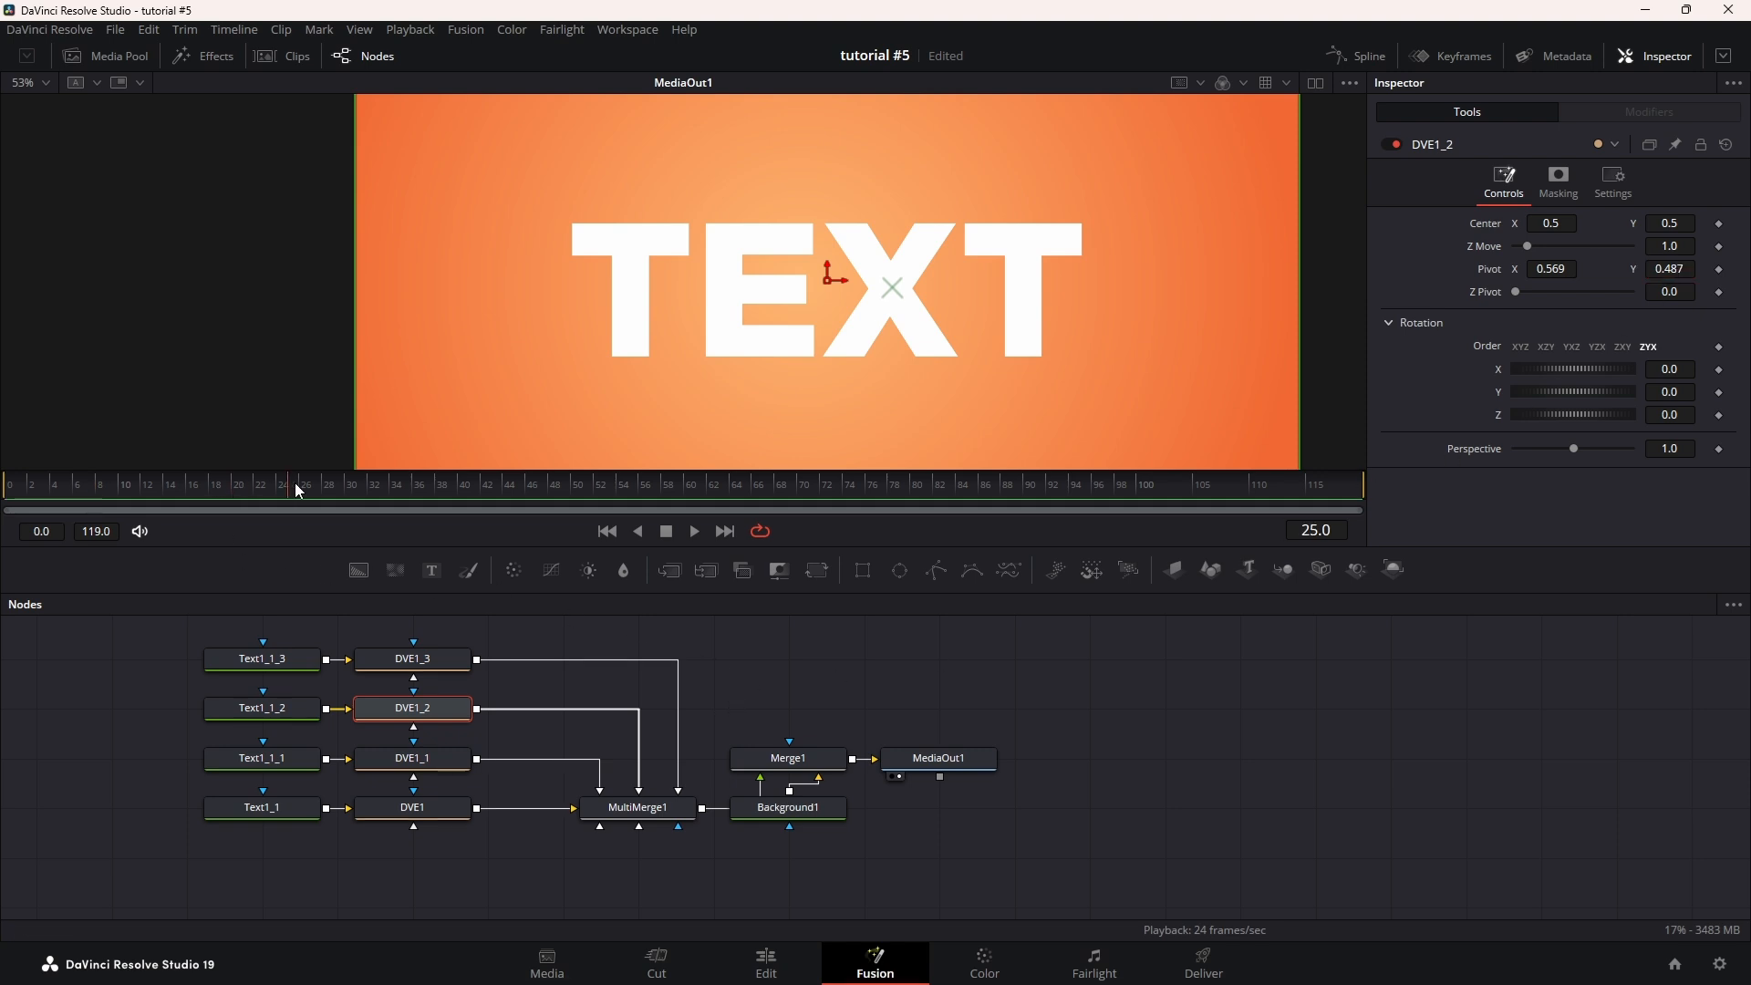
left_click(282, 484)
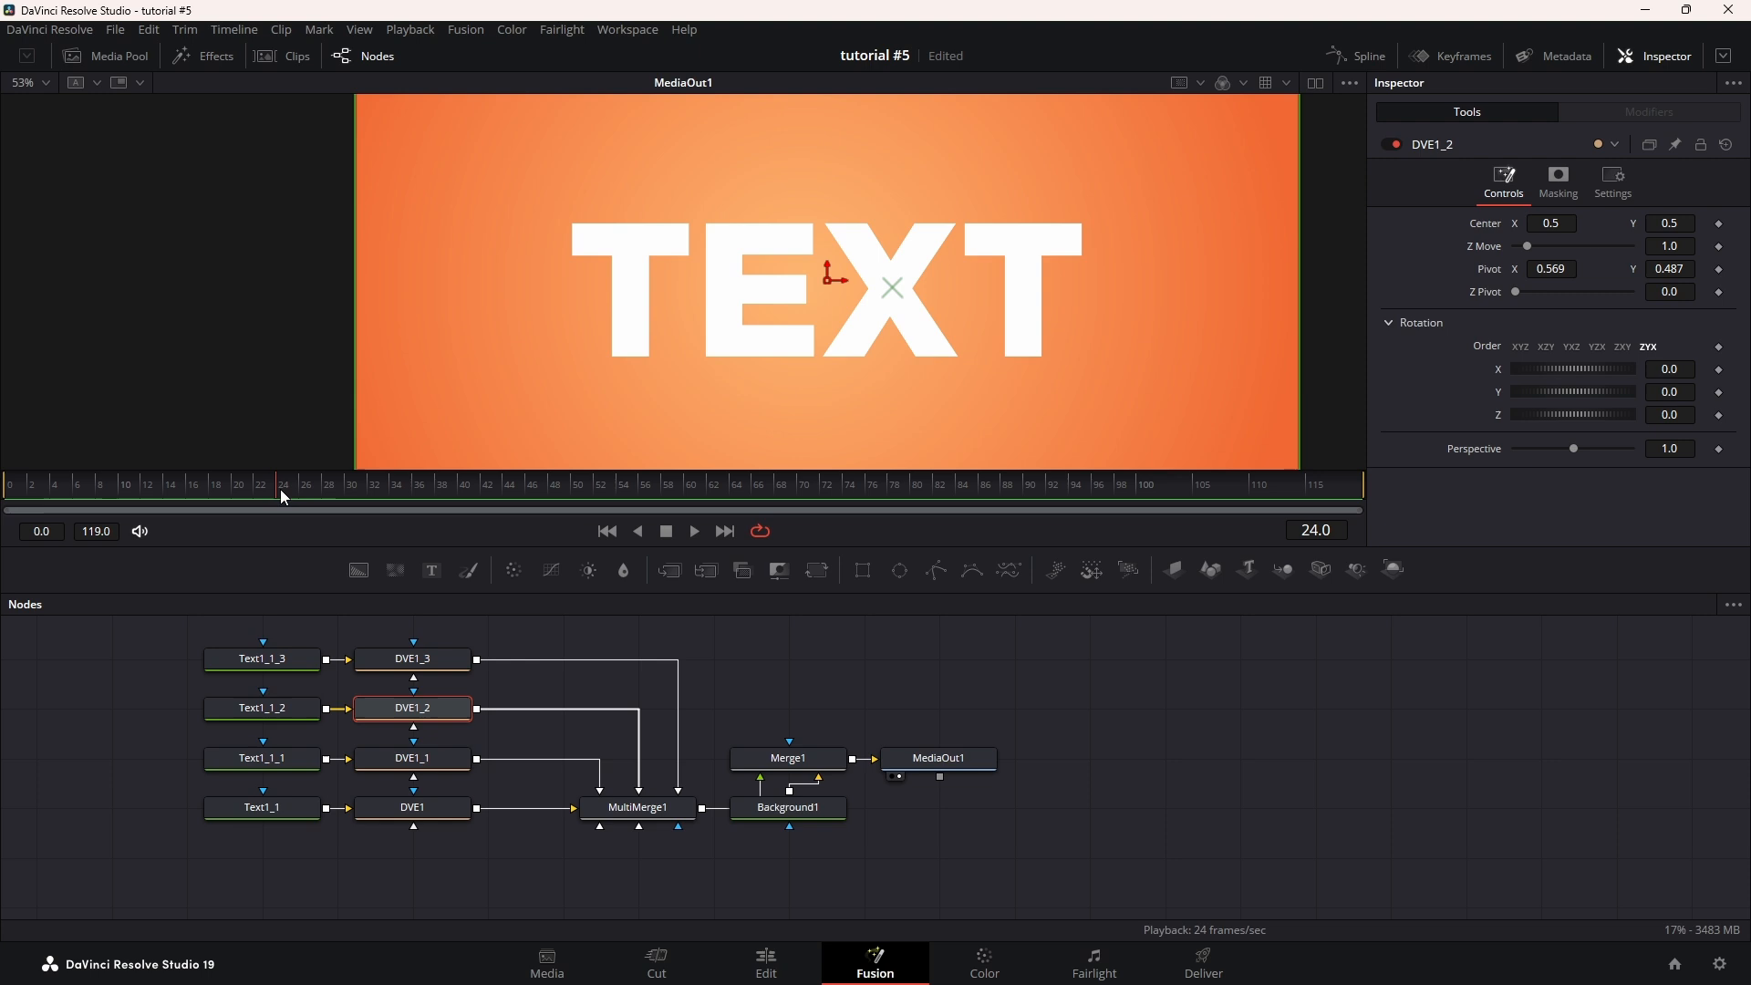
left_click(412, 658)
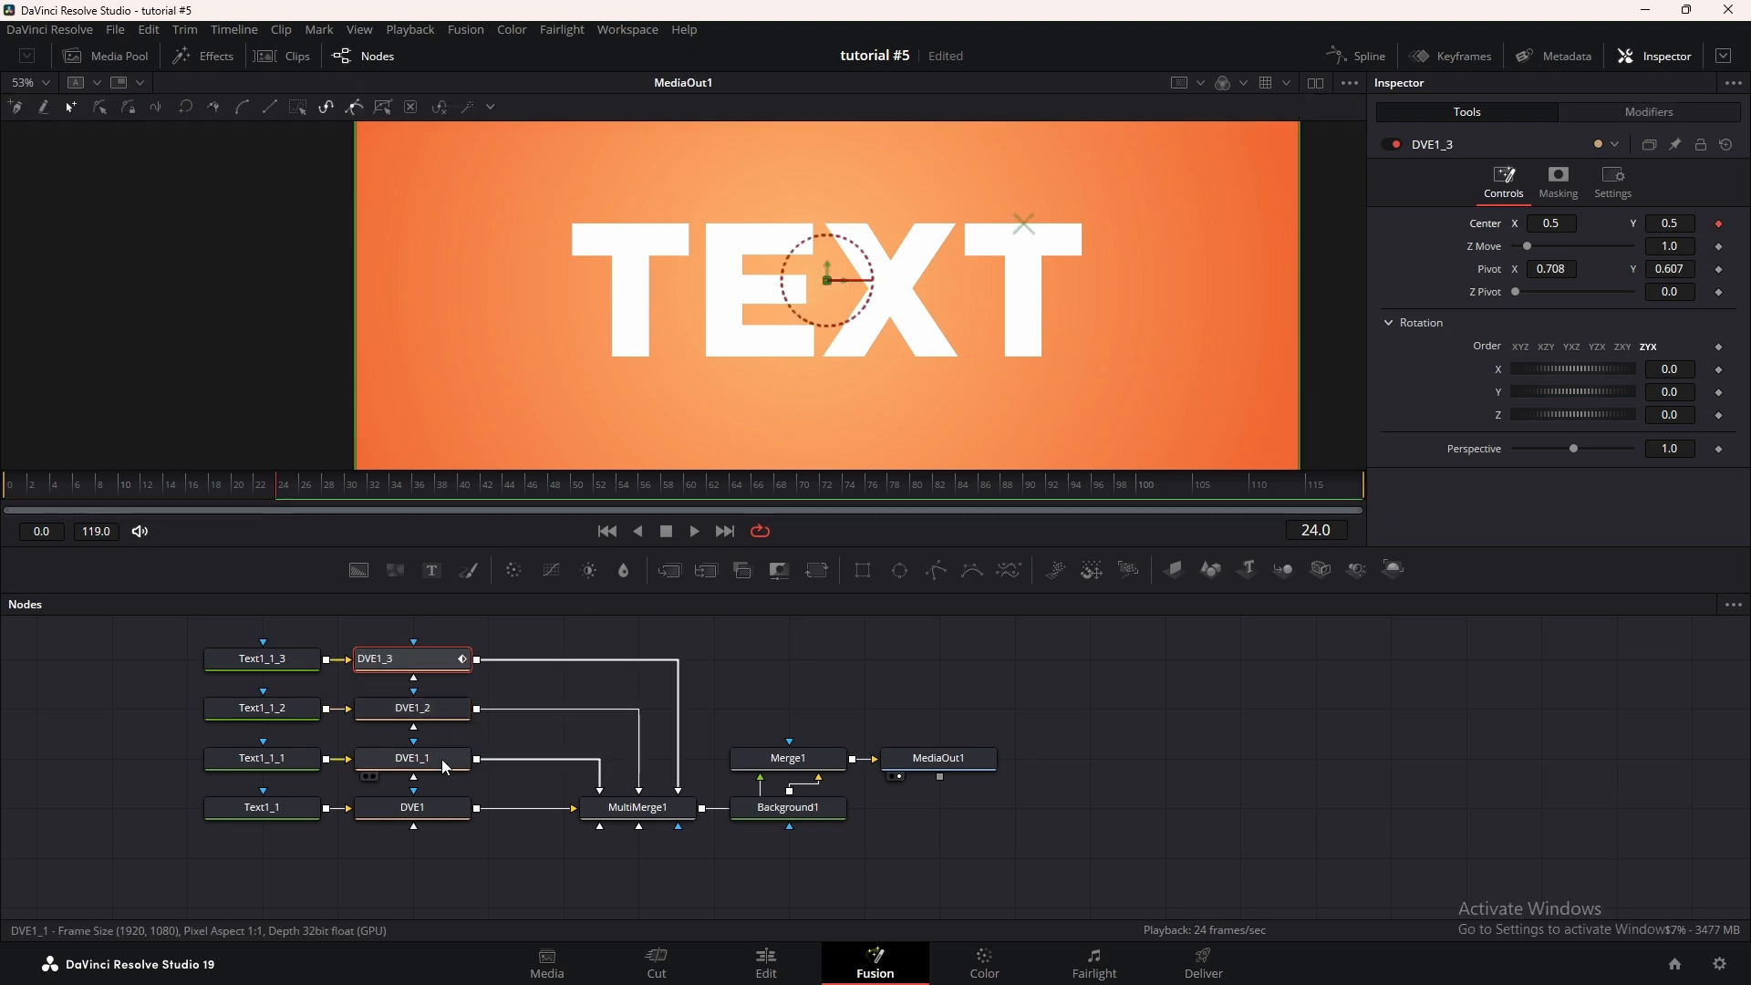
left_click(412, 757)
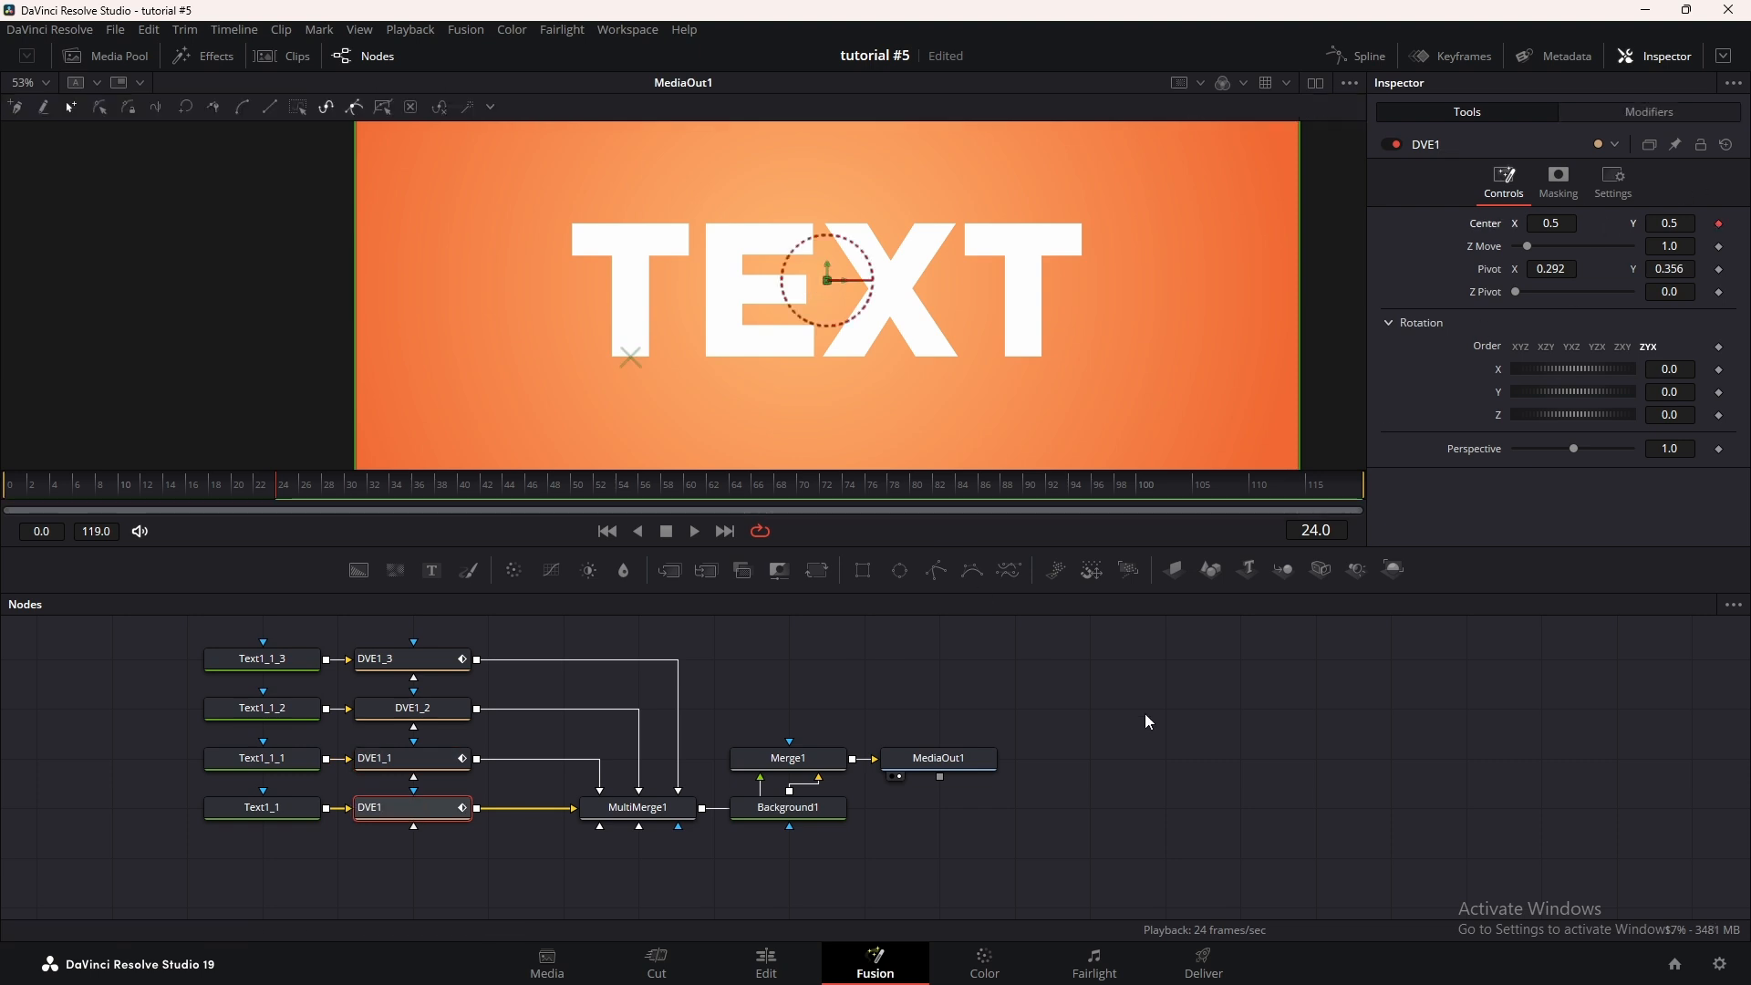
left_click(54, 483)
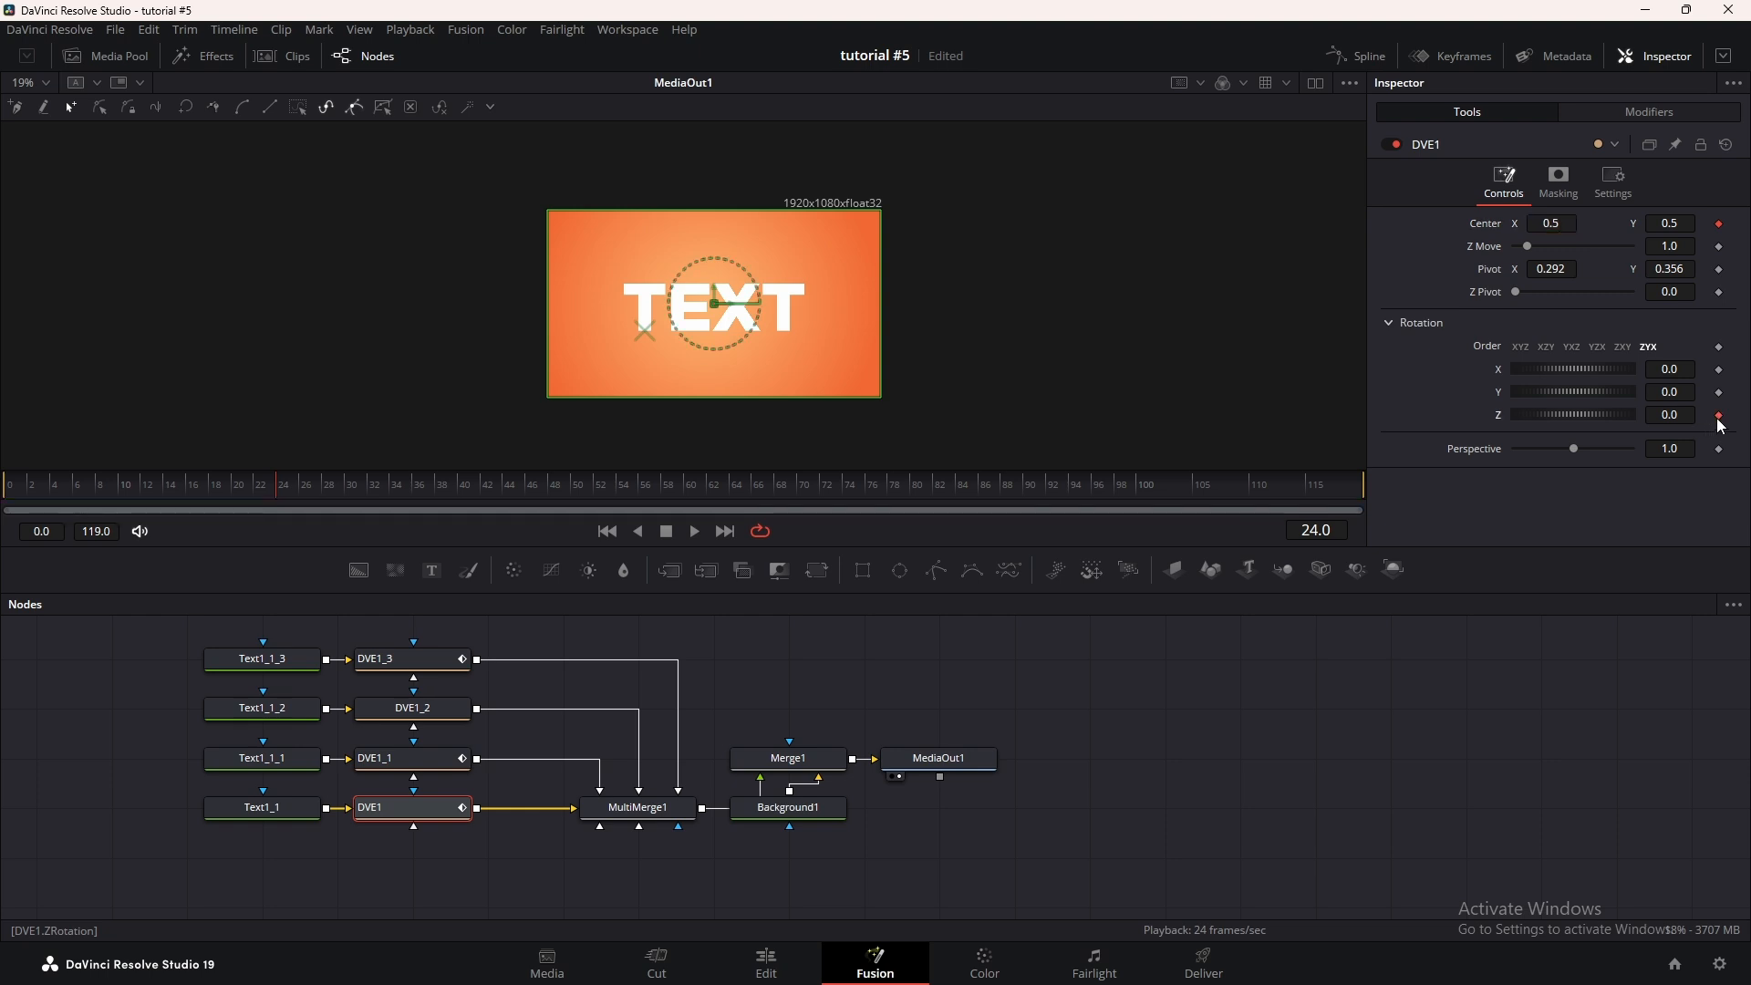
left_click(411, 657)
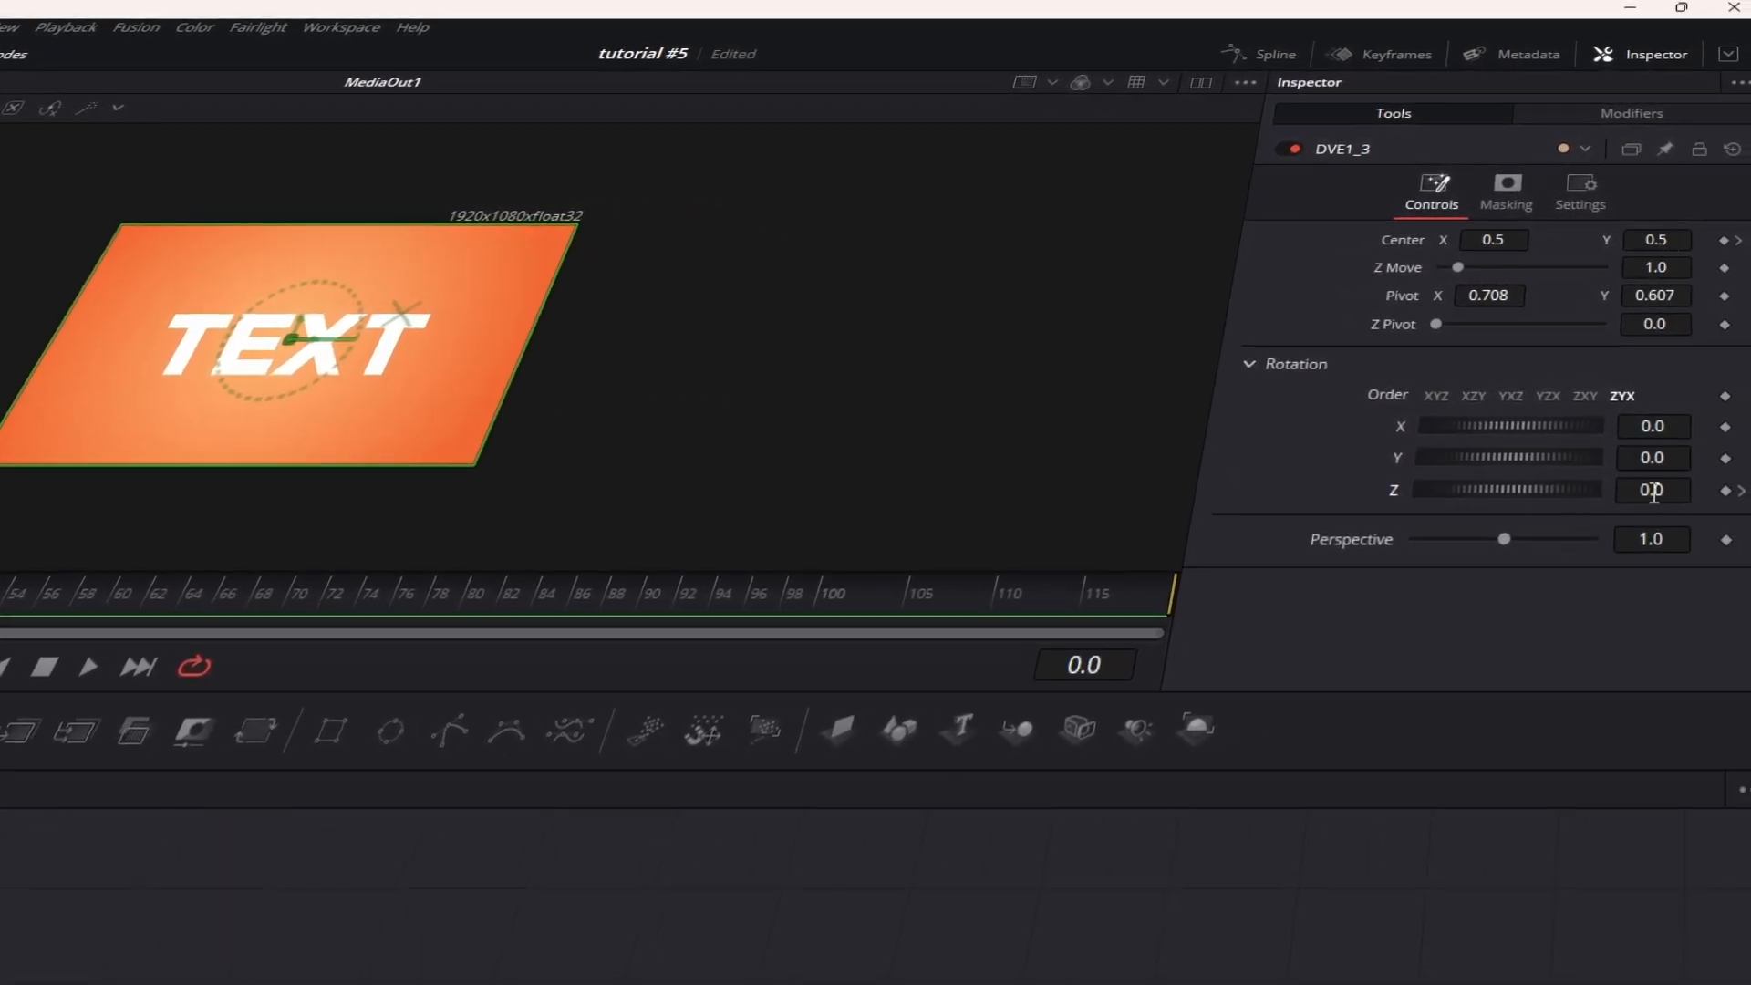
At frame 0, give DVE1_3 Rotation Z 180 and Center Y -0.365
type("180")
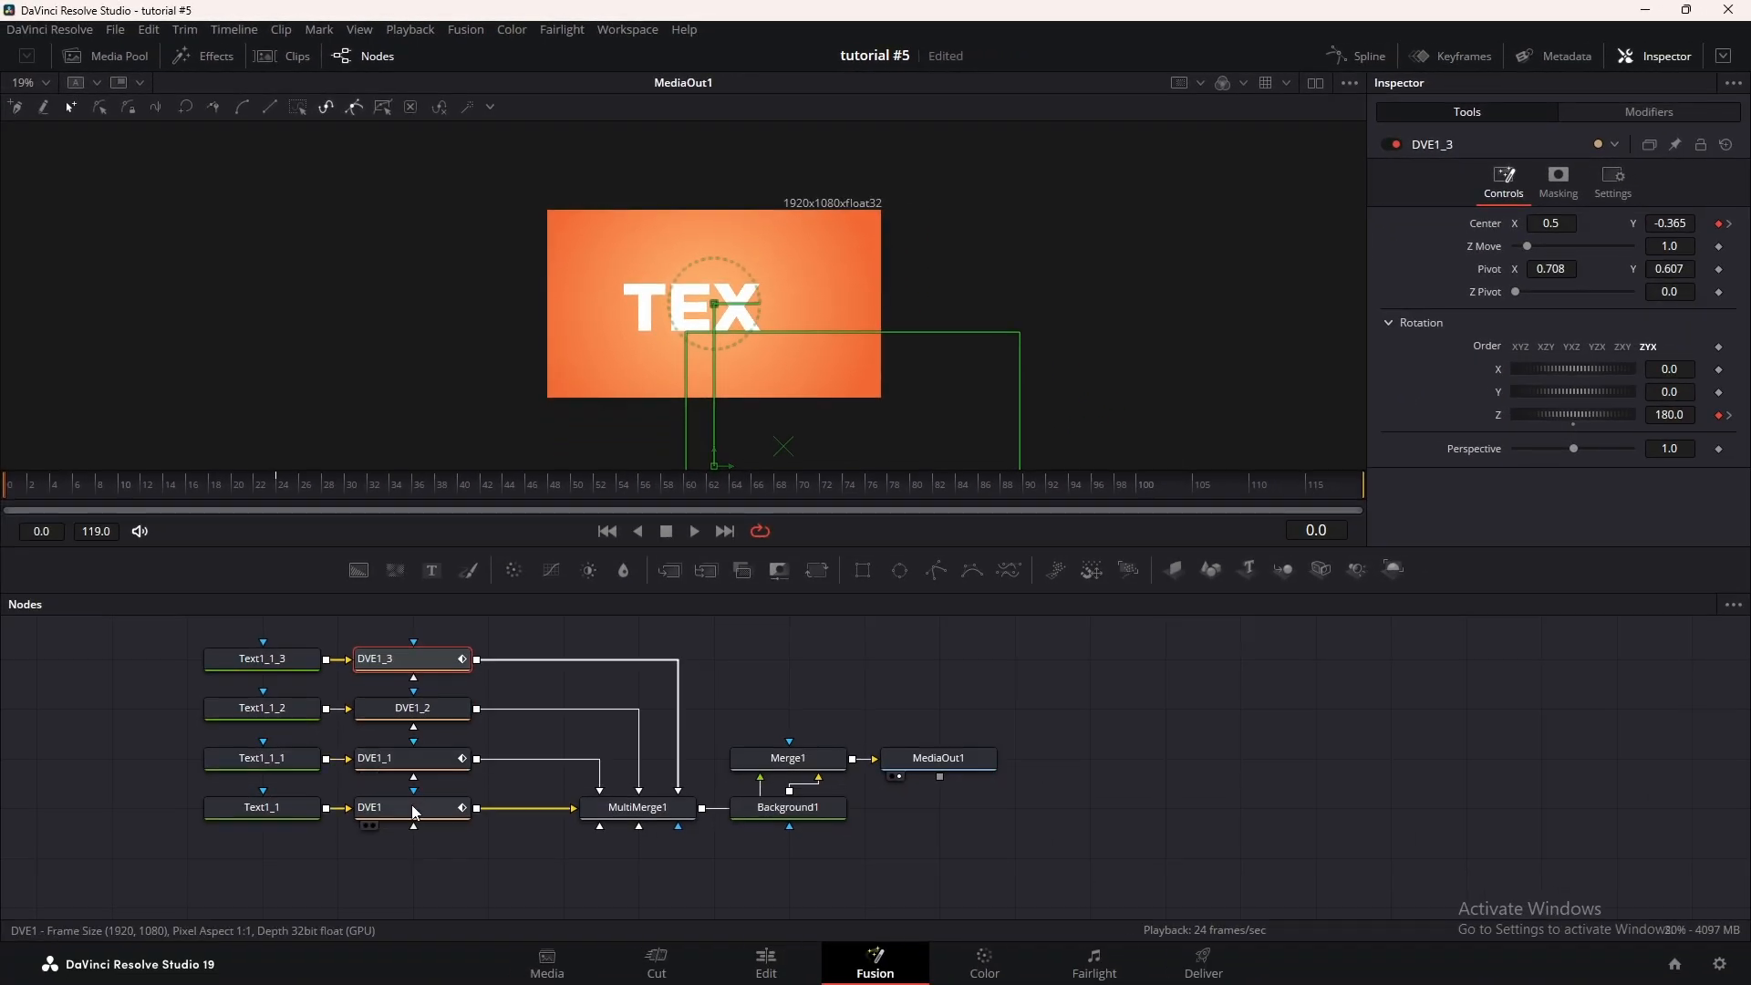
left_click(412, 806)
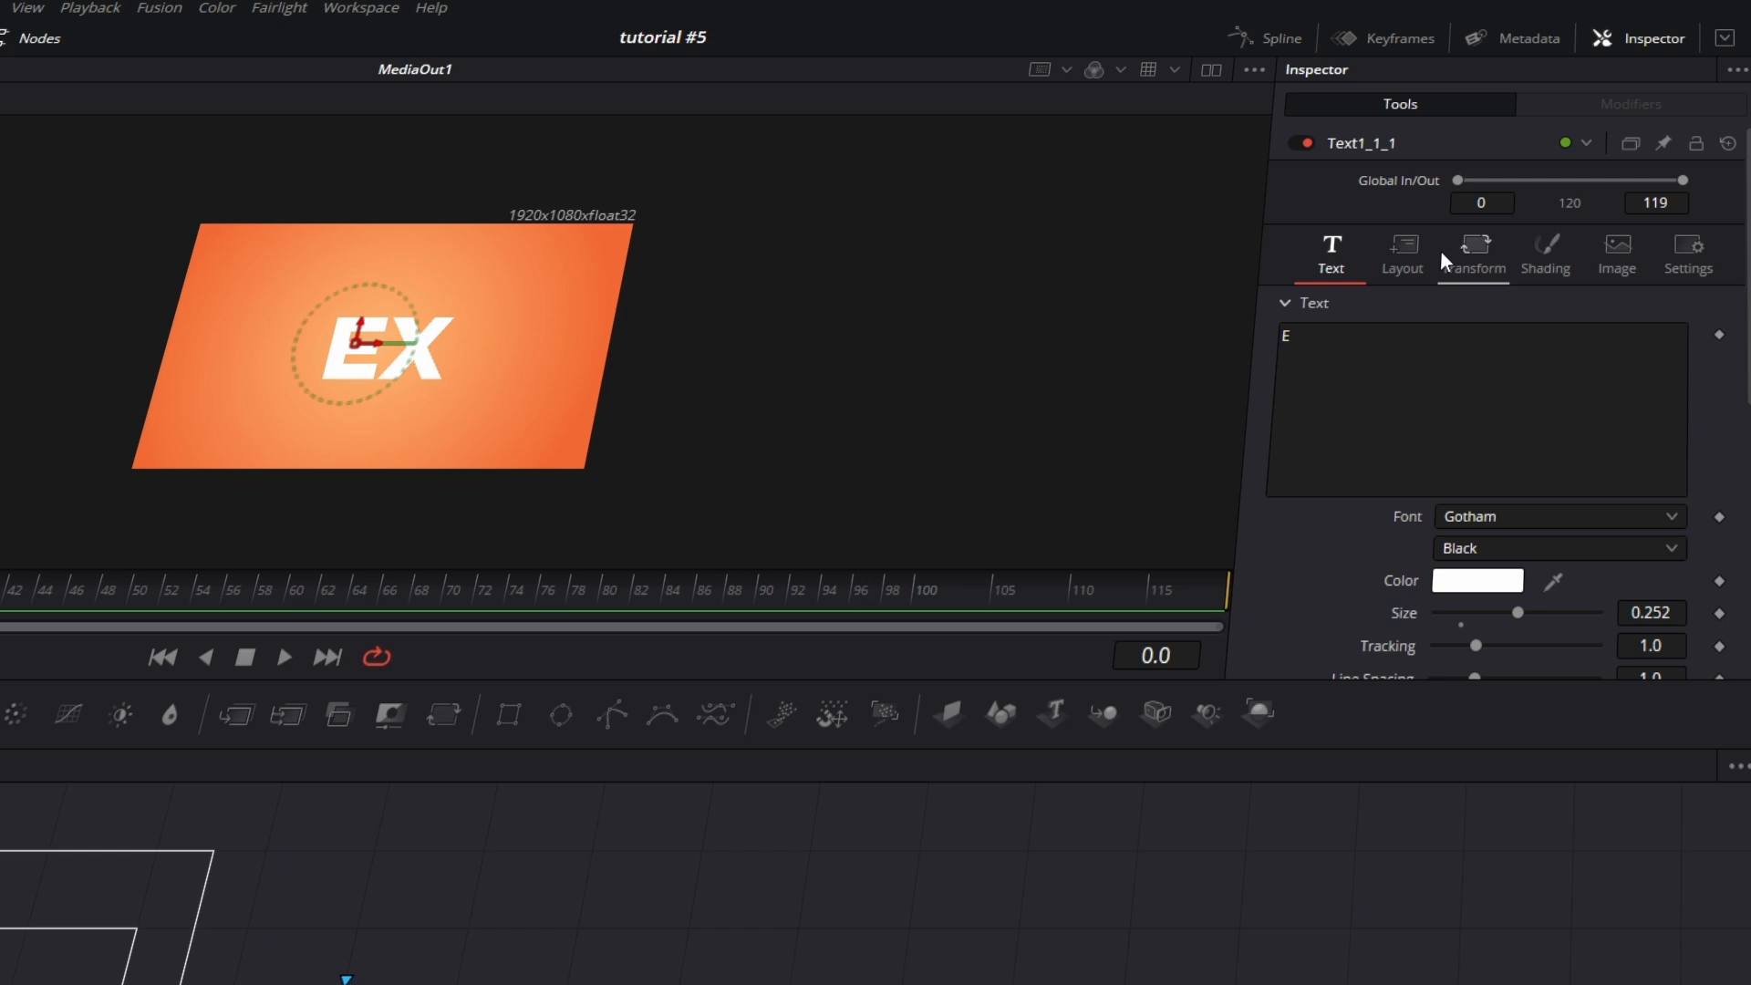
Set Text1_1_1 Transform to Characters, keyframe Size X at frame 24, and set 3.268 at frame 0
left_click(1473, 252)
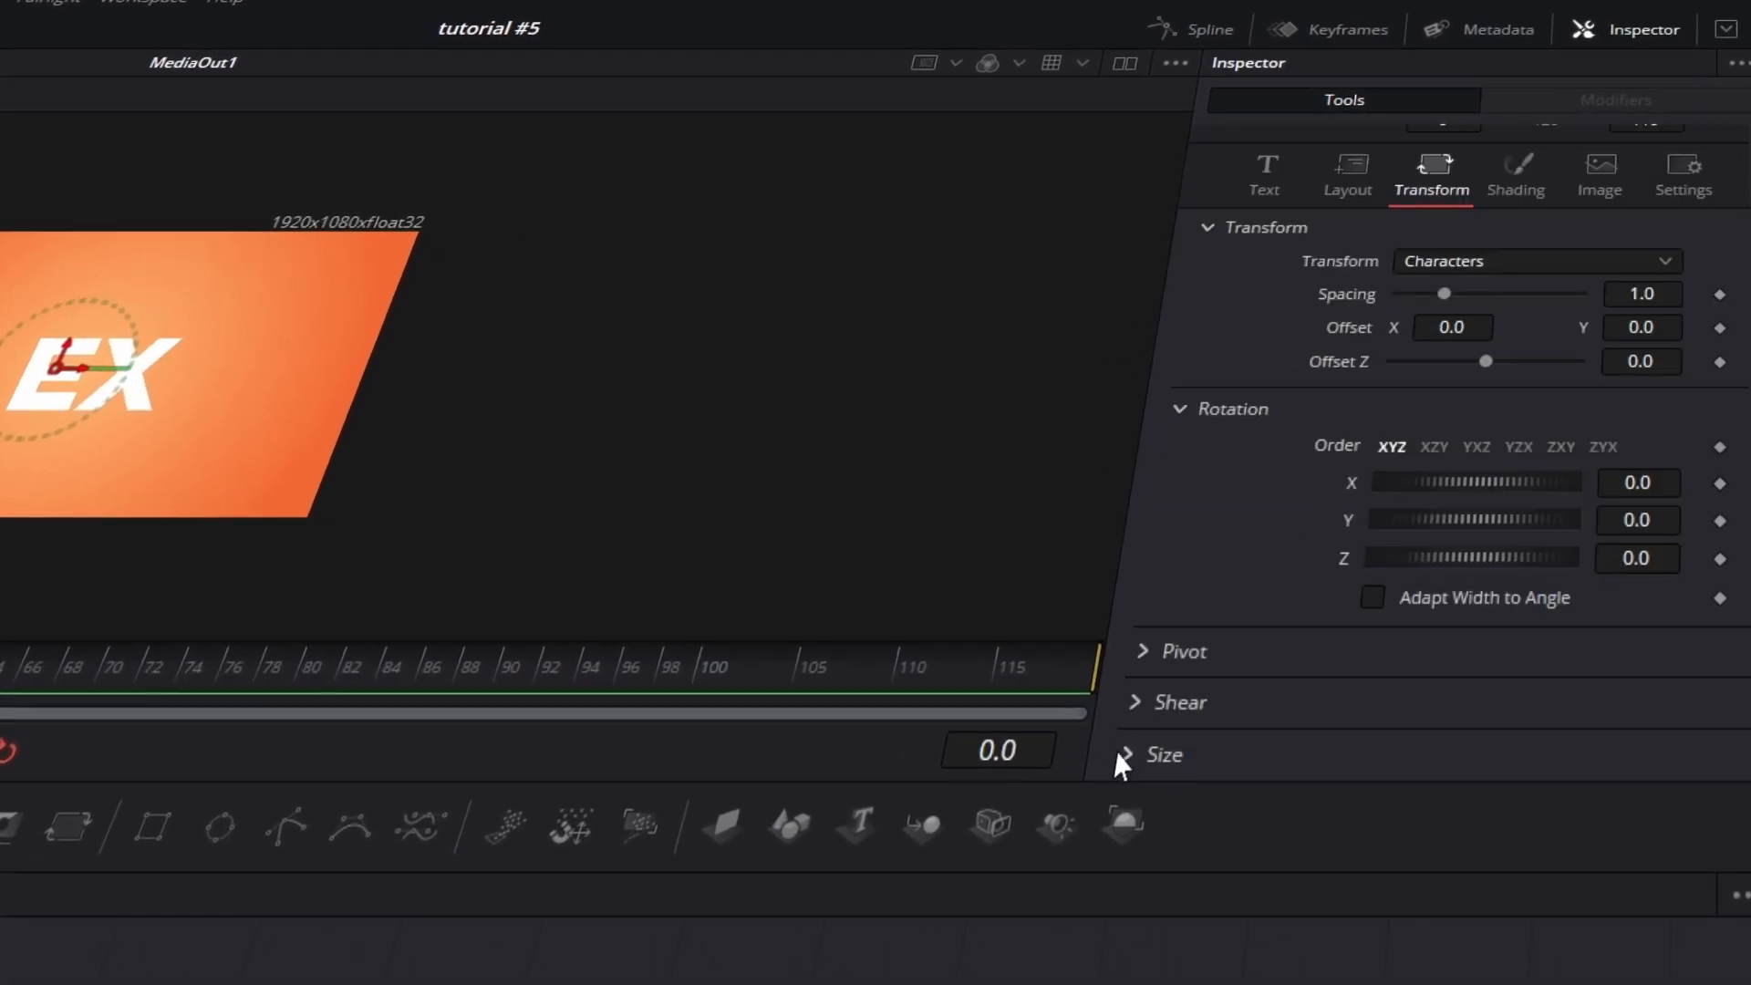
left_click(1164, 754)
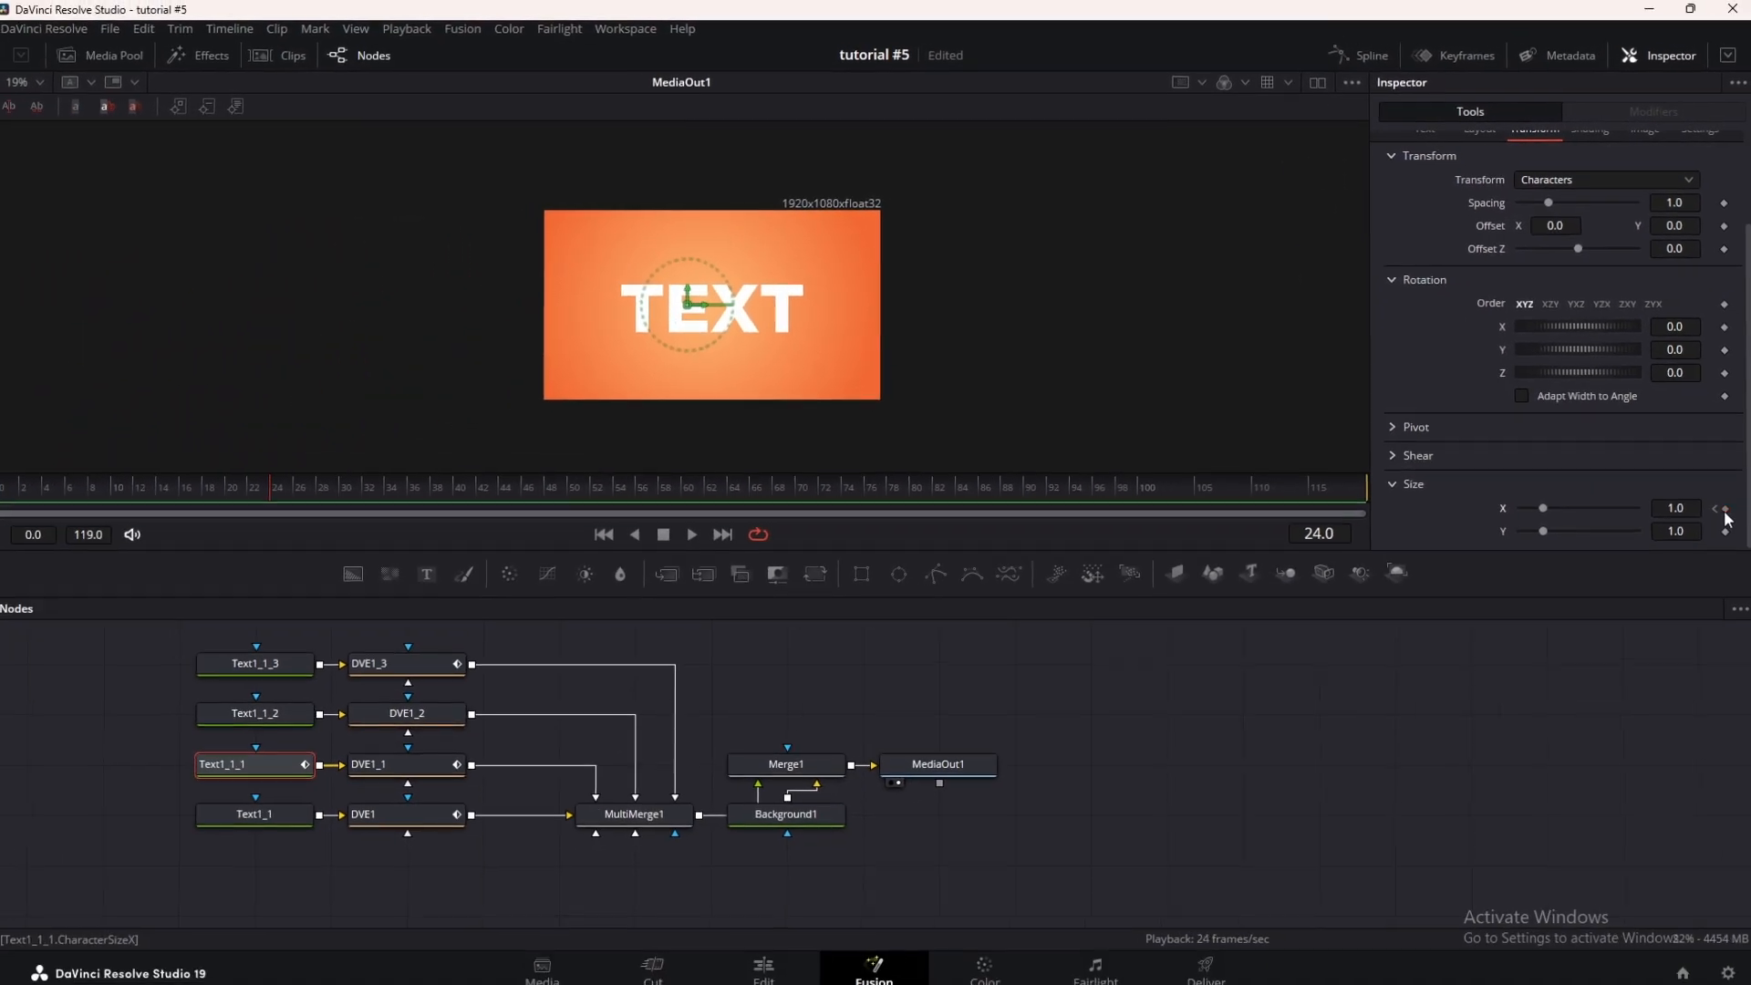
left_click_drag(1546, 510, 1591, 504)
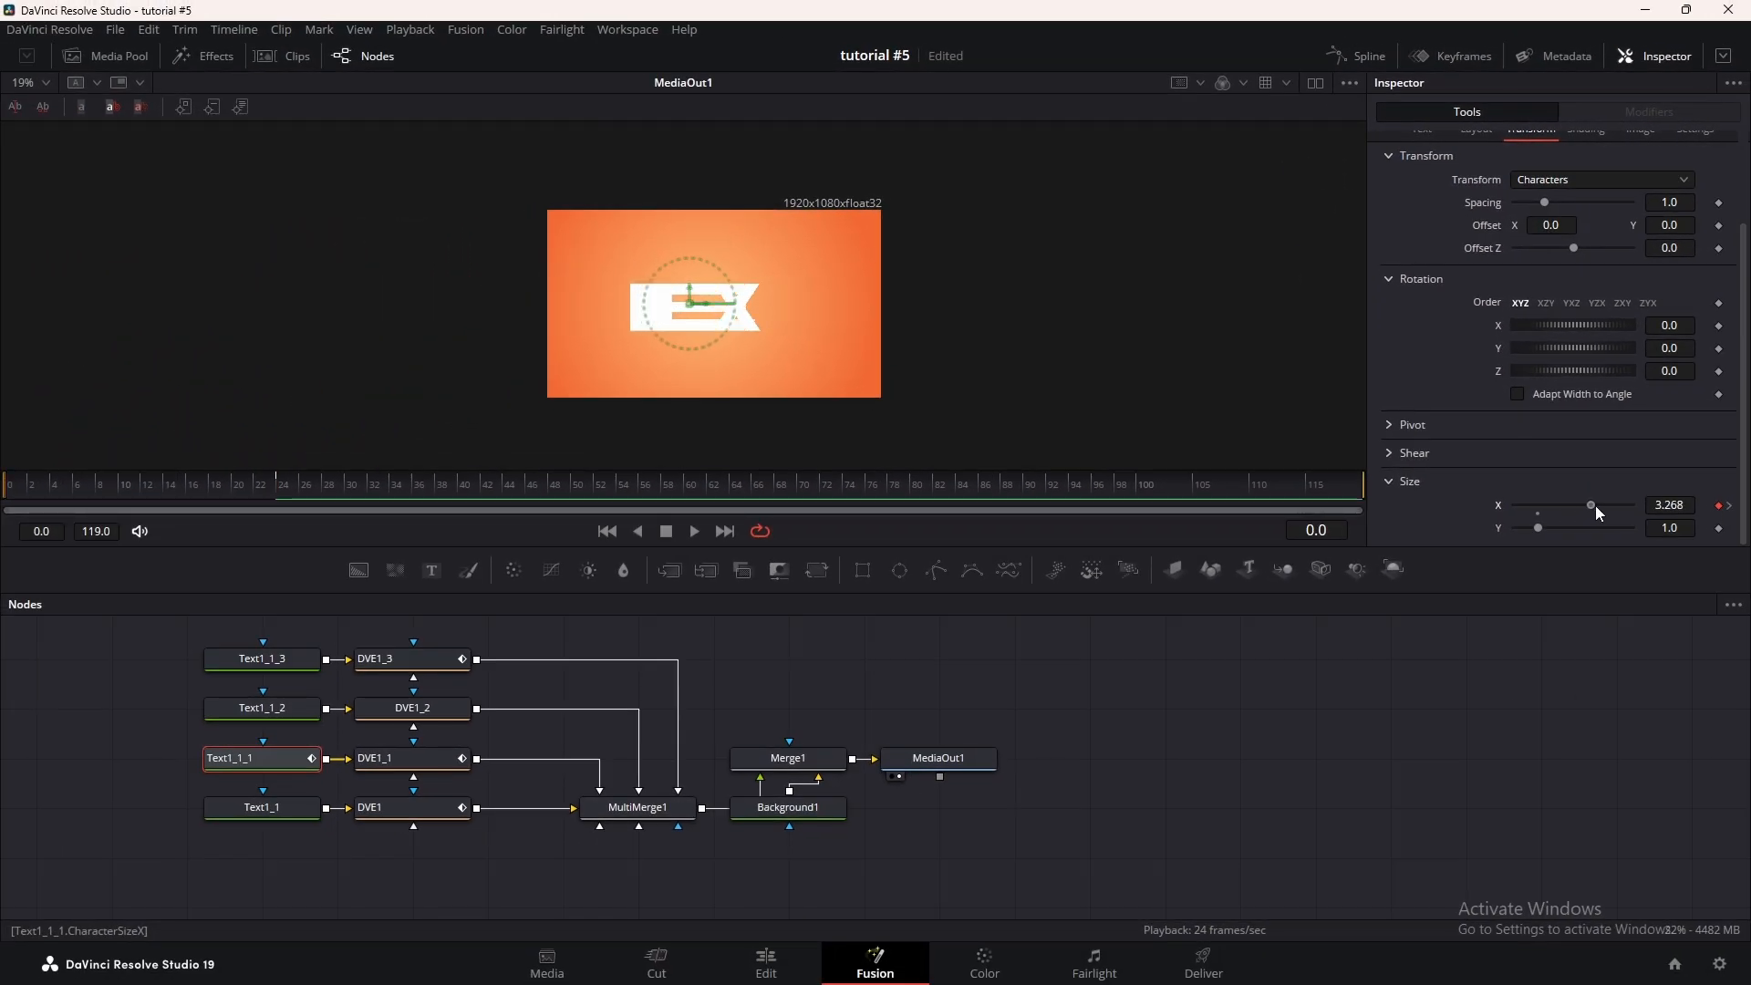
left_click_drag(1584, 504, 1592, 504)
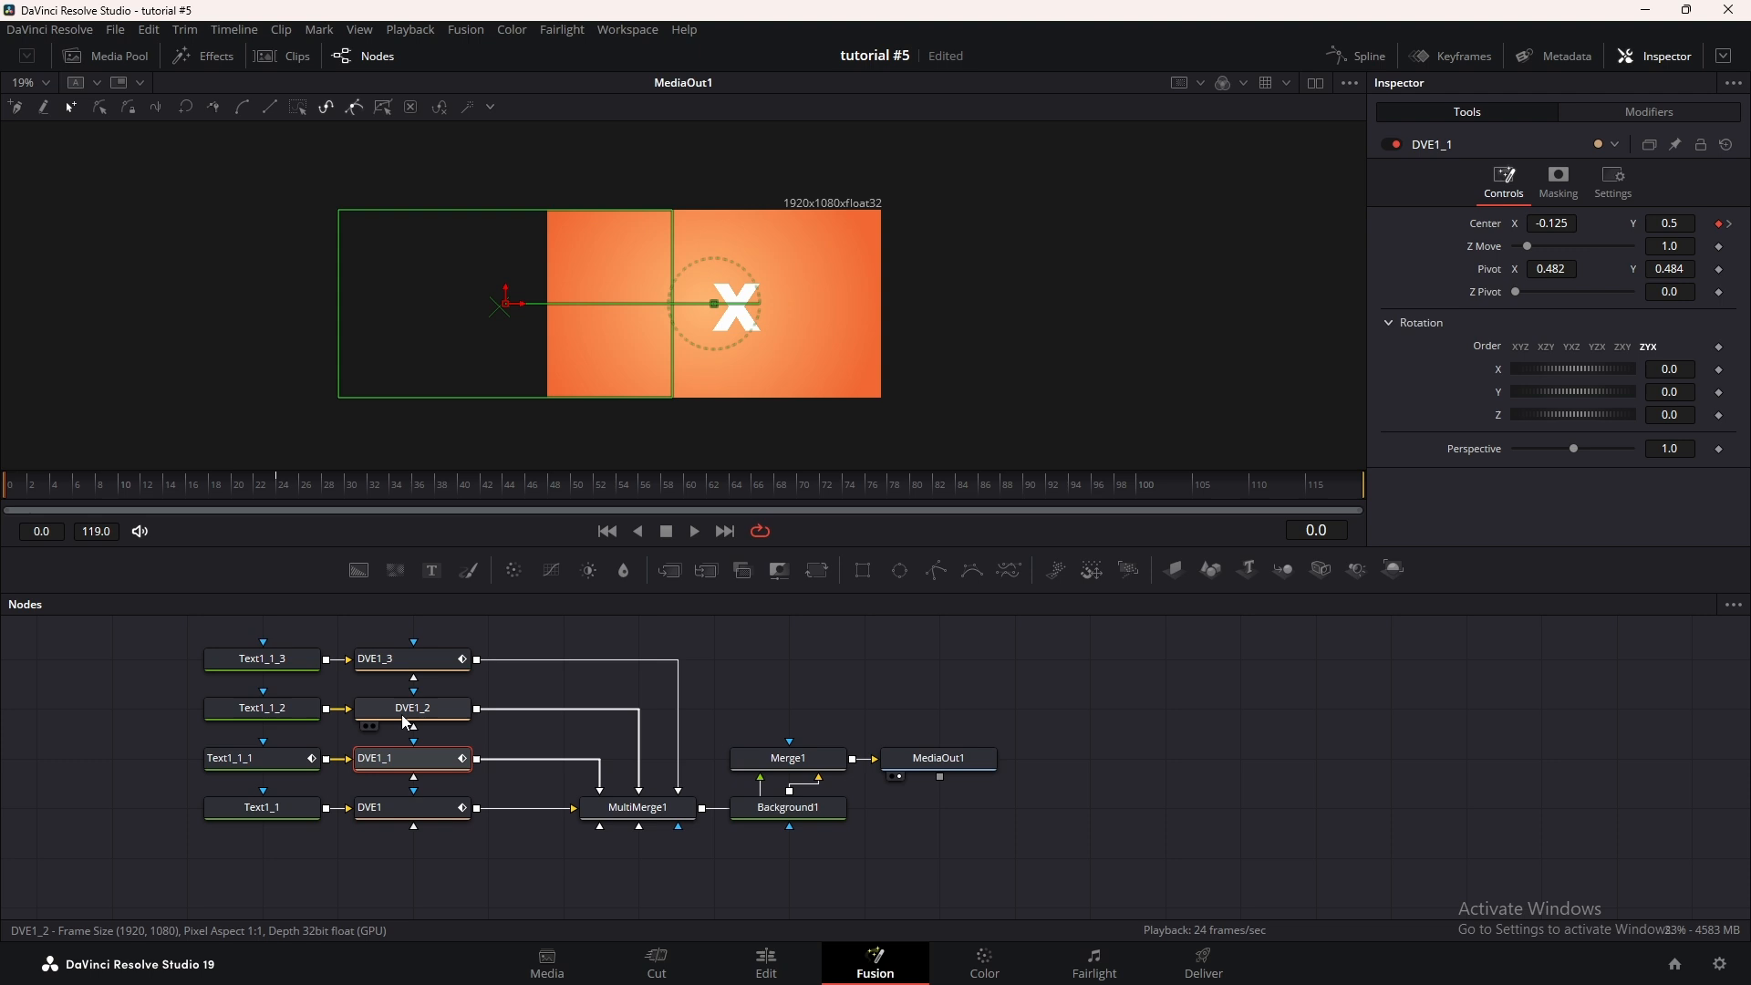
Set DVE1_1 Center X to -0.125, keyframe DVE1_2 Z Move small, and preview playback
left_click(413, 707)
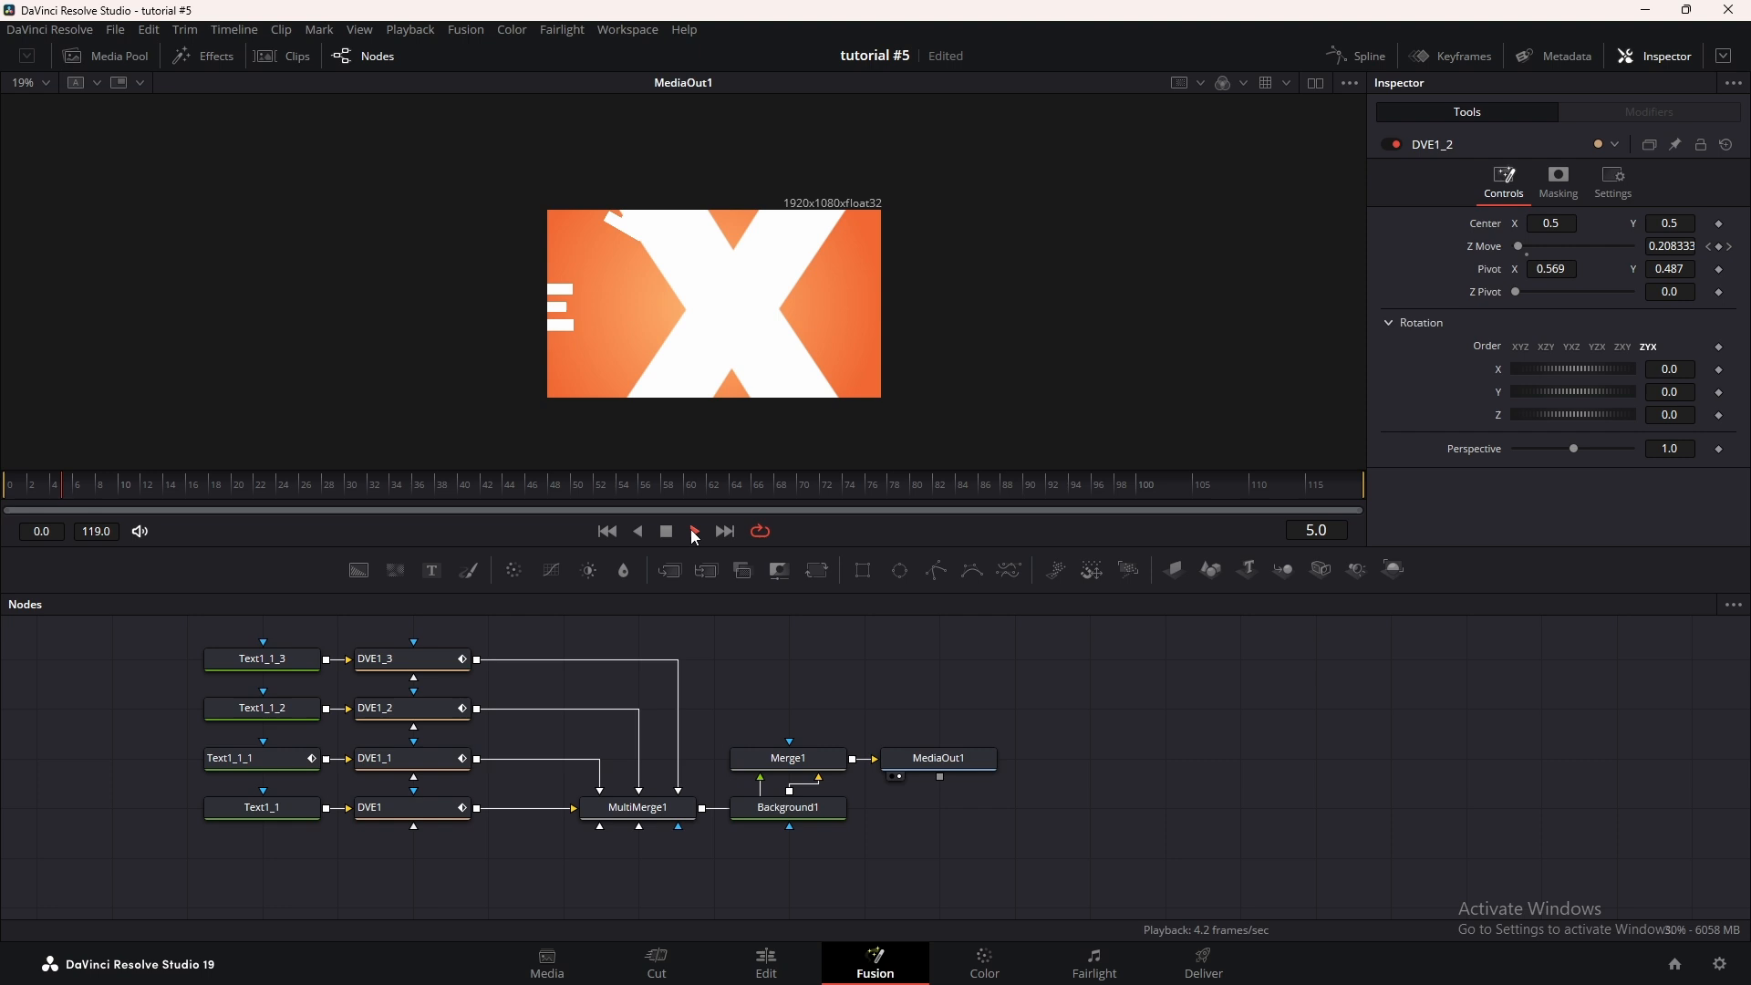
left_click(692, 532)
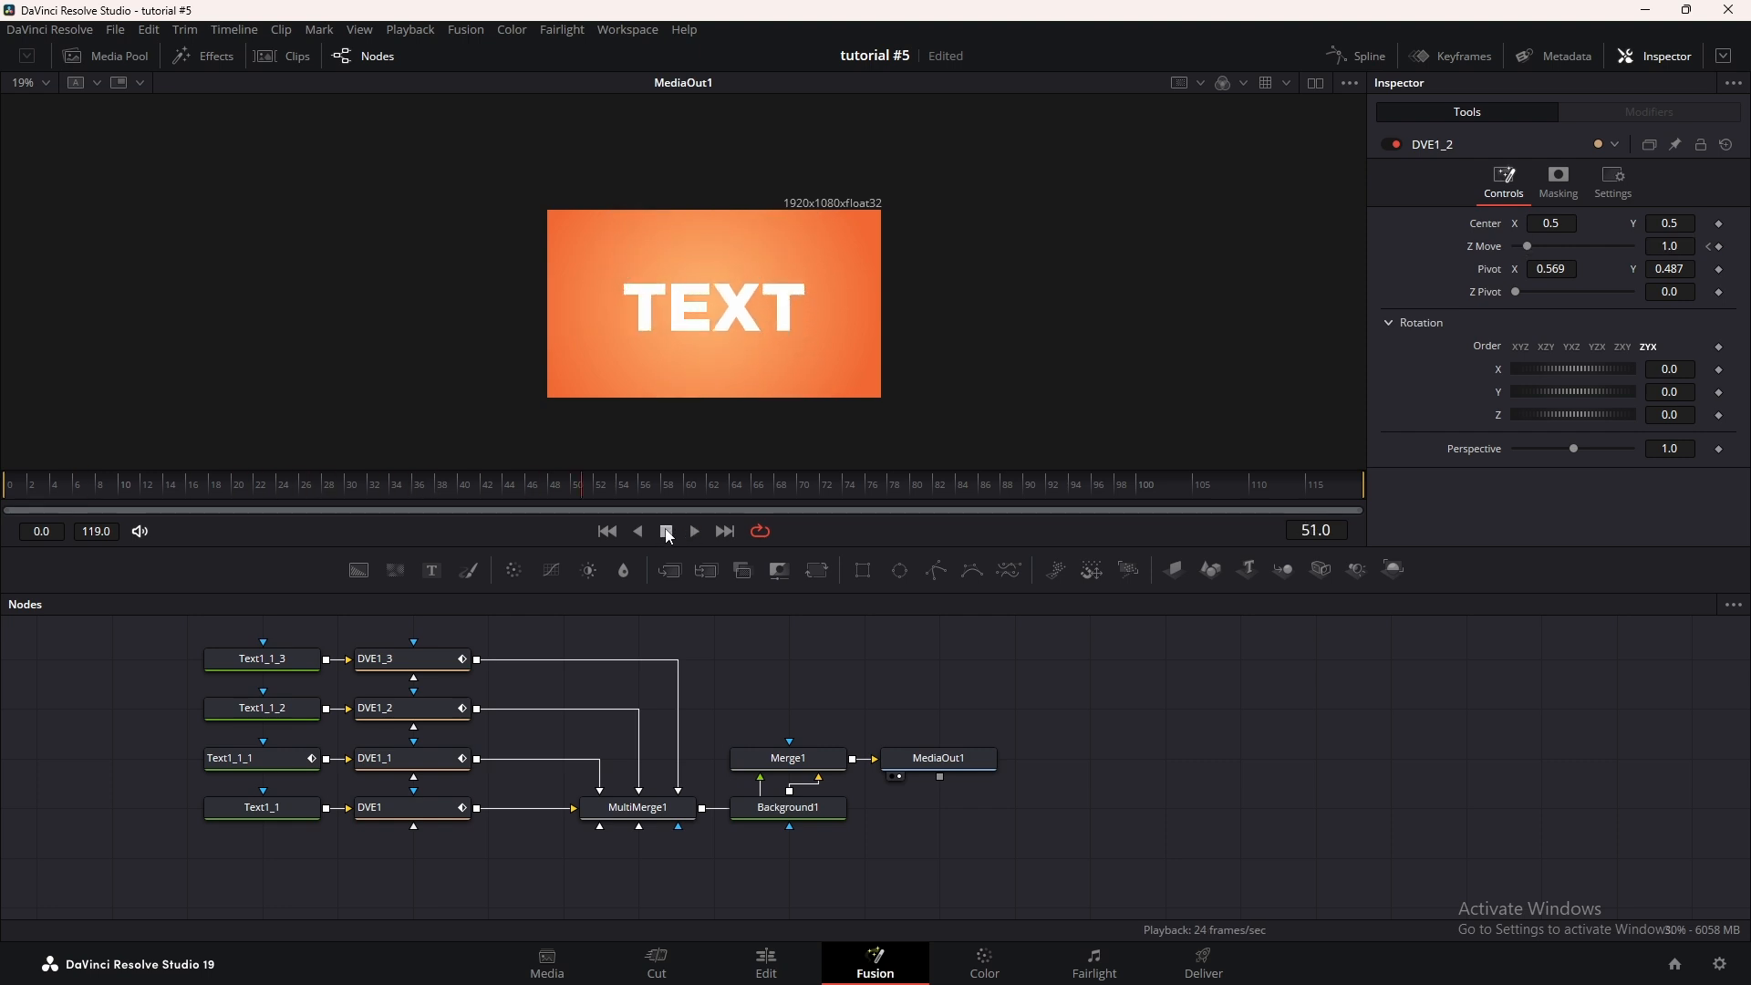
left_click(410, 658)
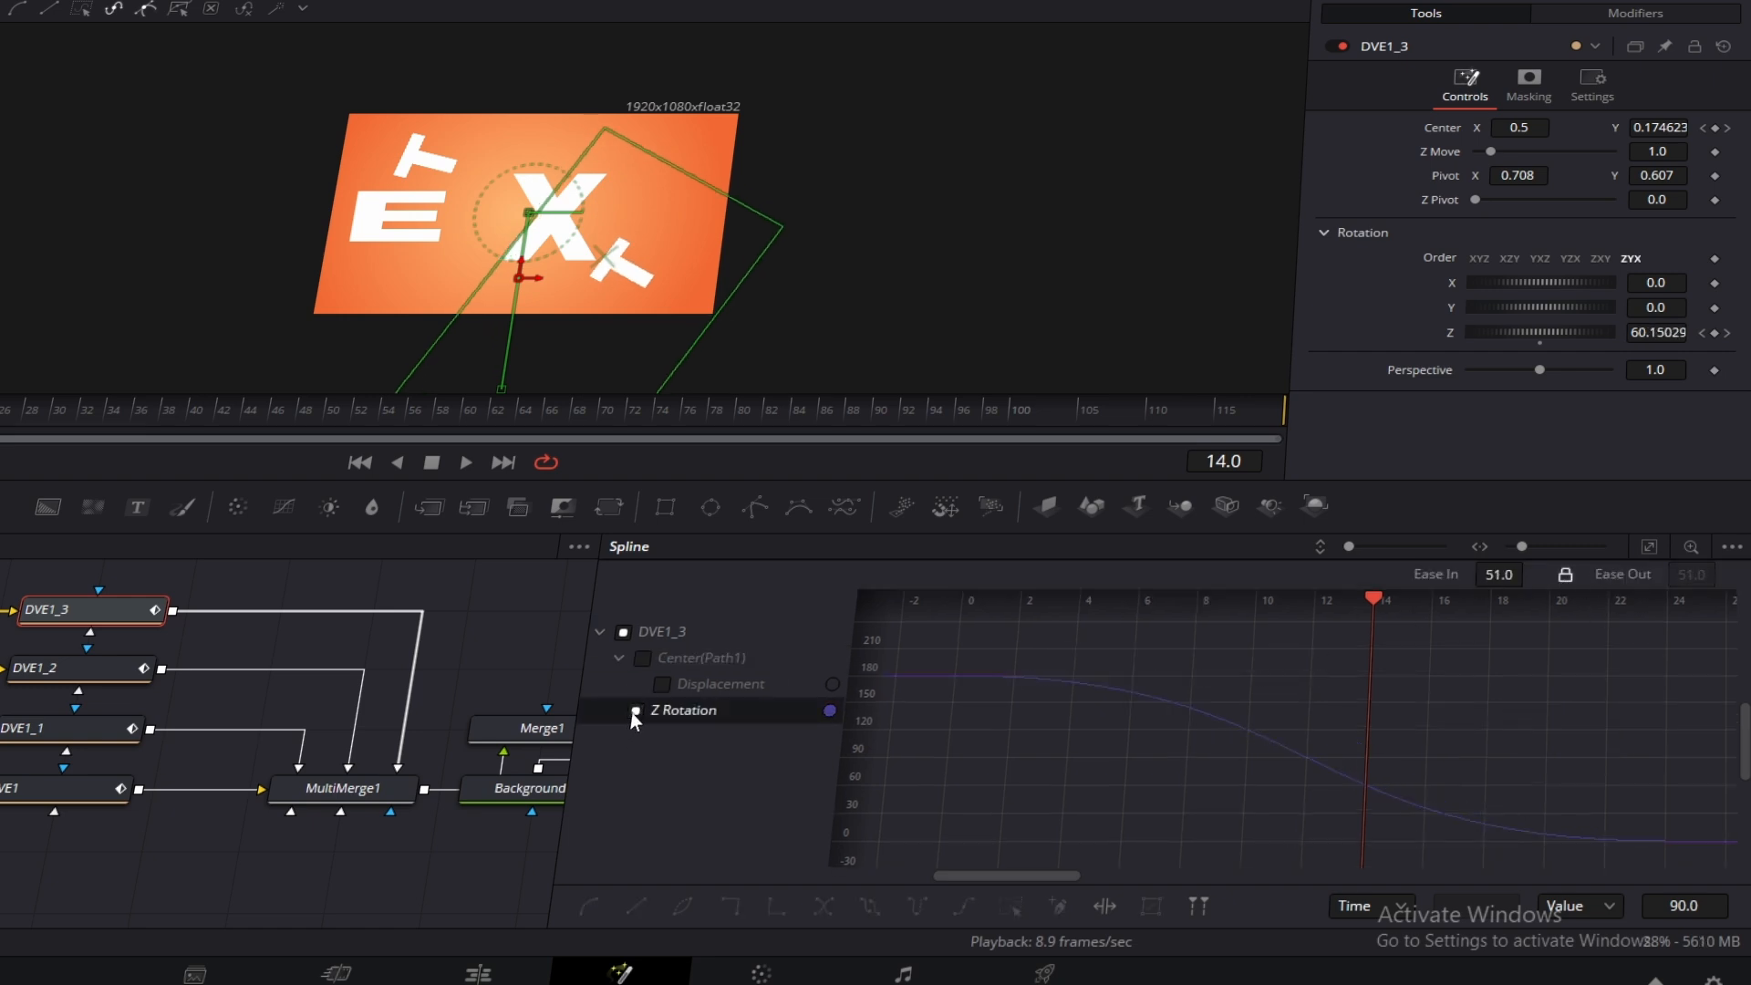
Apply Ease In/Ease Out to DVE1_3's Center and Z Rotation keyframes in the Spline editor
left_click(642, 657)
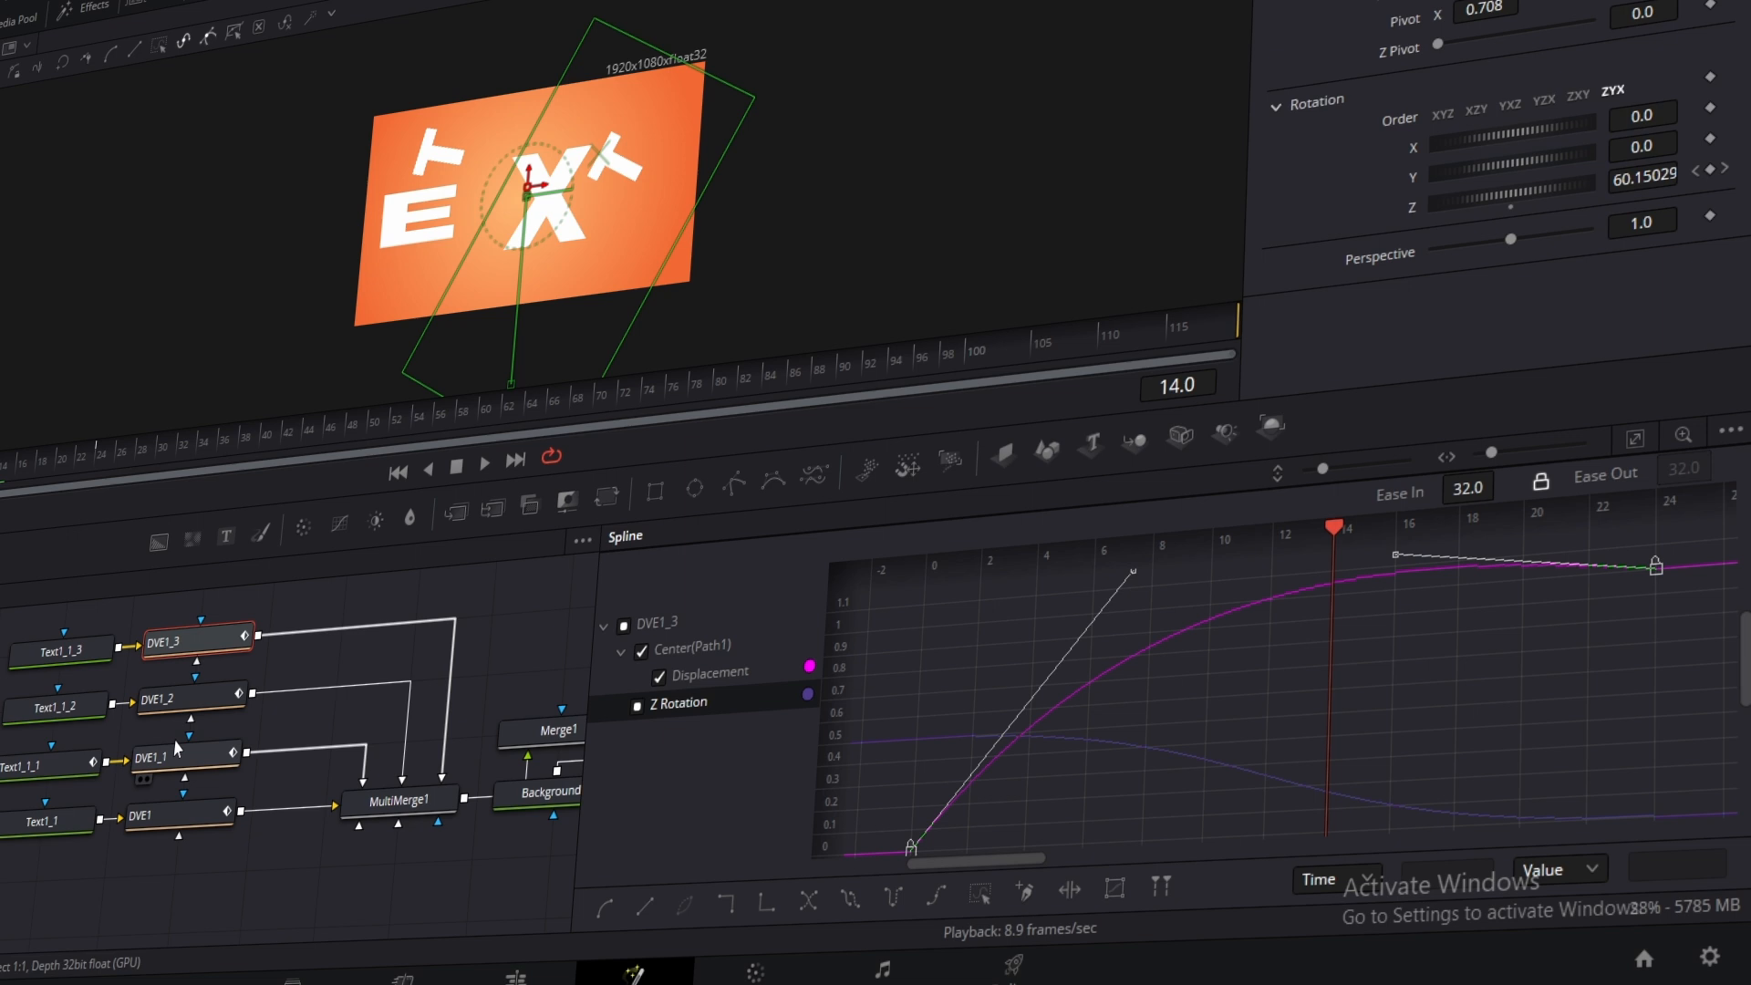
left_click(185, 698)
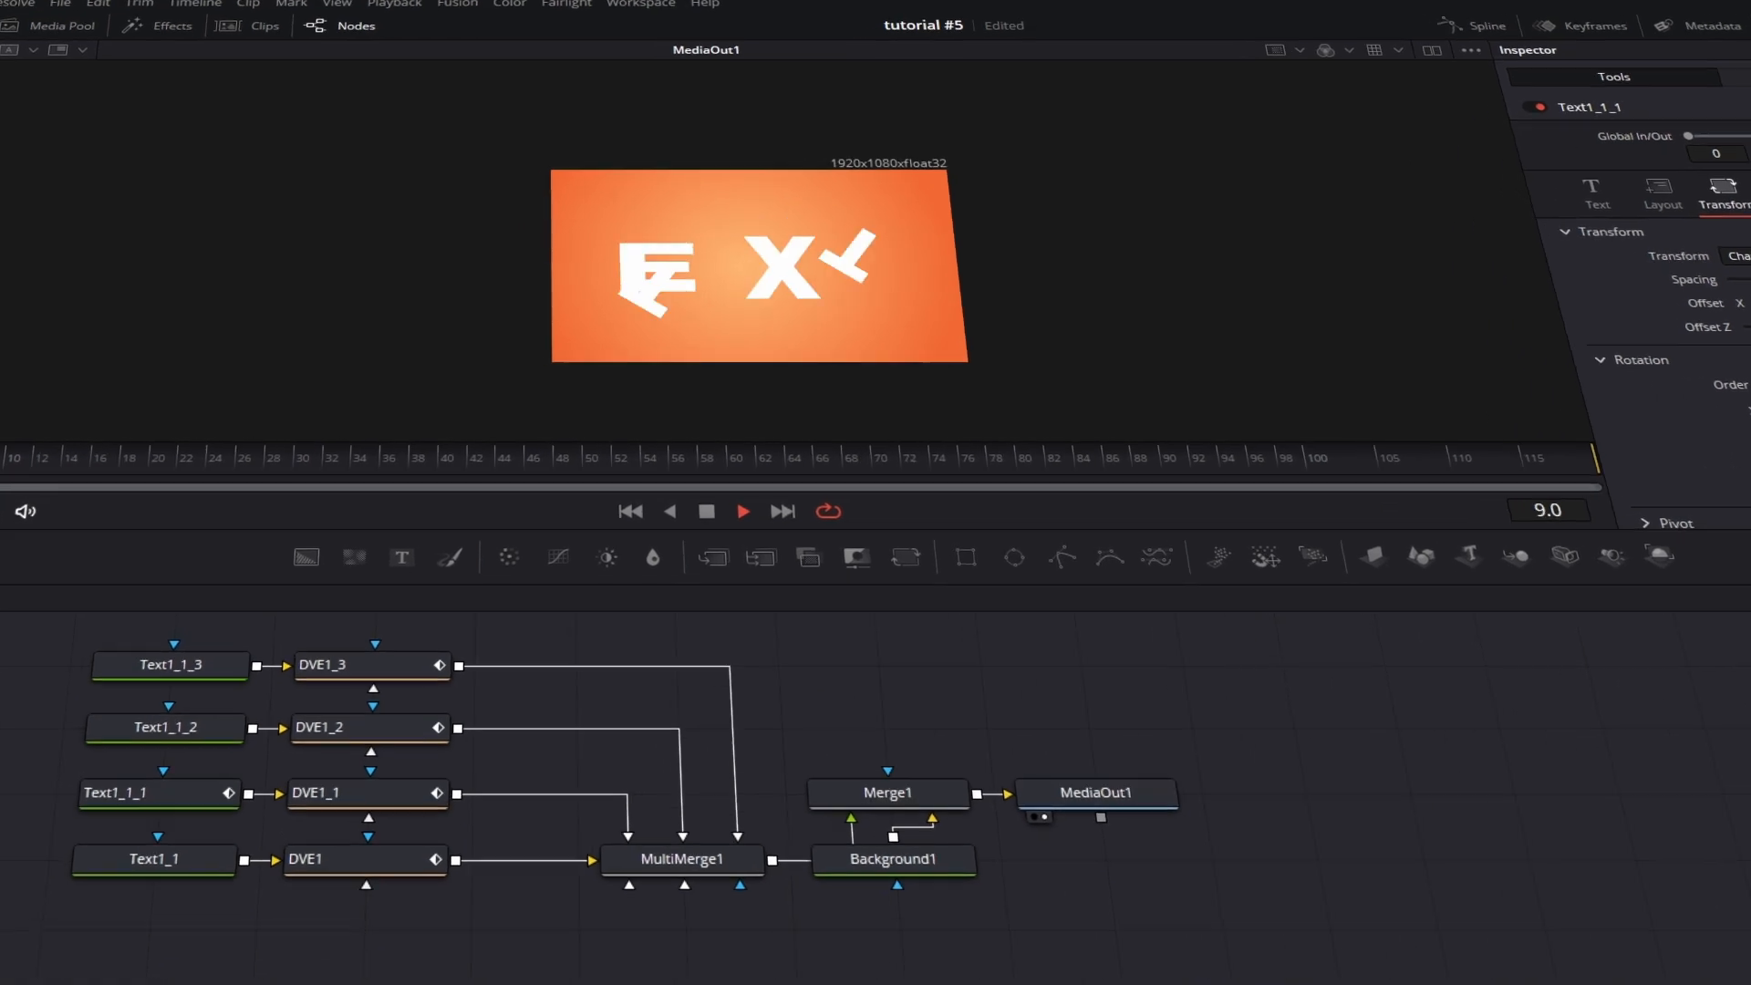
Add a Background2 node masked by a thin Polygon line, with Length keyframed to zero at frame 0
left_click(742, 511)
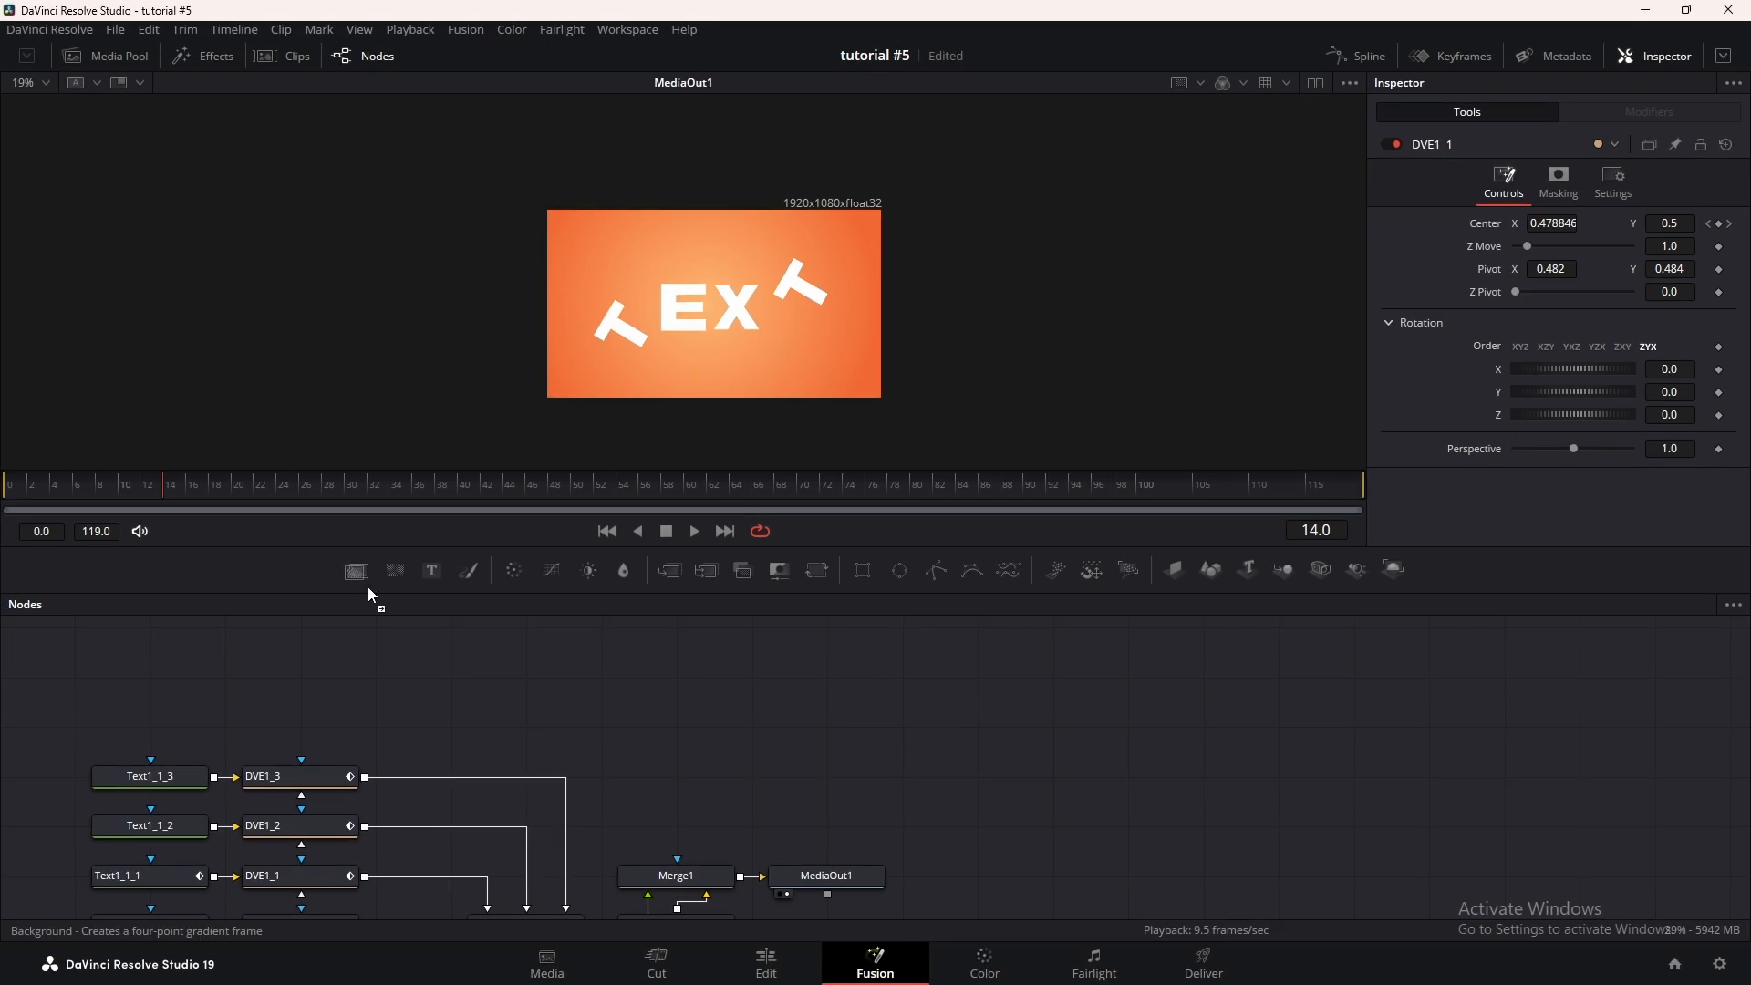
left_click(355, 569)
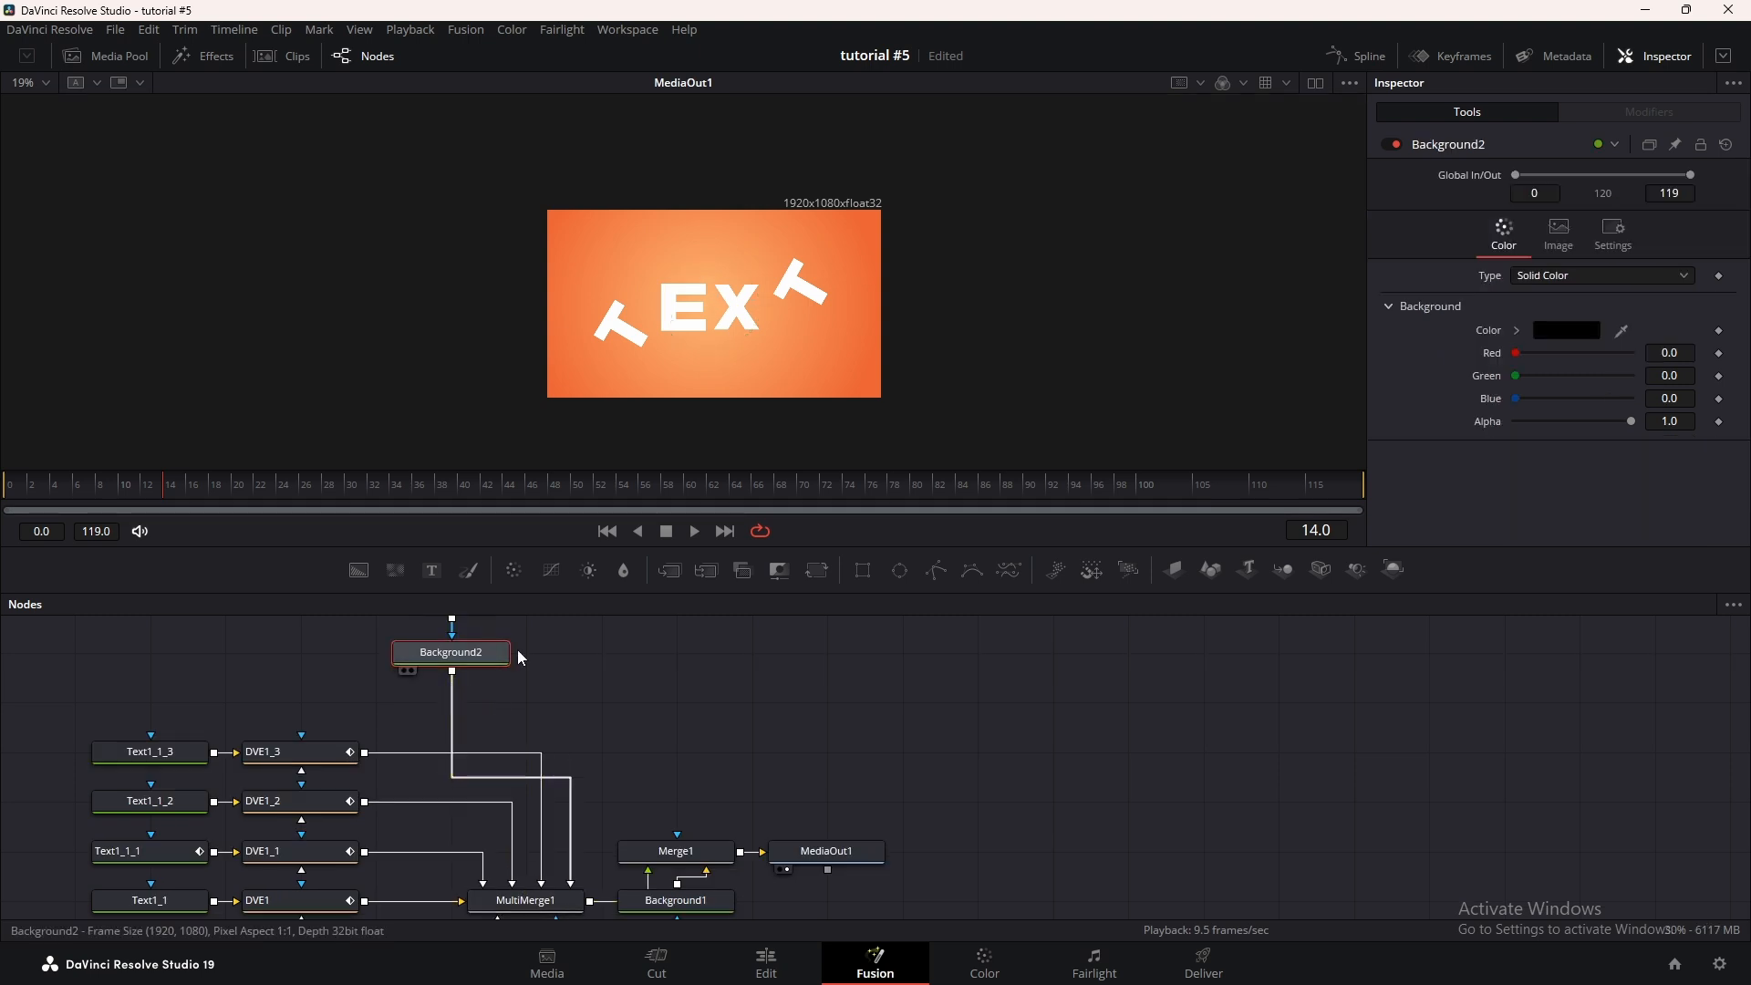
left_click_drag(1518, 353, 1630, 353)
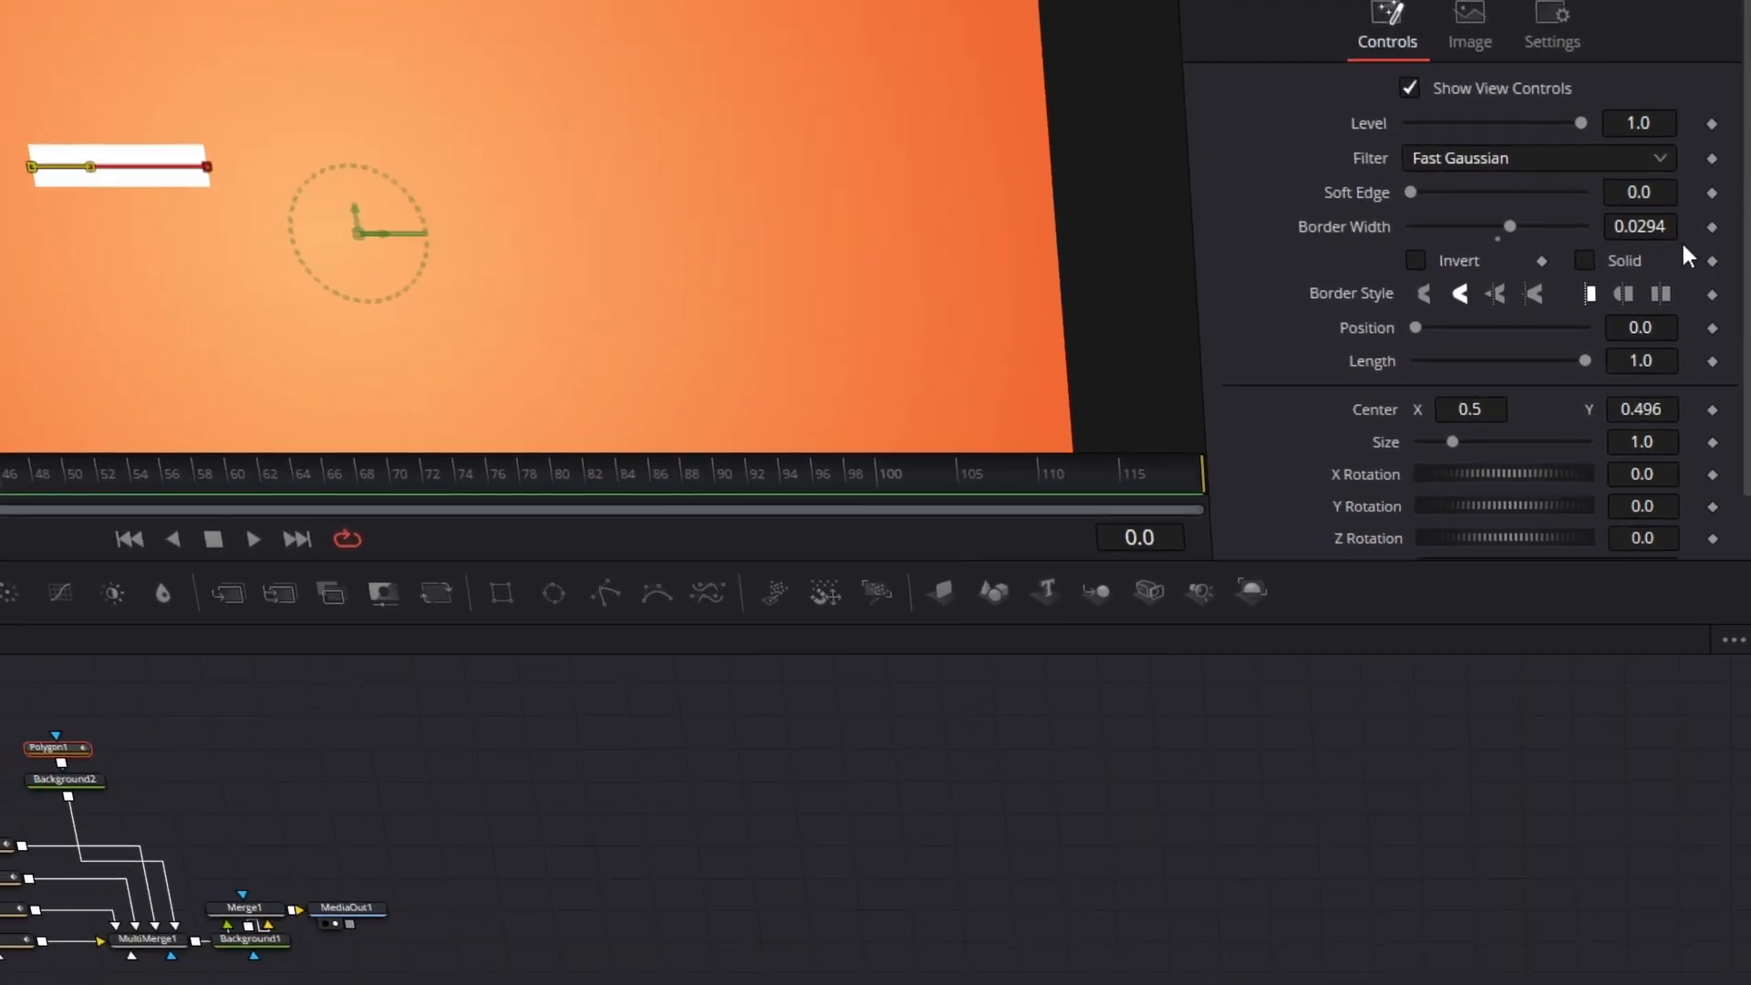
scroll("down", 3)
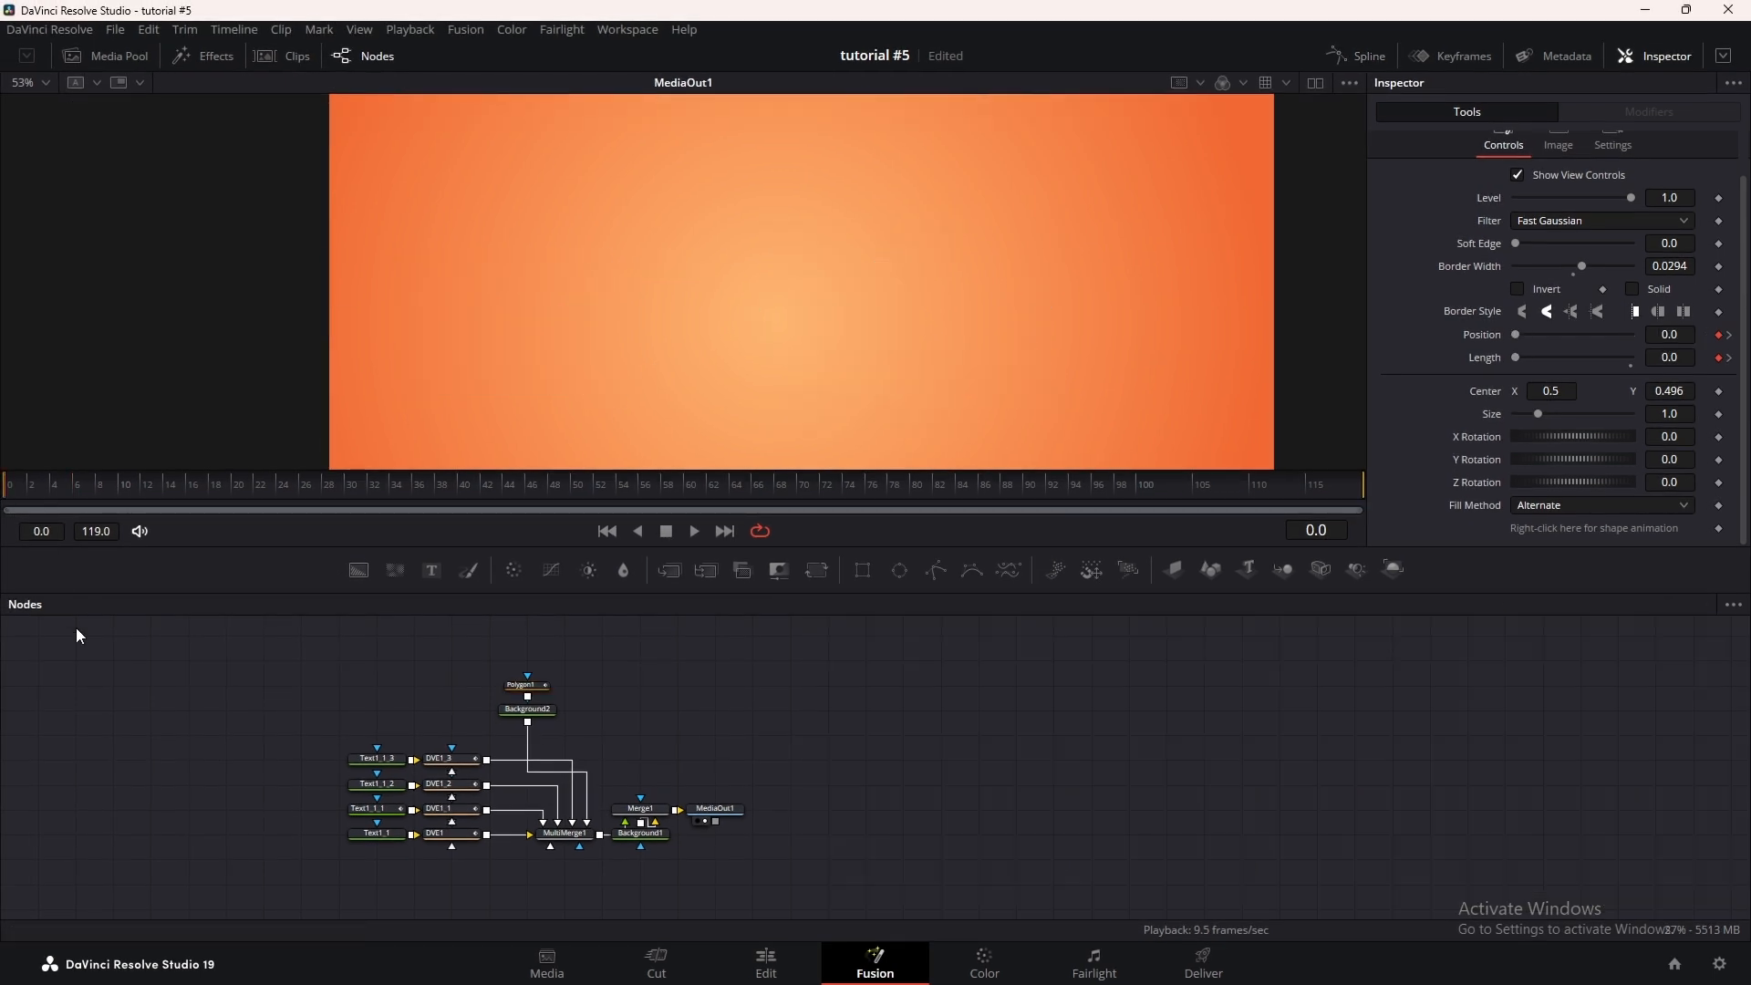
Duplicate Polygon1 twice, chain the copies, and offset each Center Y beside the E's arms
left_click(104, 483)
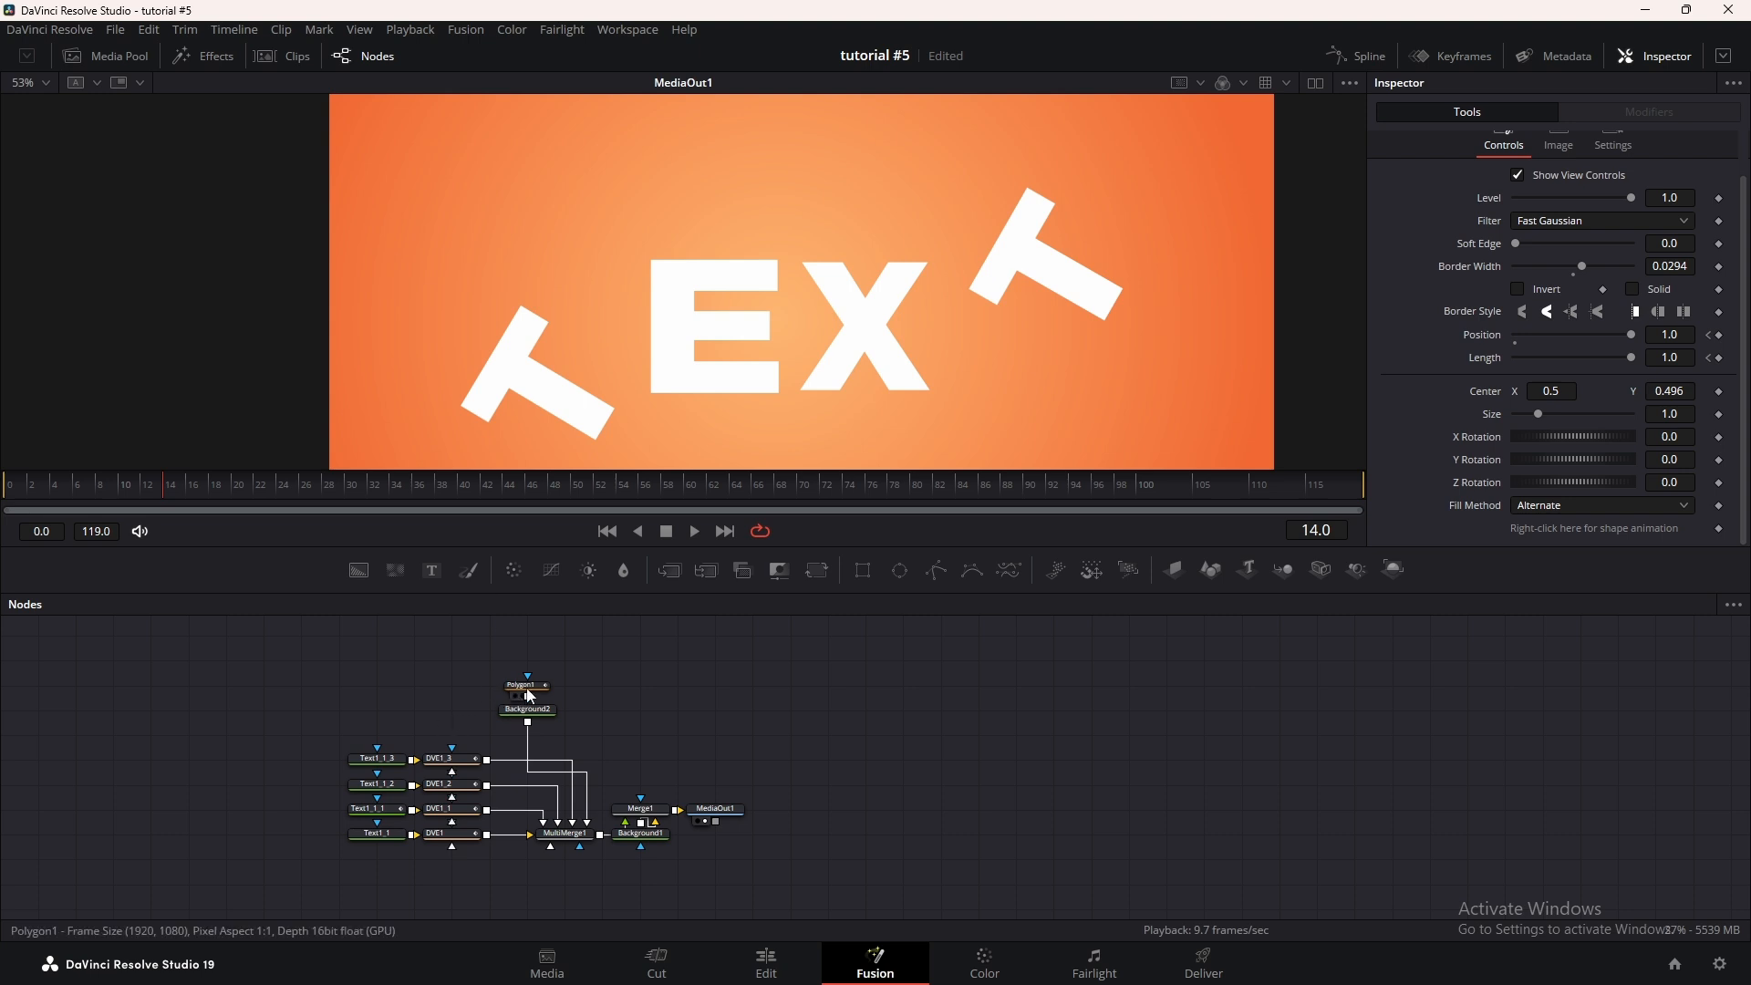
left_click(527, 685)
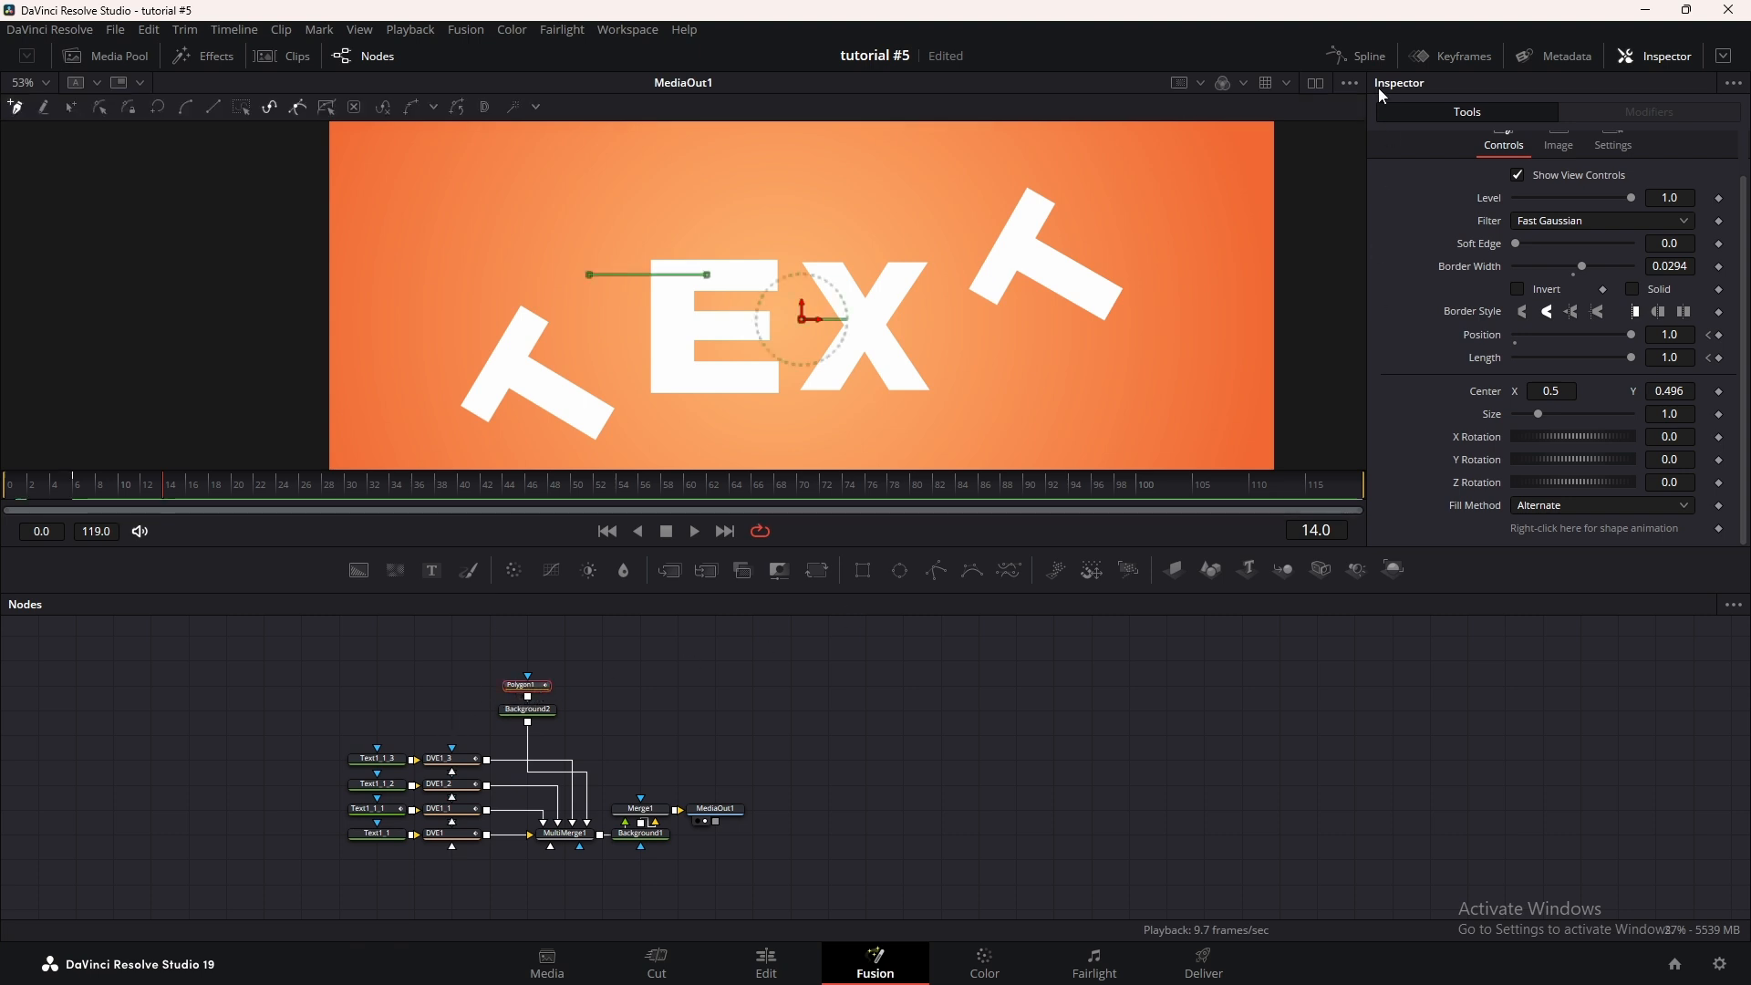
left_click(1459, 56)
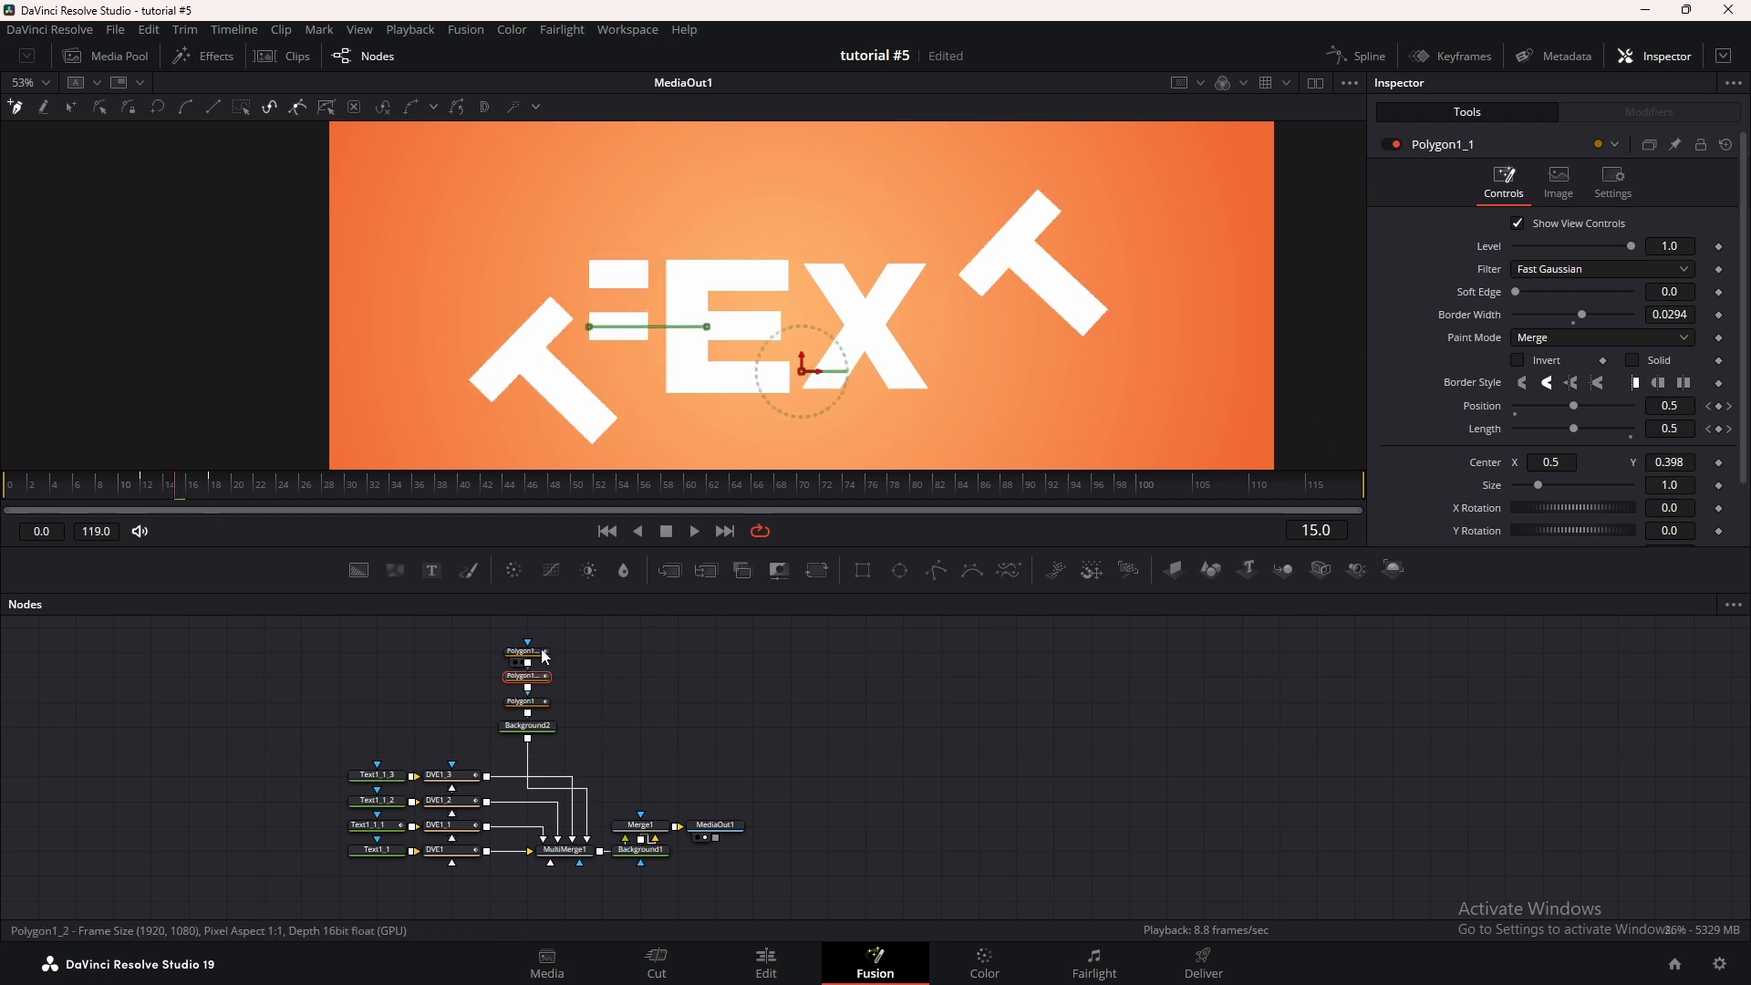
left_click_drag(805, 368, 805, 436)
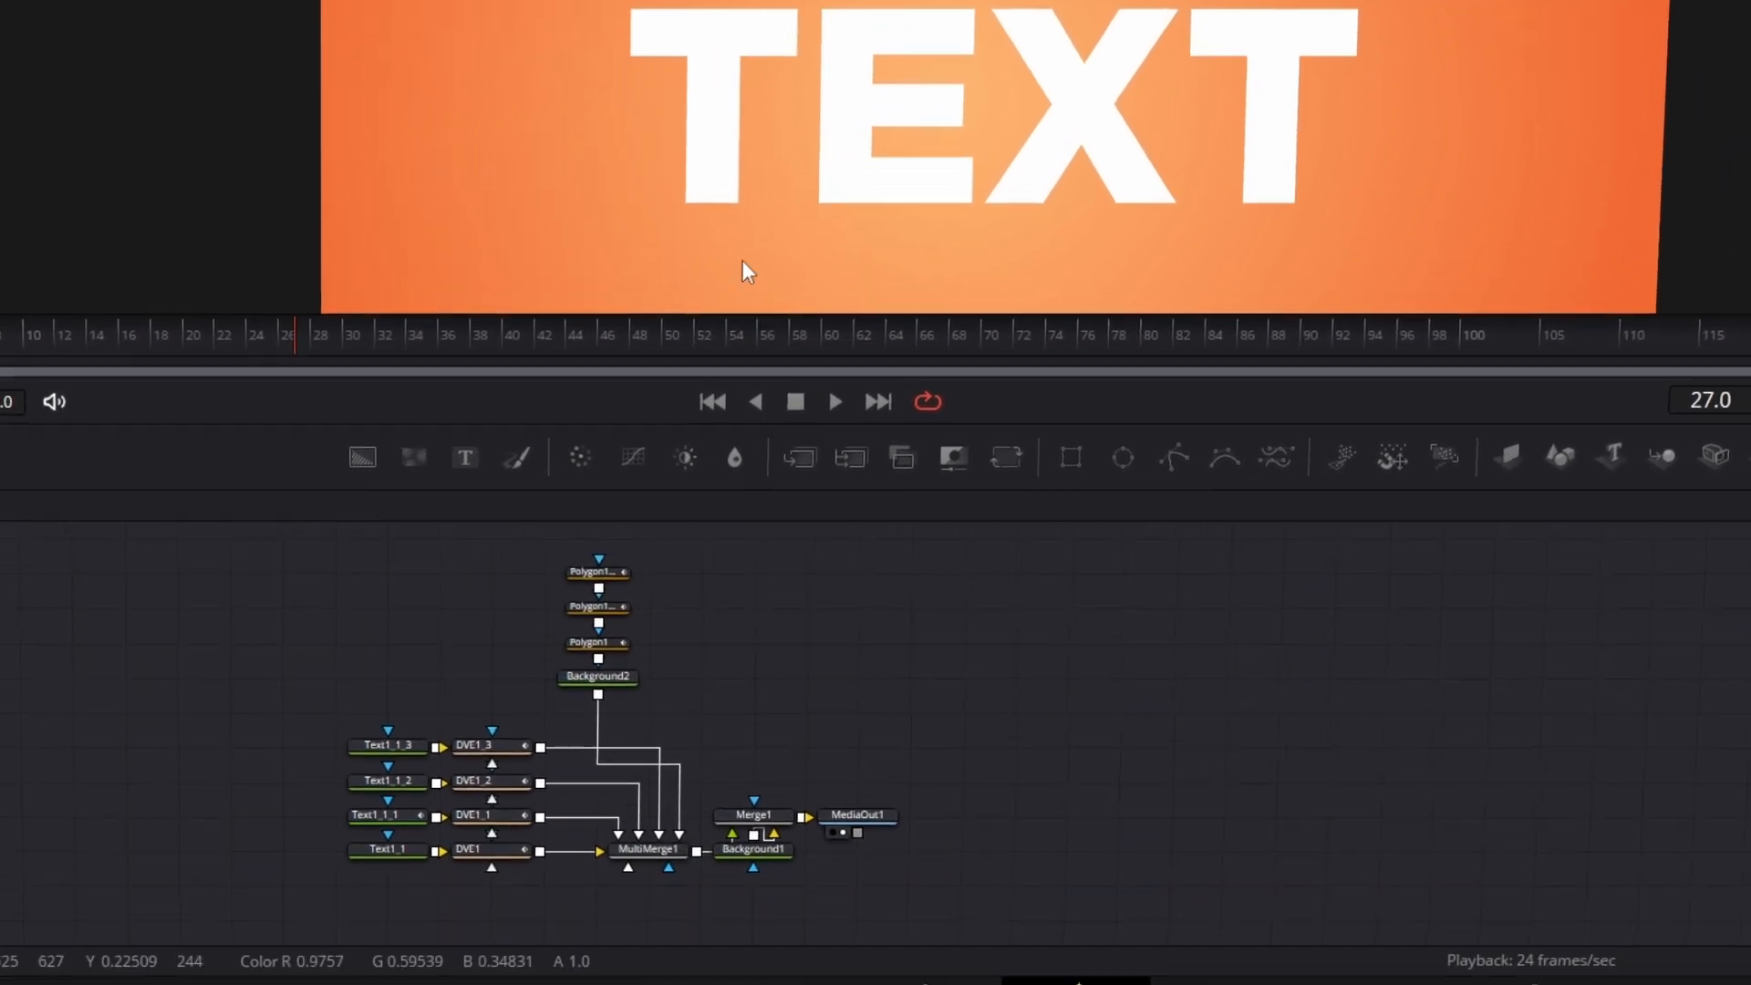
Keyframe DVE1_2's Z Move at two frames with different values, then preview the X zoom
left_click(499, 683)
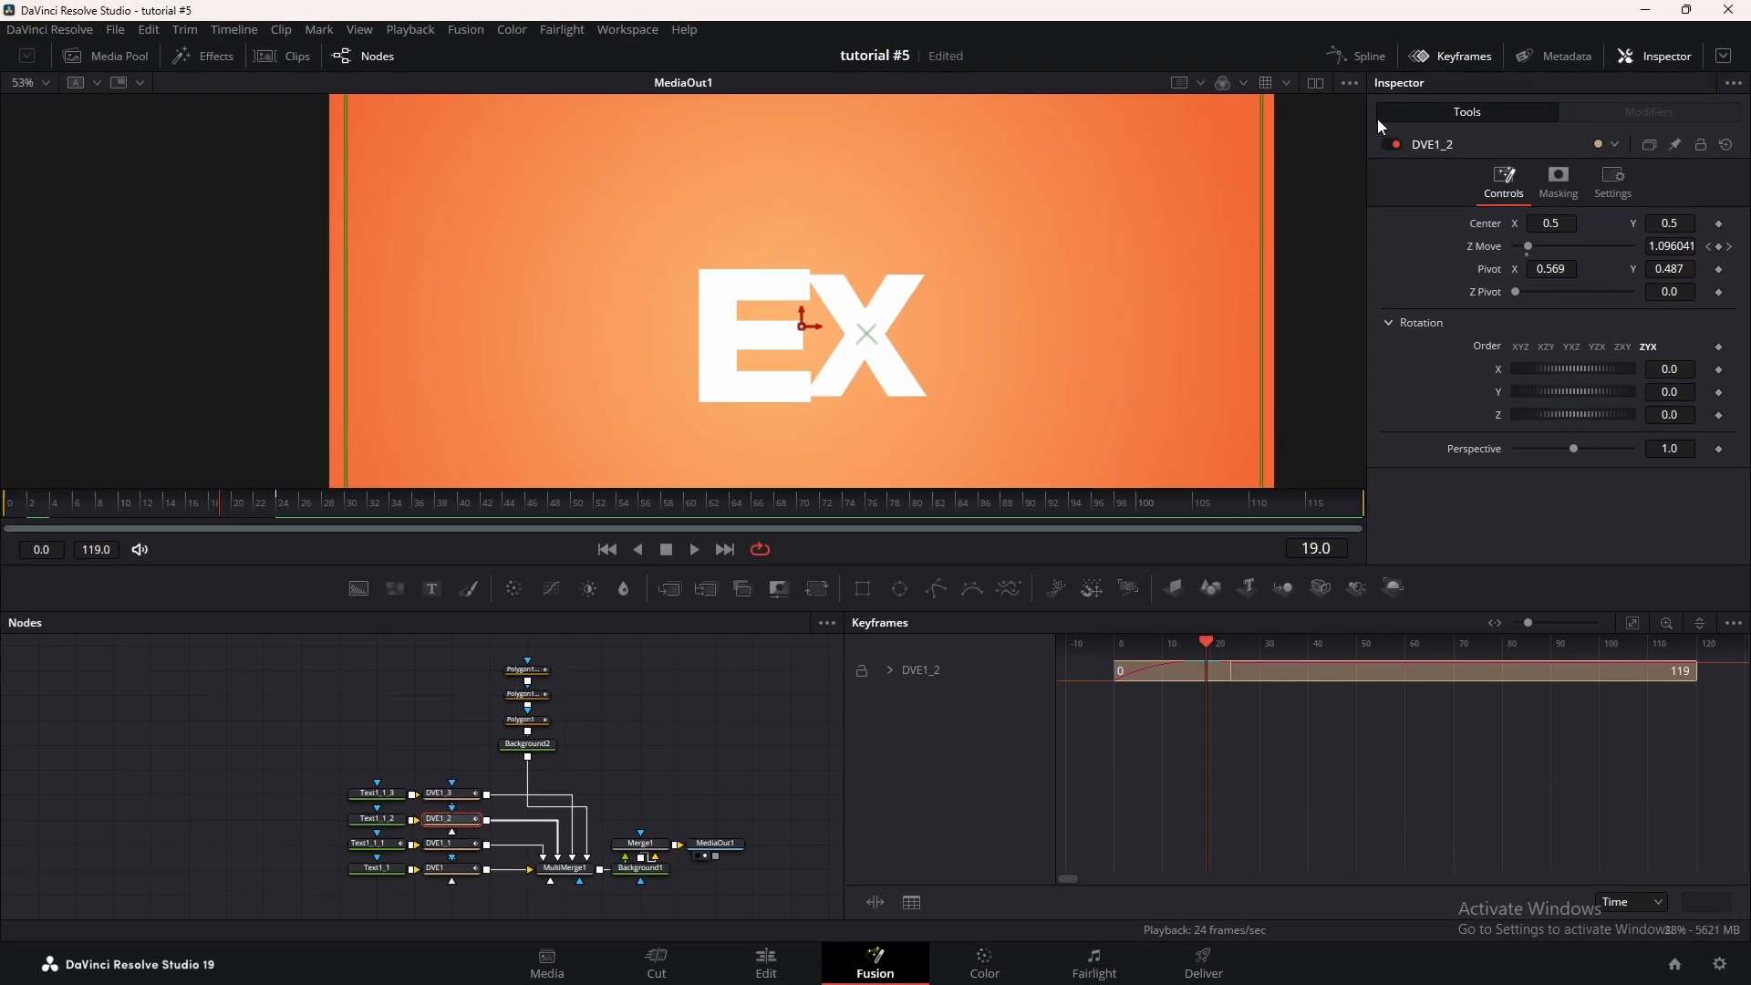
left_click(890, 671)
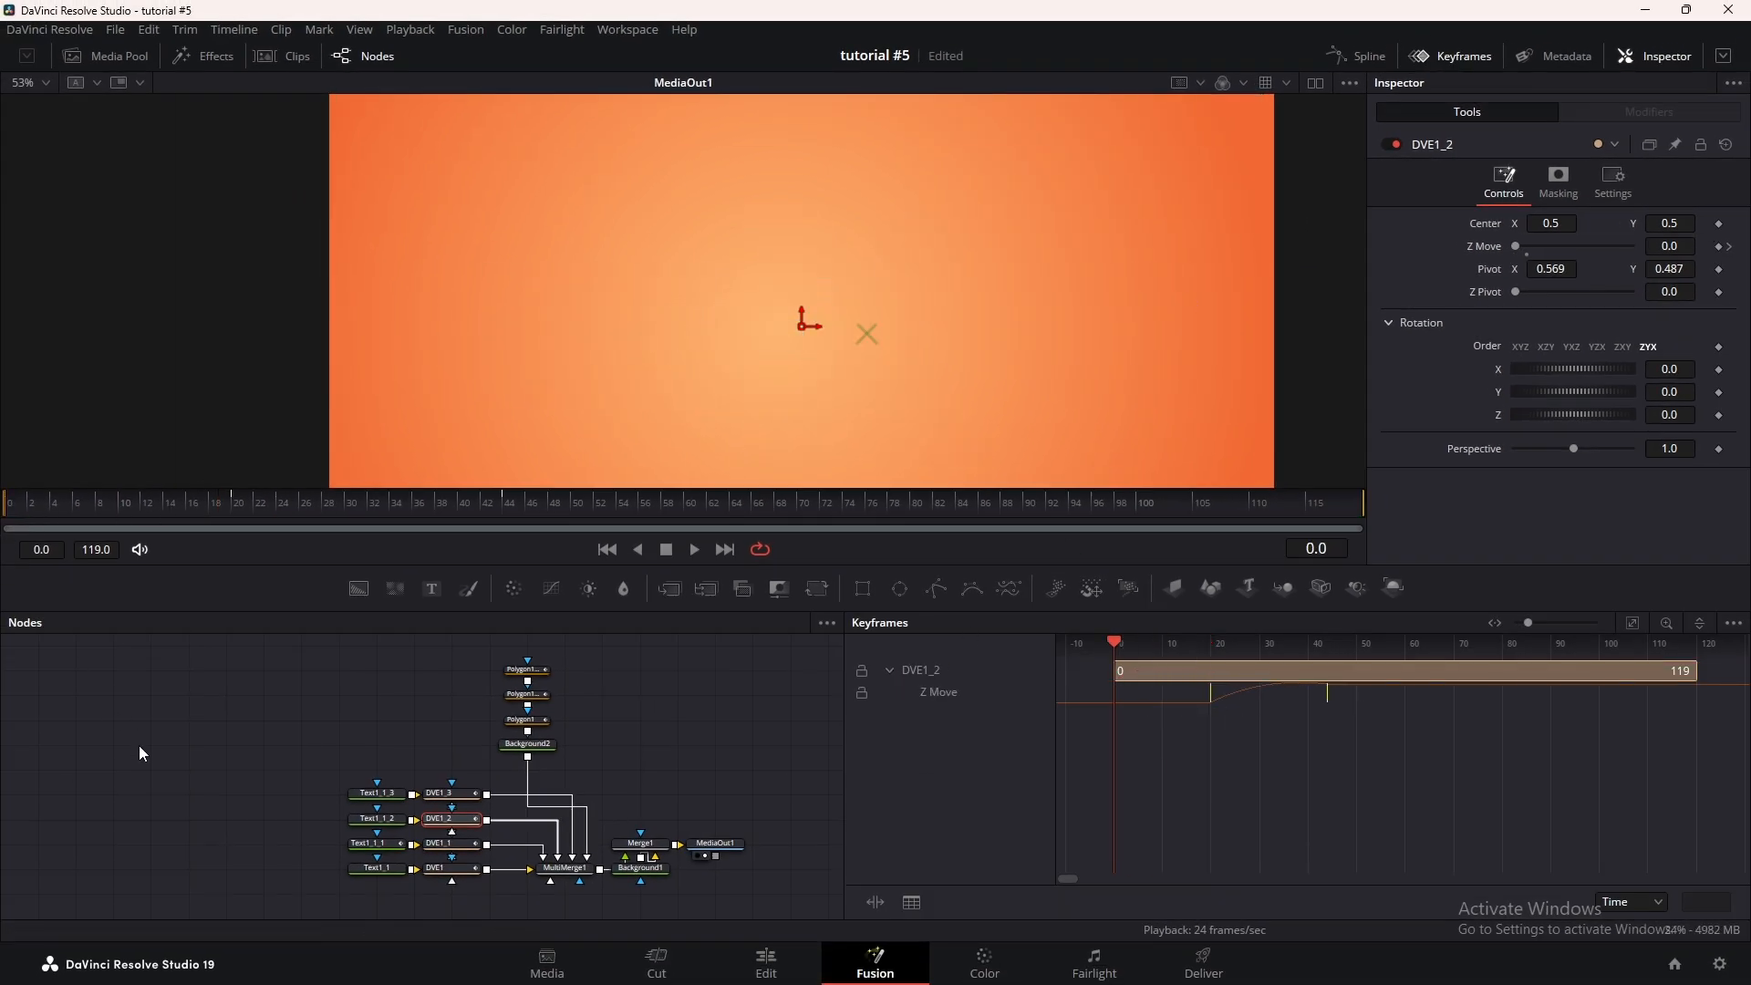
left_click(691, 548)
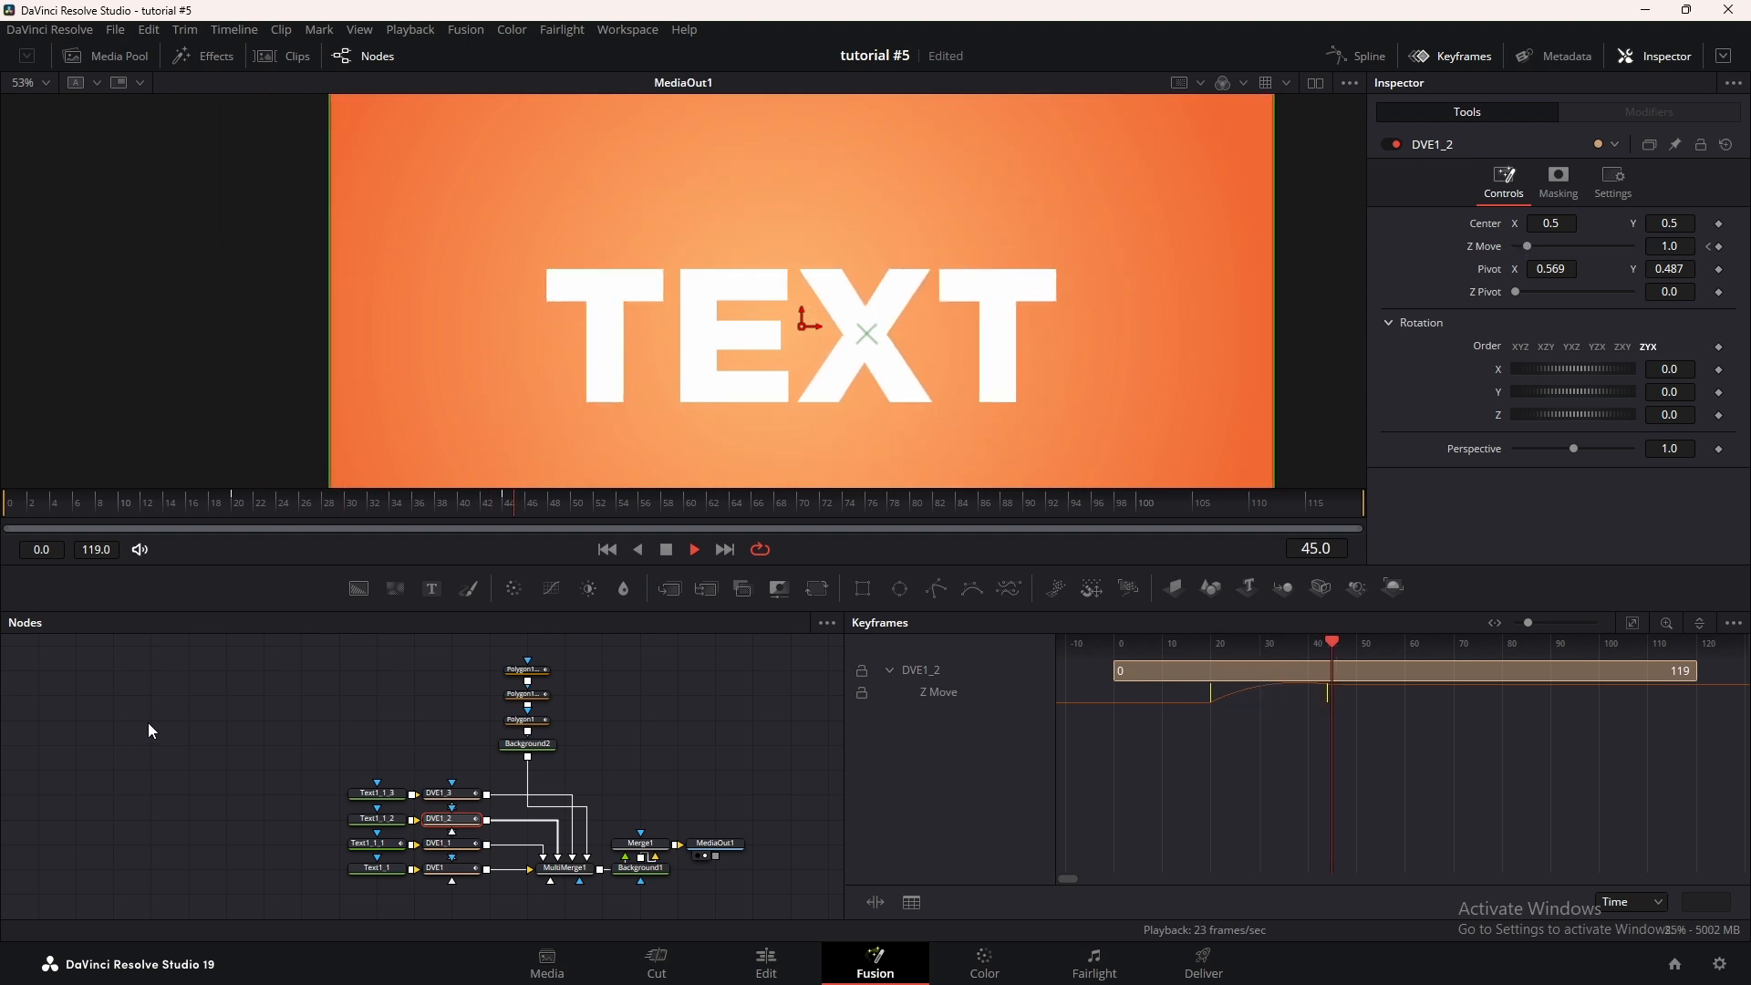
Enable shading element 2's outline on Text1_1_2 and keyframe element 1's fill Opacity
left_click(376, 817)
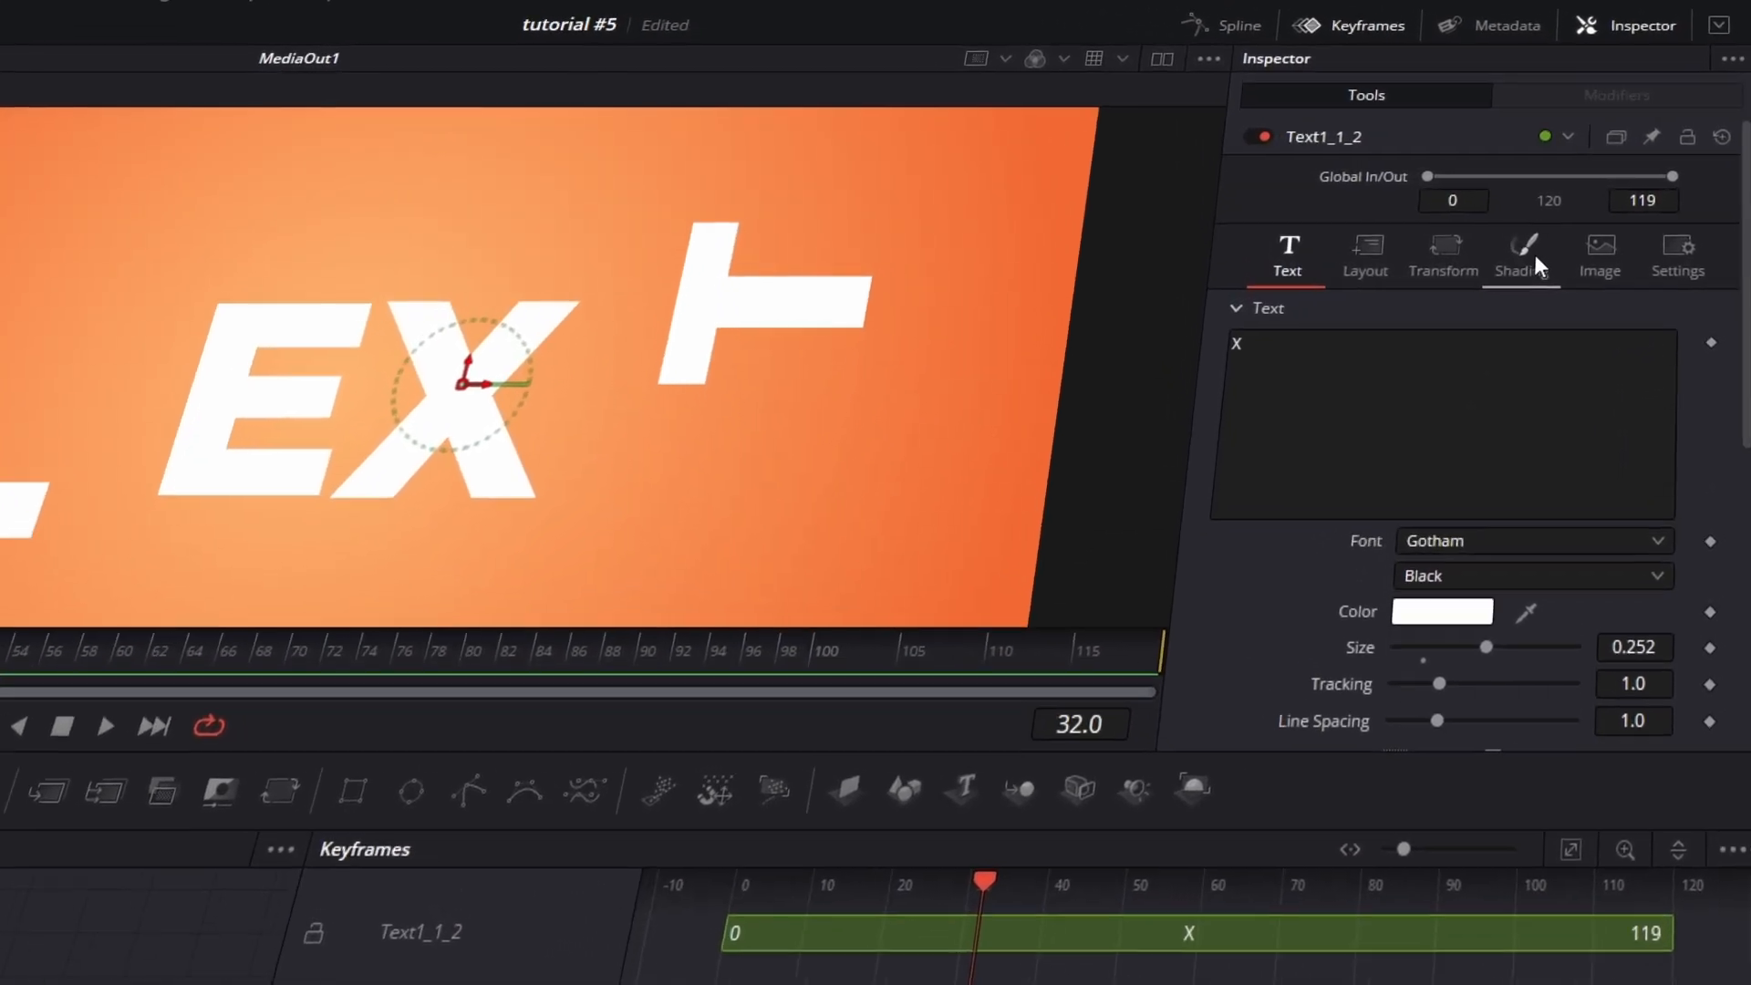
left_click(1517, 255)
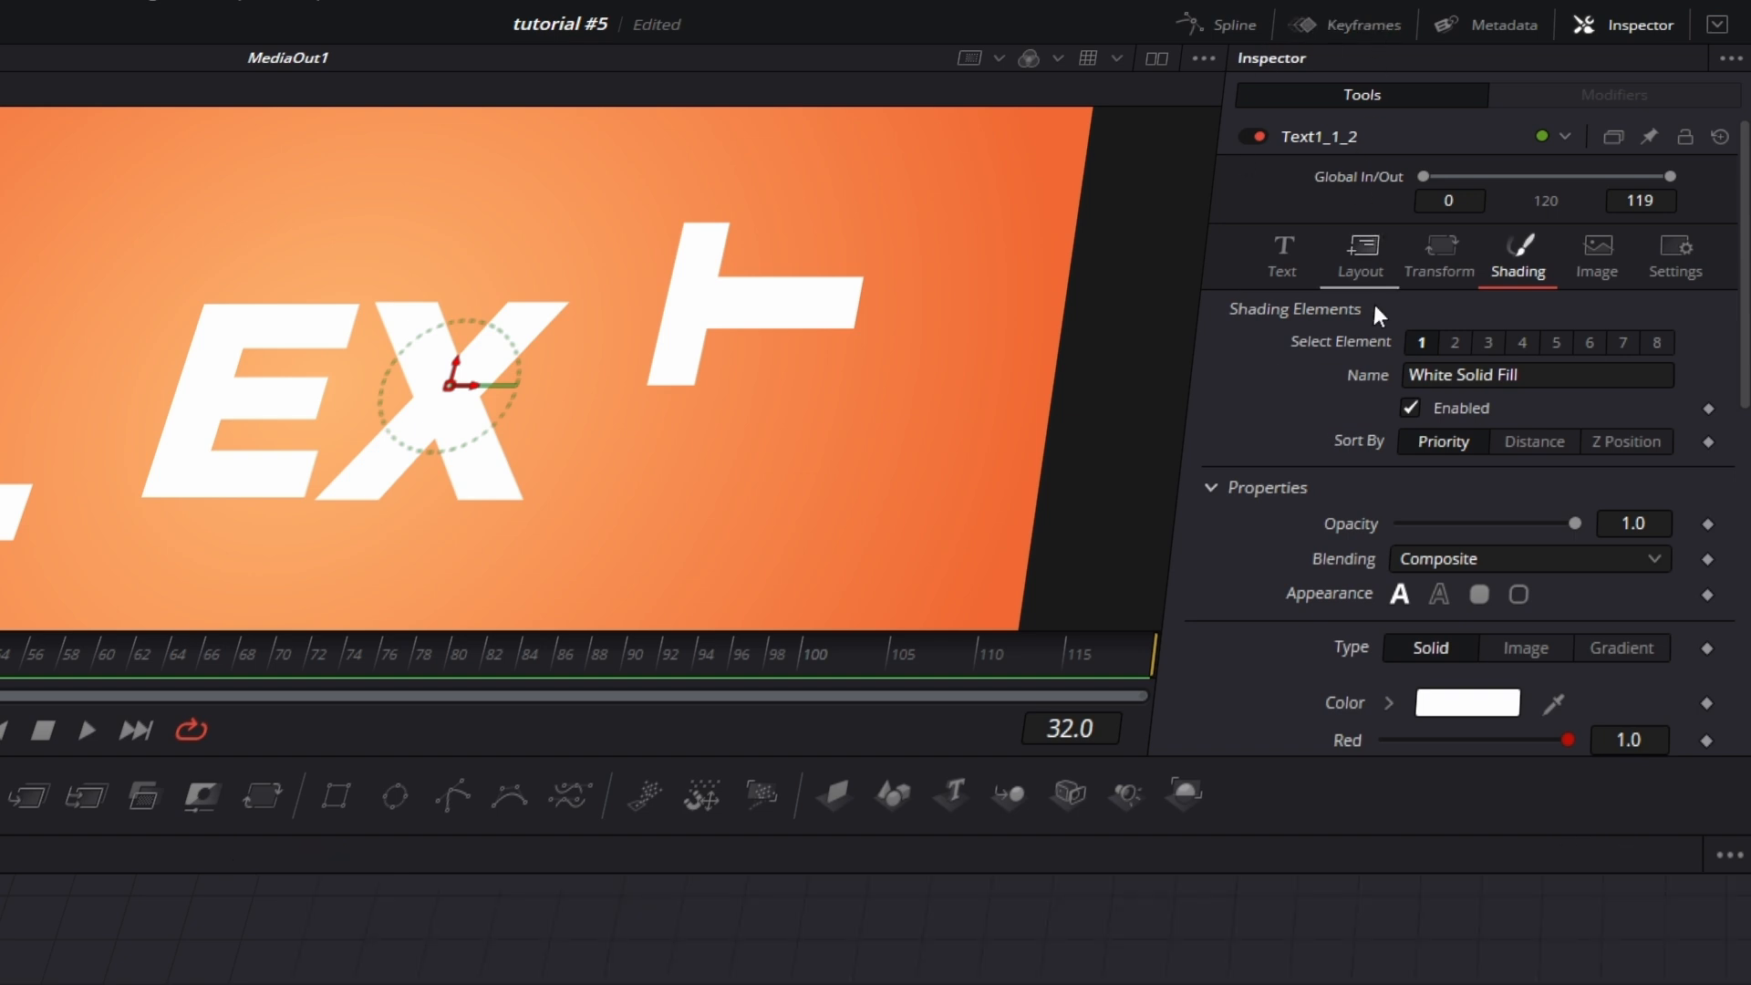
left_click(1455, 343)
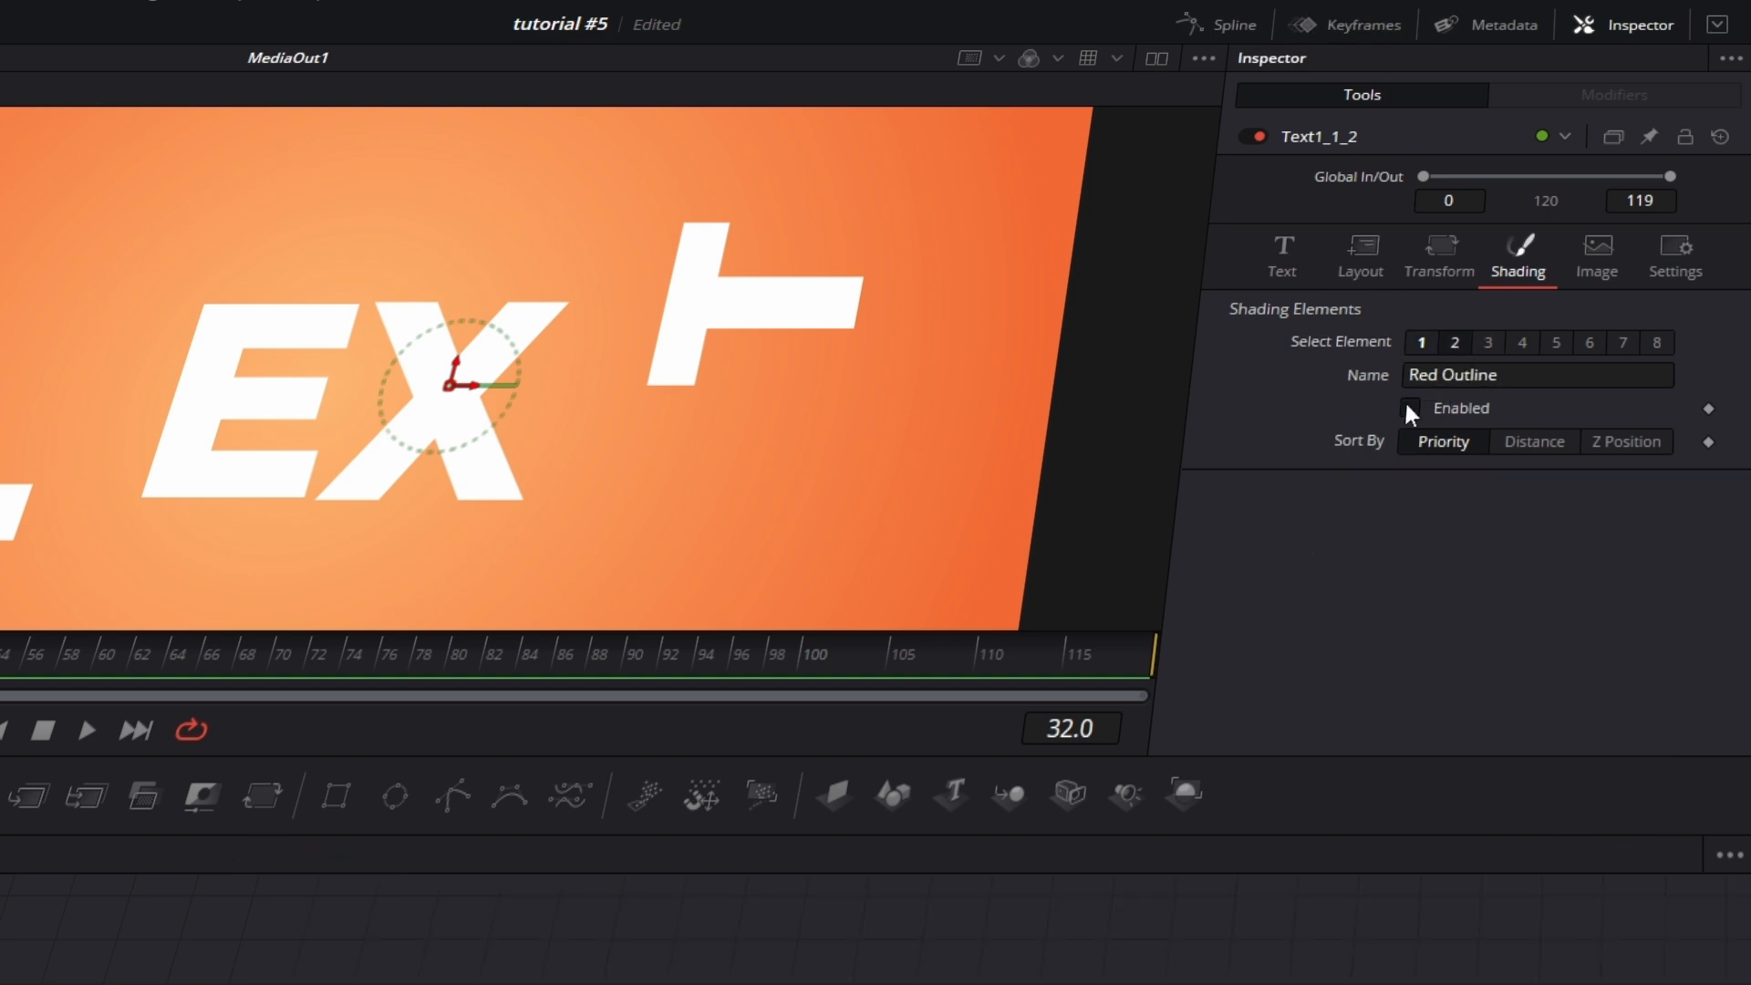
left_click(1409, 409)
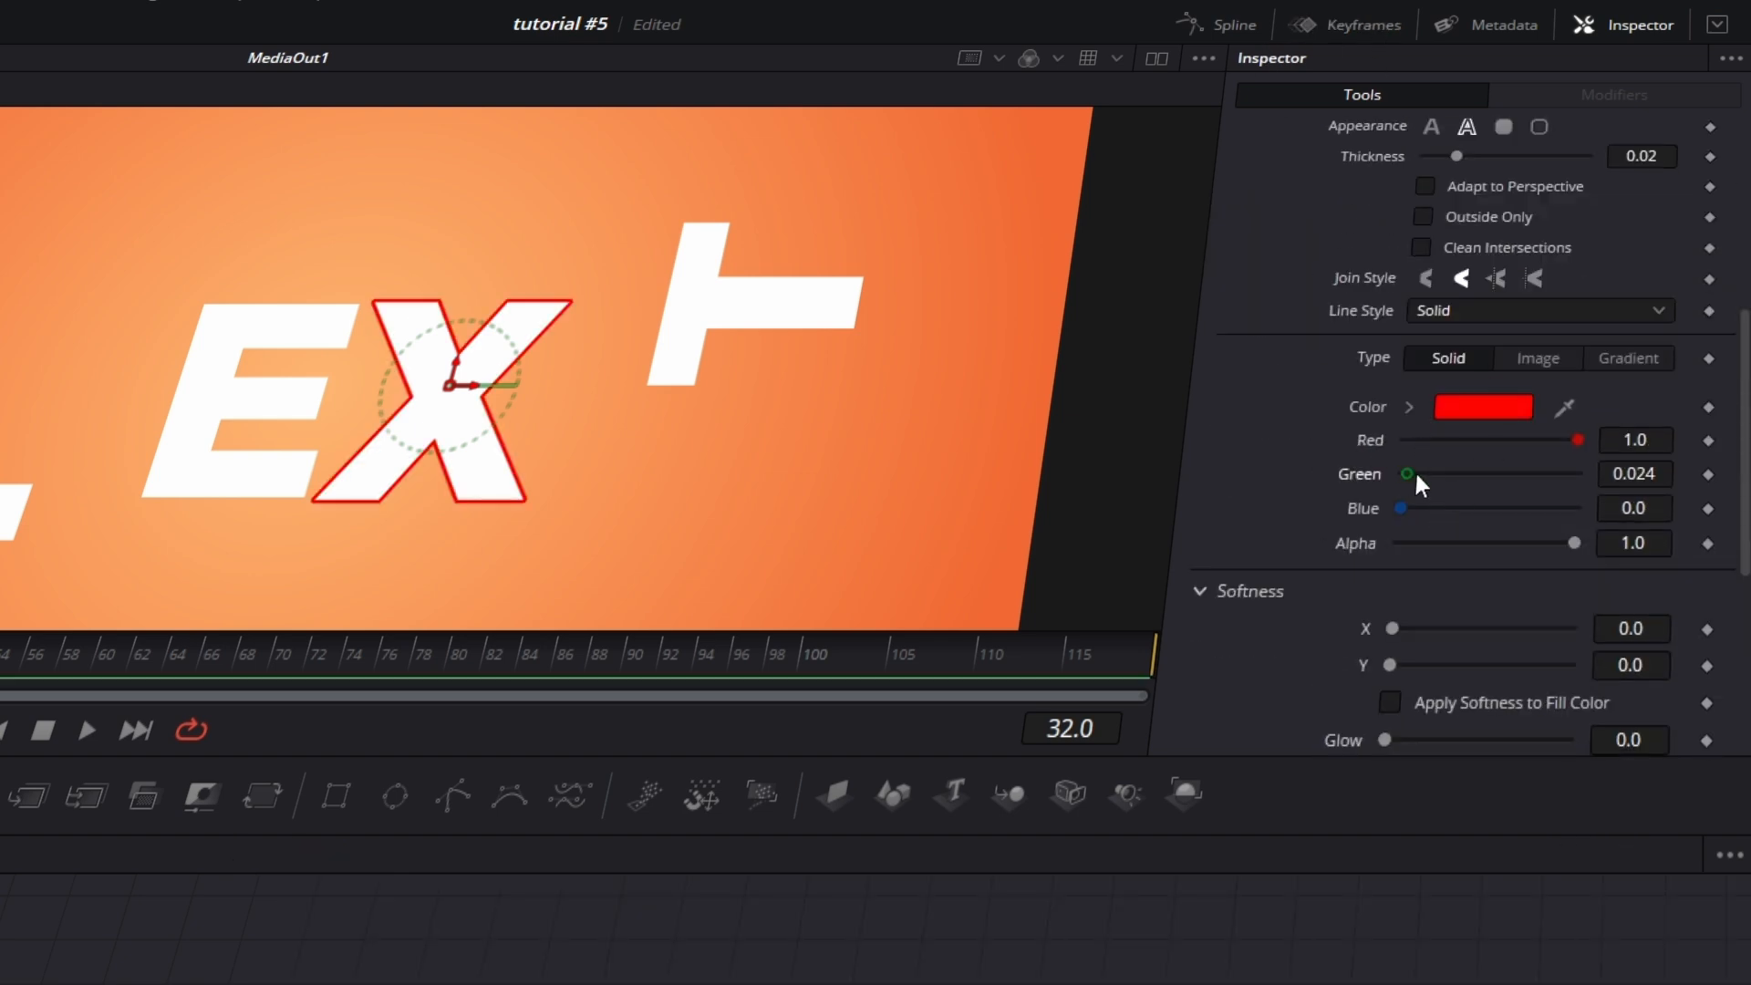
left_click_drag(1407, 474, 1575, 473)
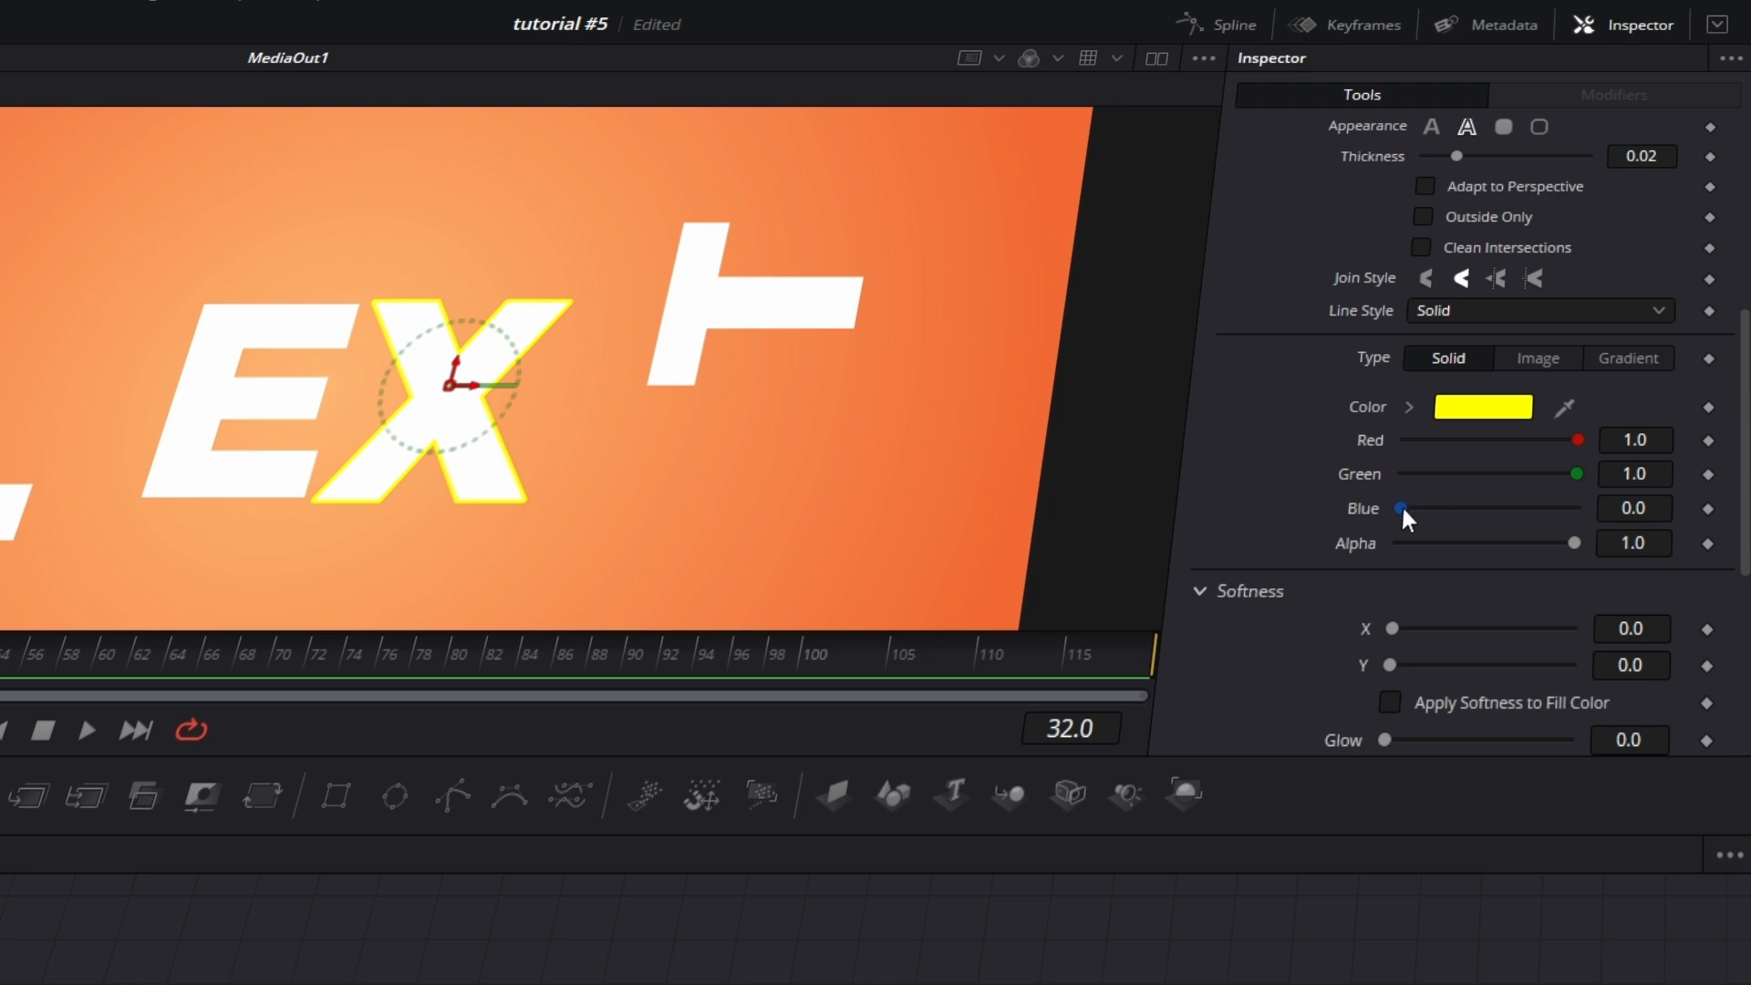
left_click(1521, 121)
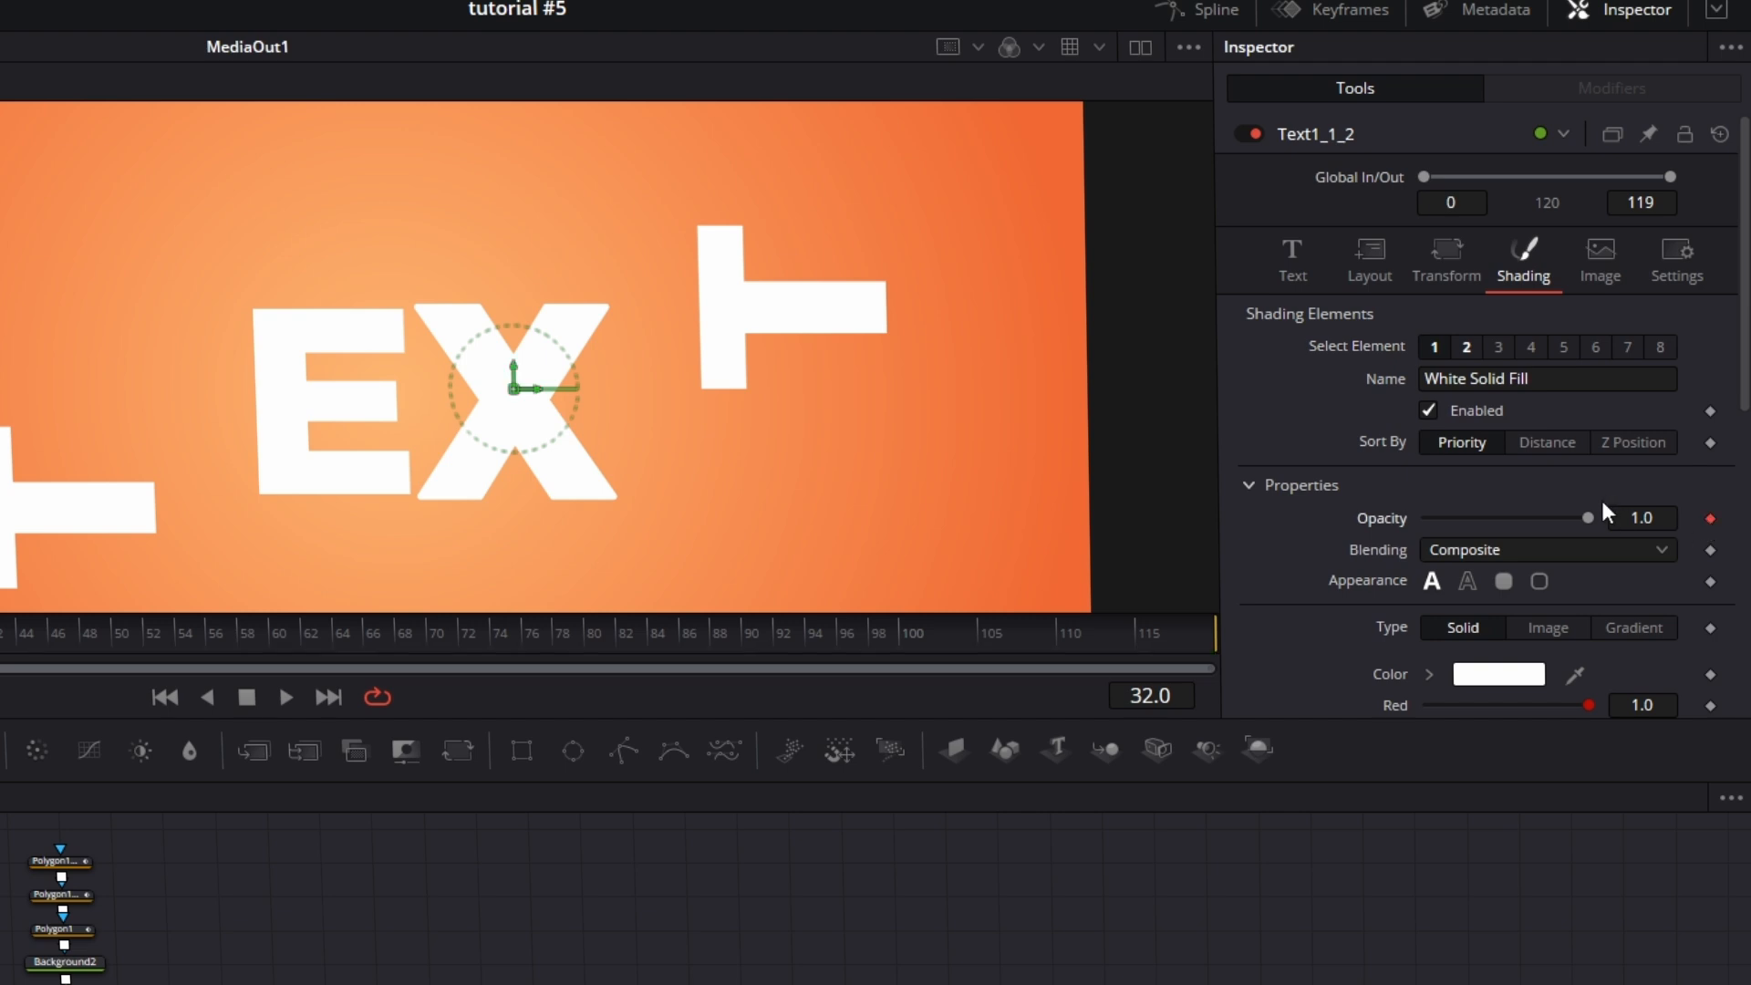
left_click_drag(1589, 517, 1412, 526)
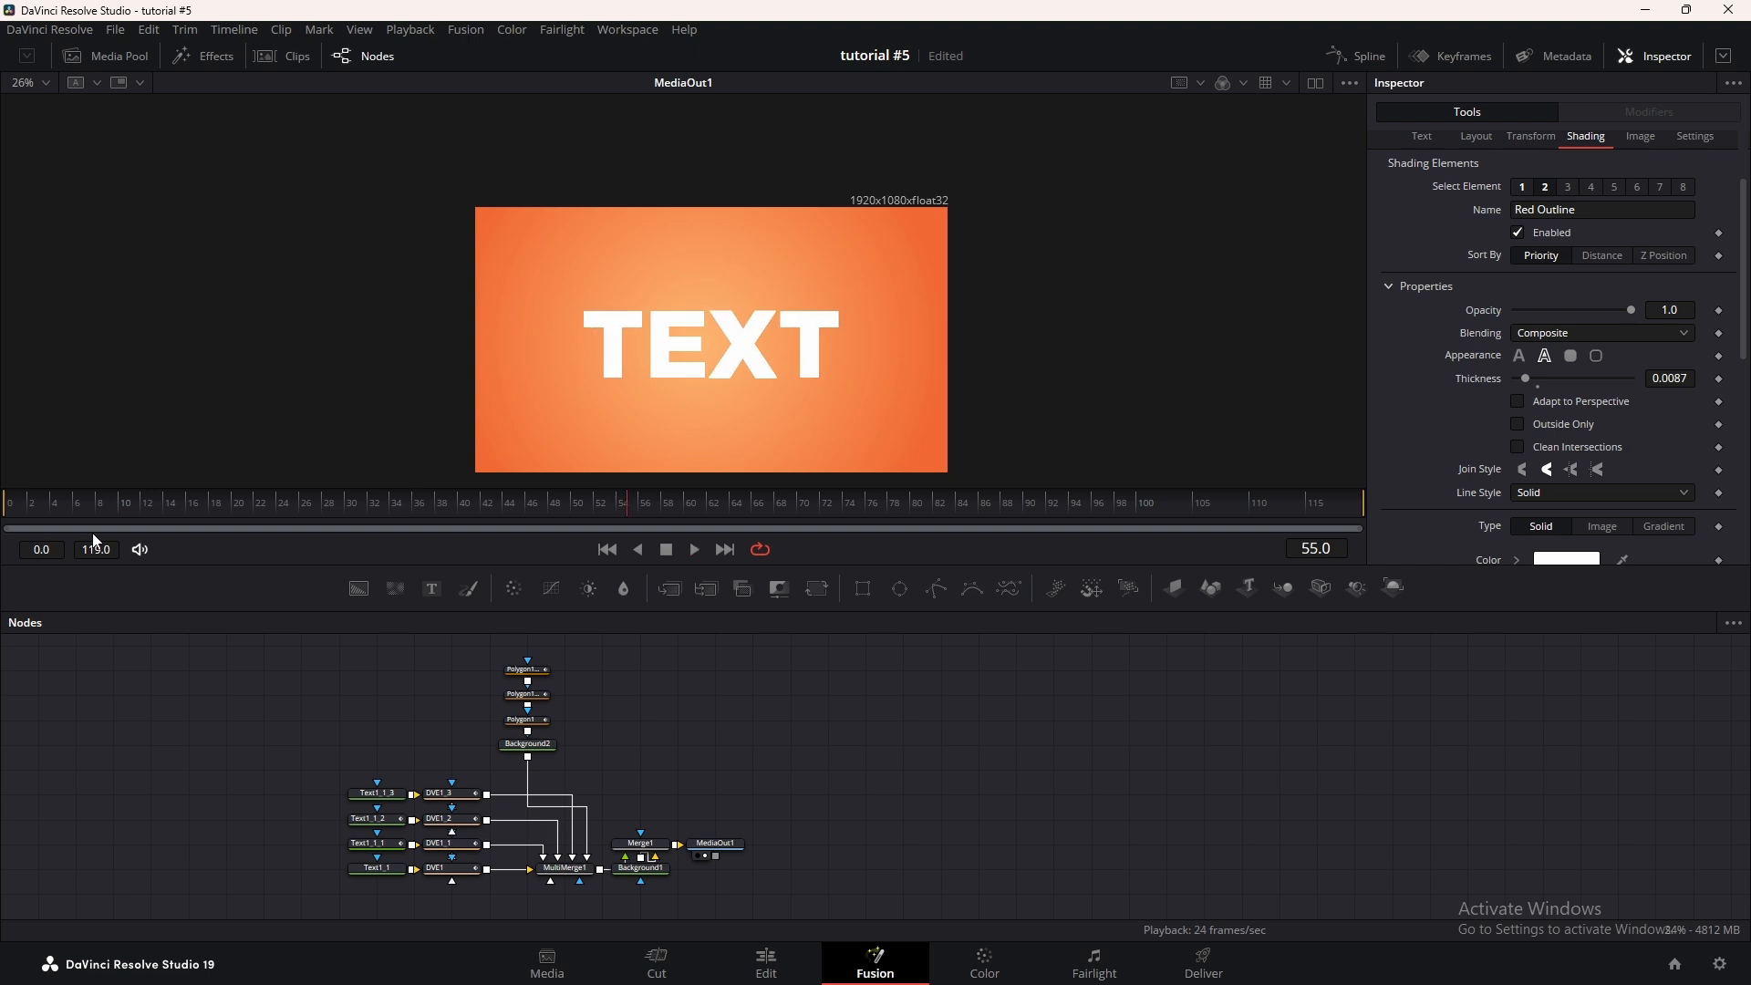
Insert Transform1 after MultiMerge1 and keyframe Size from 1.0 down to about 0.89
left_click(716, 867)
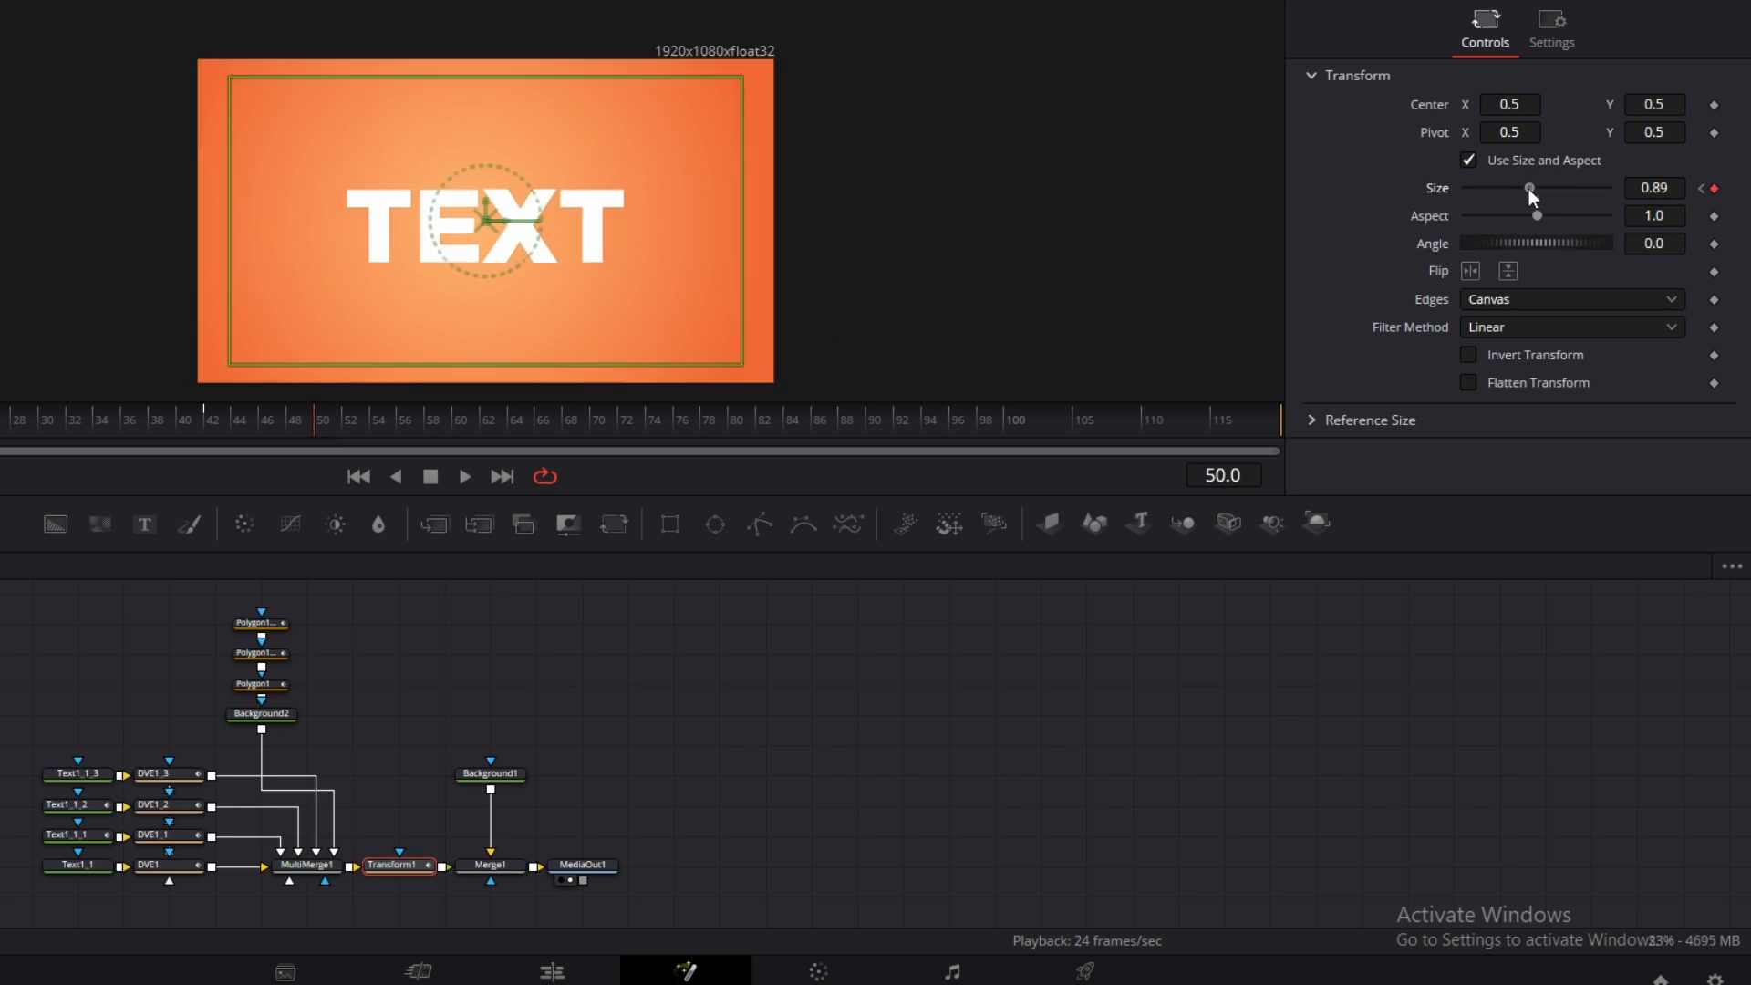
left_click_drag(1531, 188, 1536, 188)
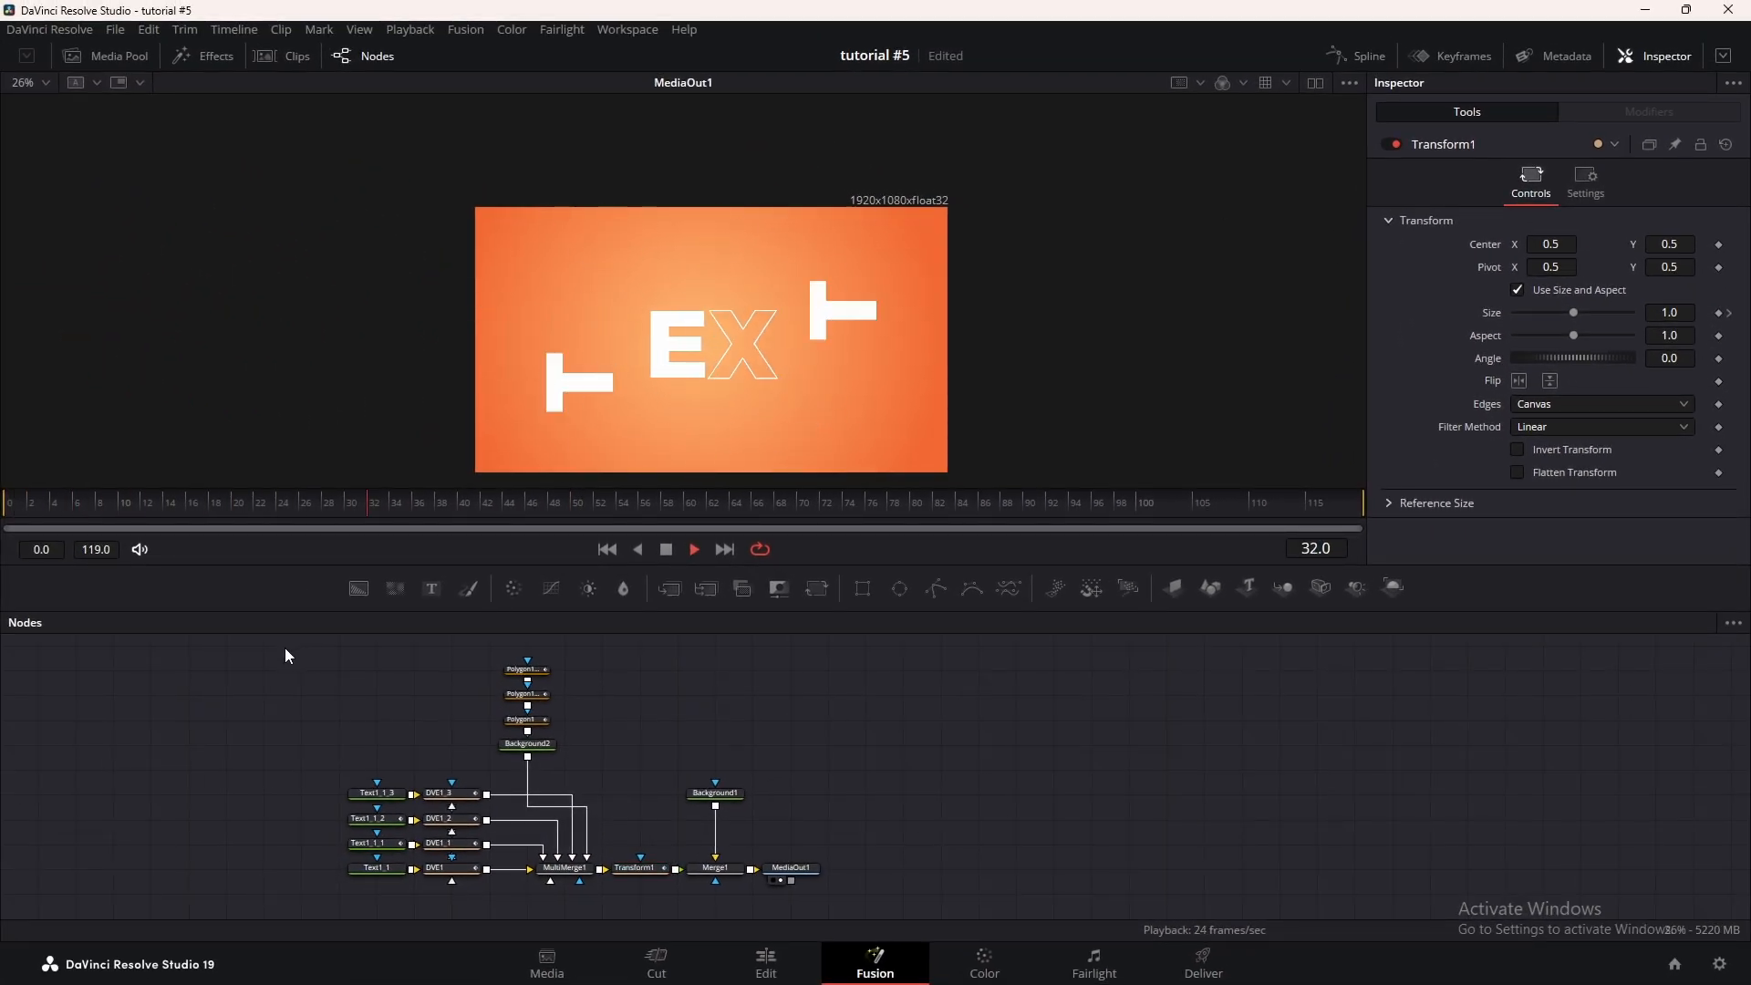
left_click(259, 501)
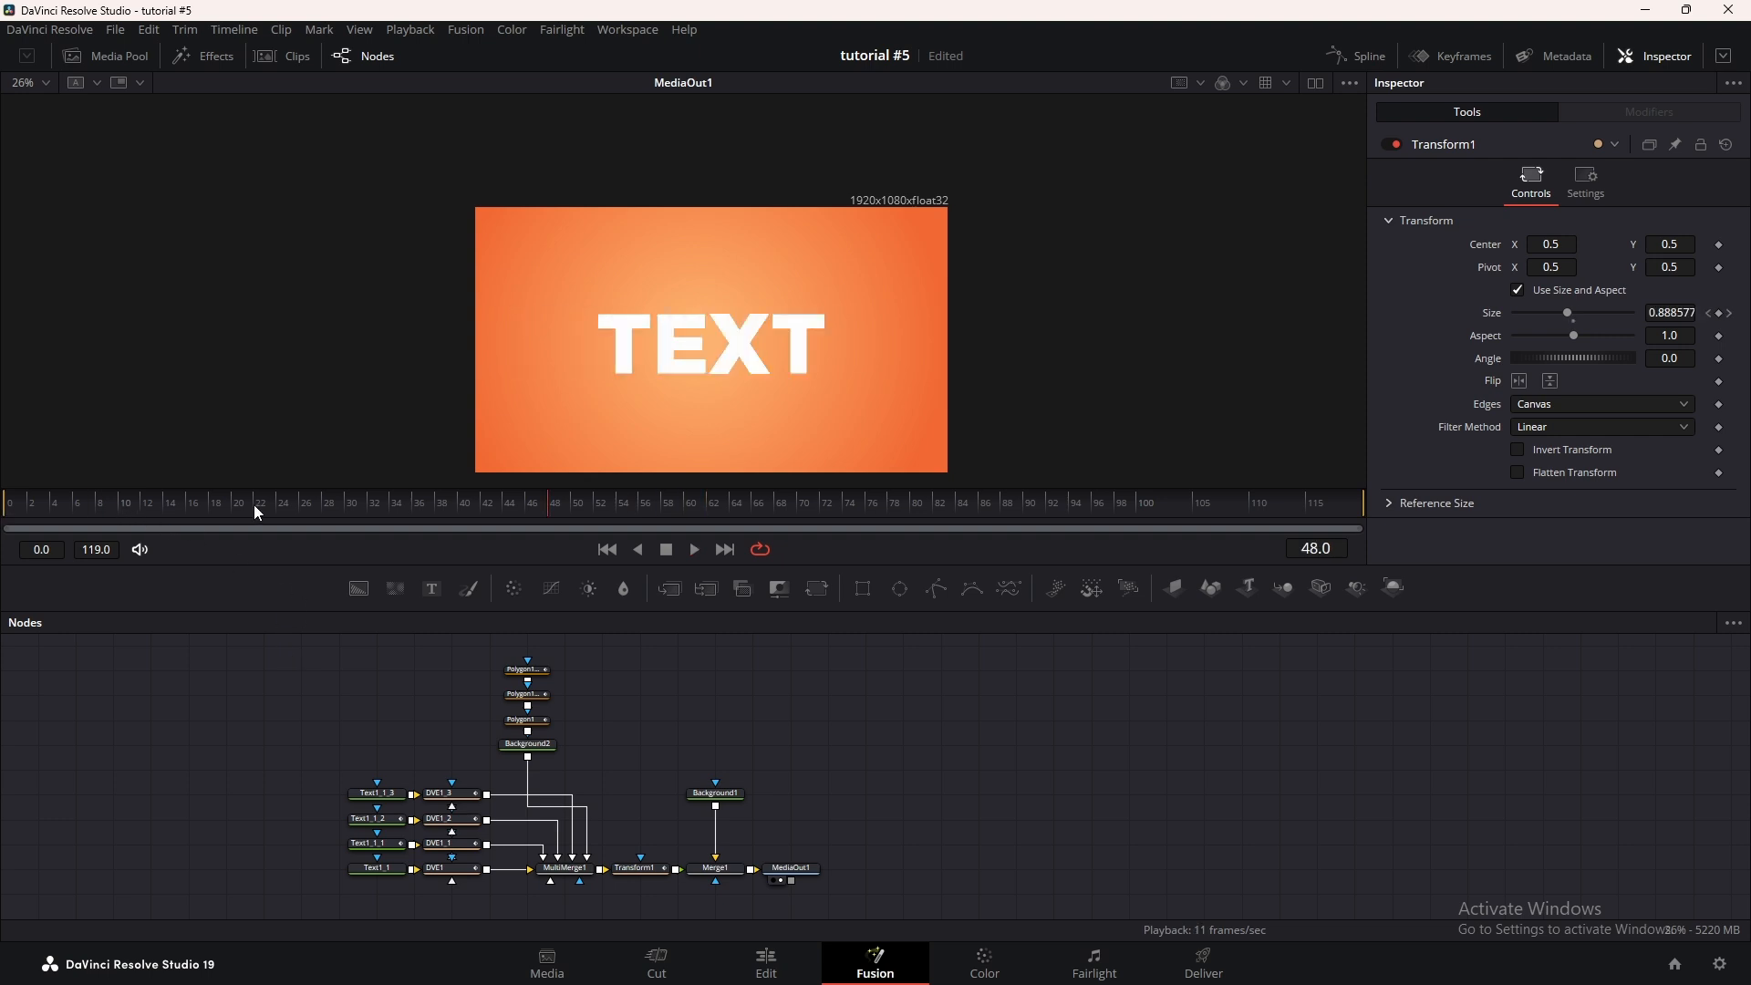
left_click(184, 502)
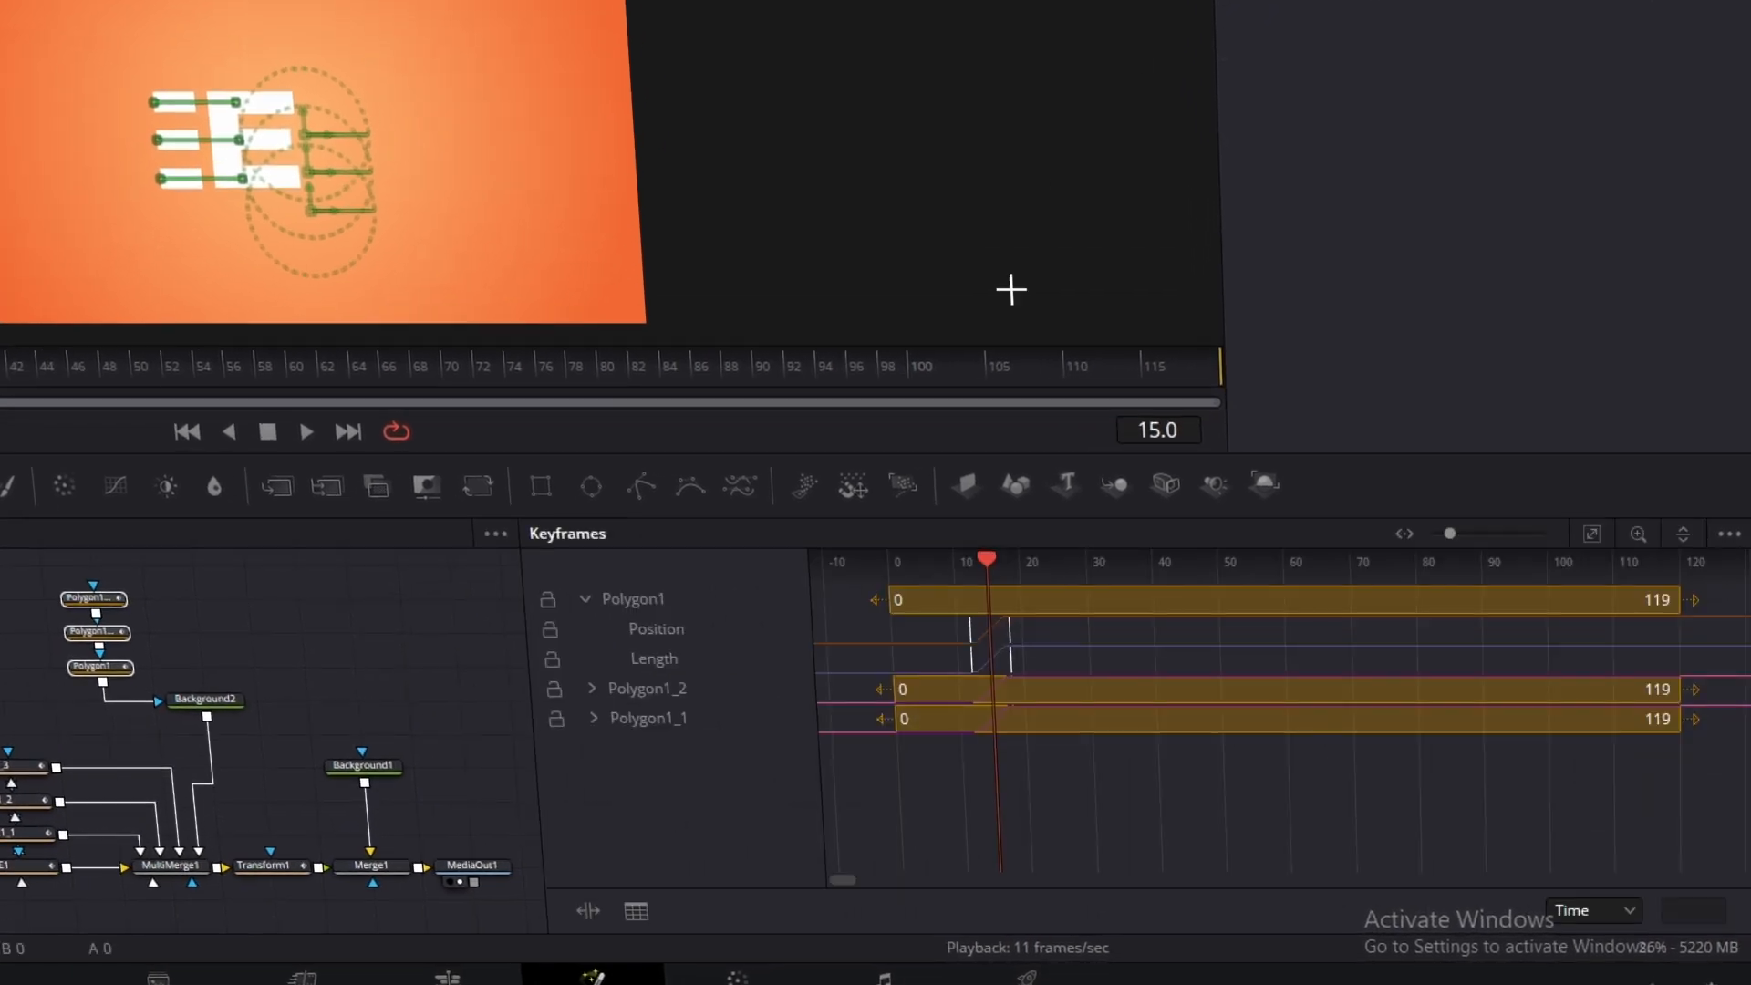
Shift the Position/Length keyframes of Polygon1, Polygon1_1 and Polygon1_2 in the Keyframes panel
left_click(591, 687)
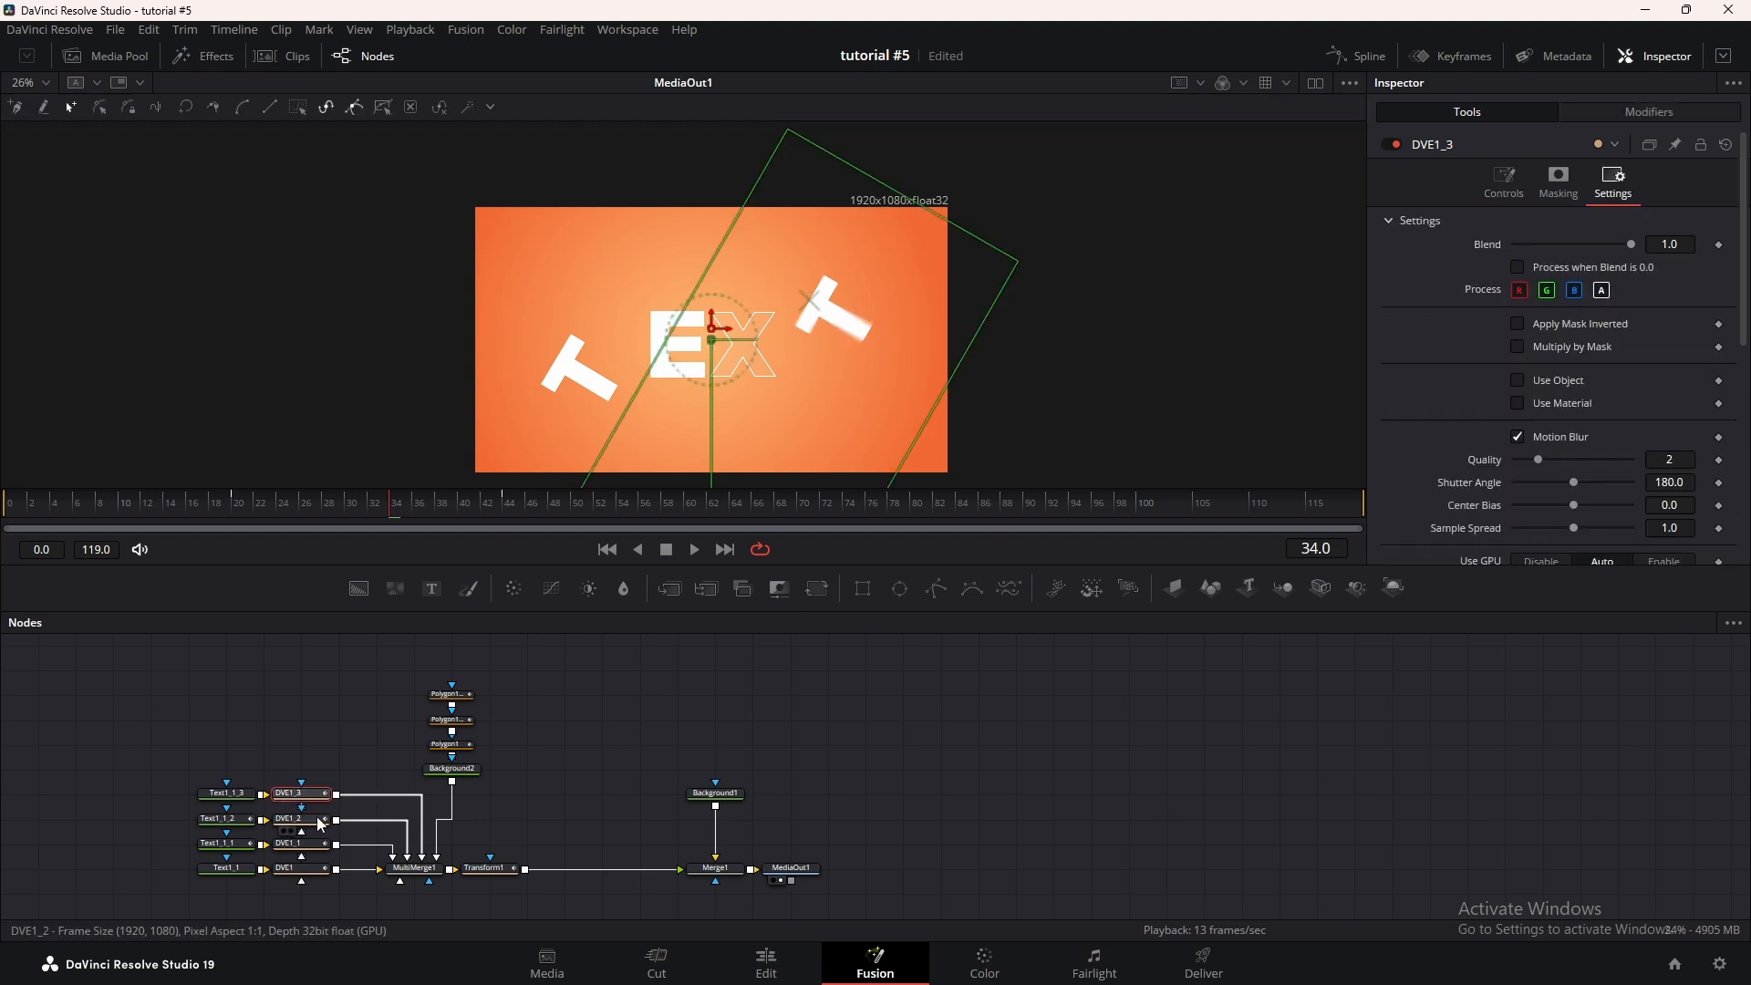
Enable Motion Blur on the other letter DVEs and add a Drop Shadow node after Transform1
left_click(487, 867)
type("sha")
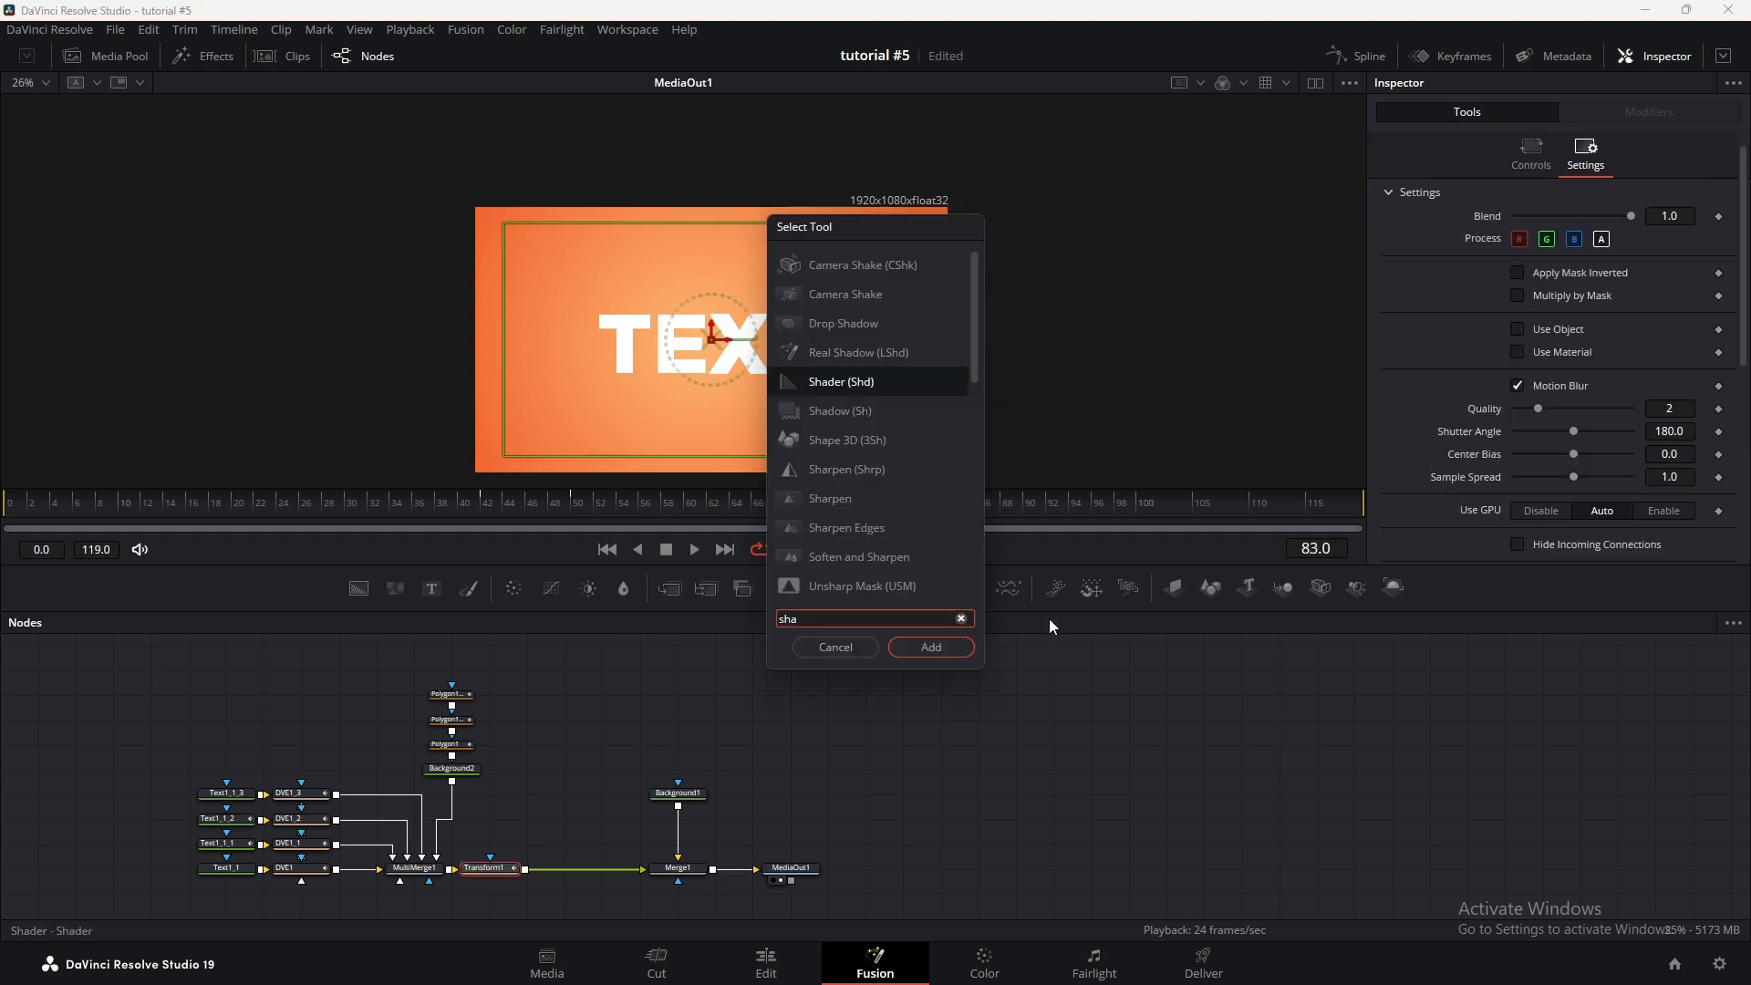
left_click(929, 647)
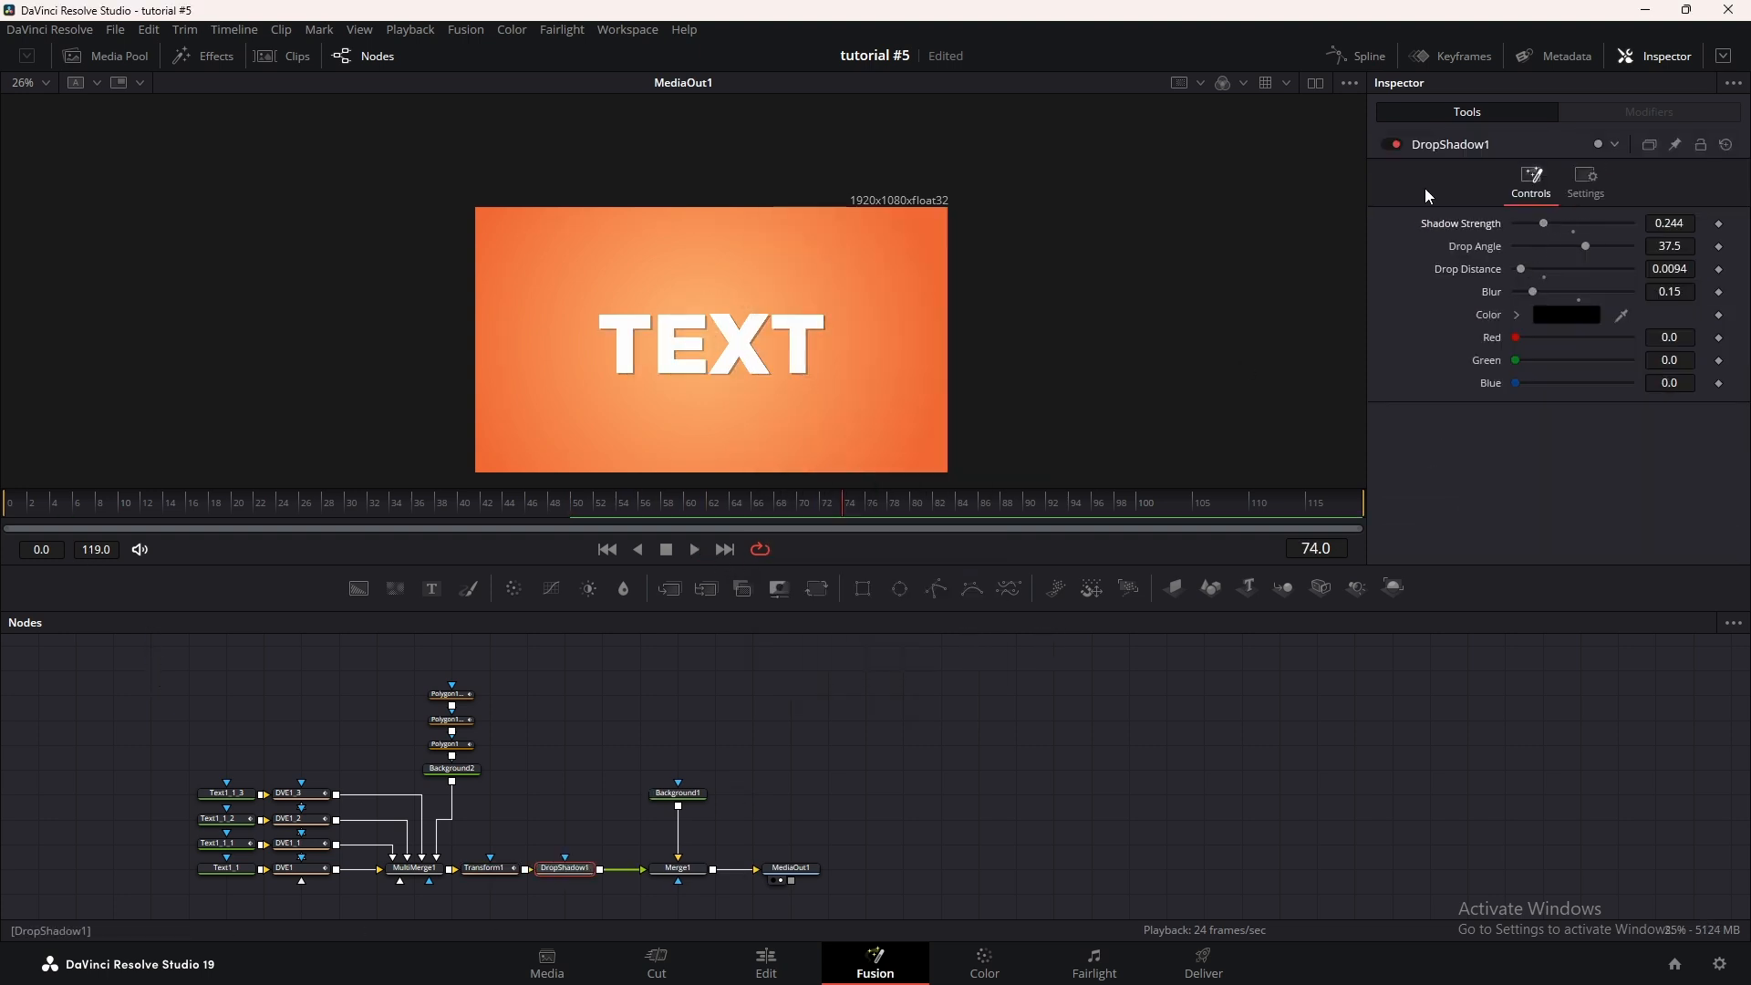
left_click(692, 548)
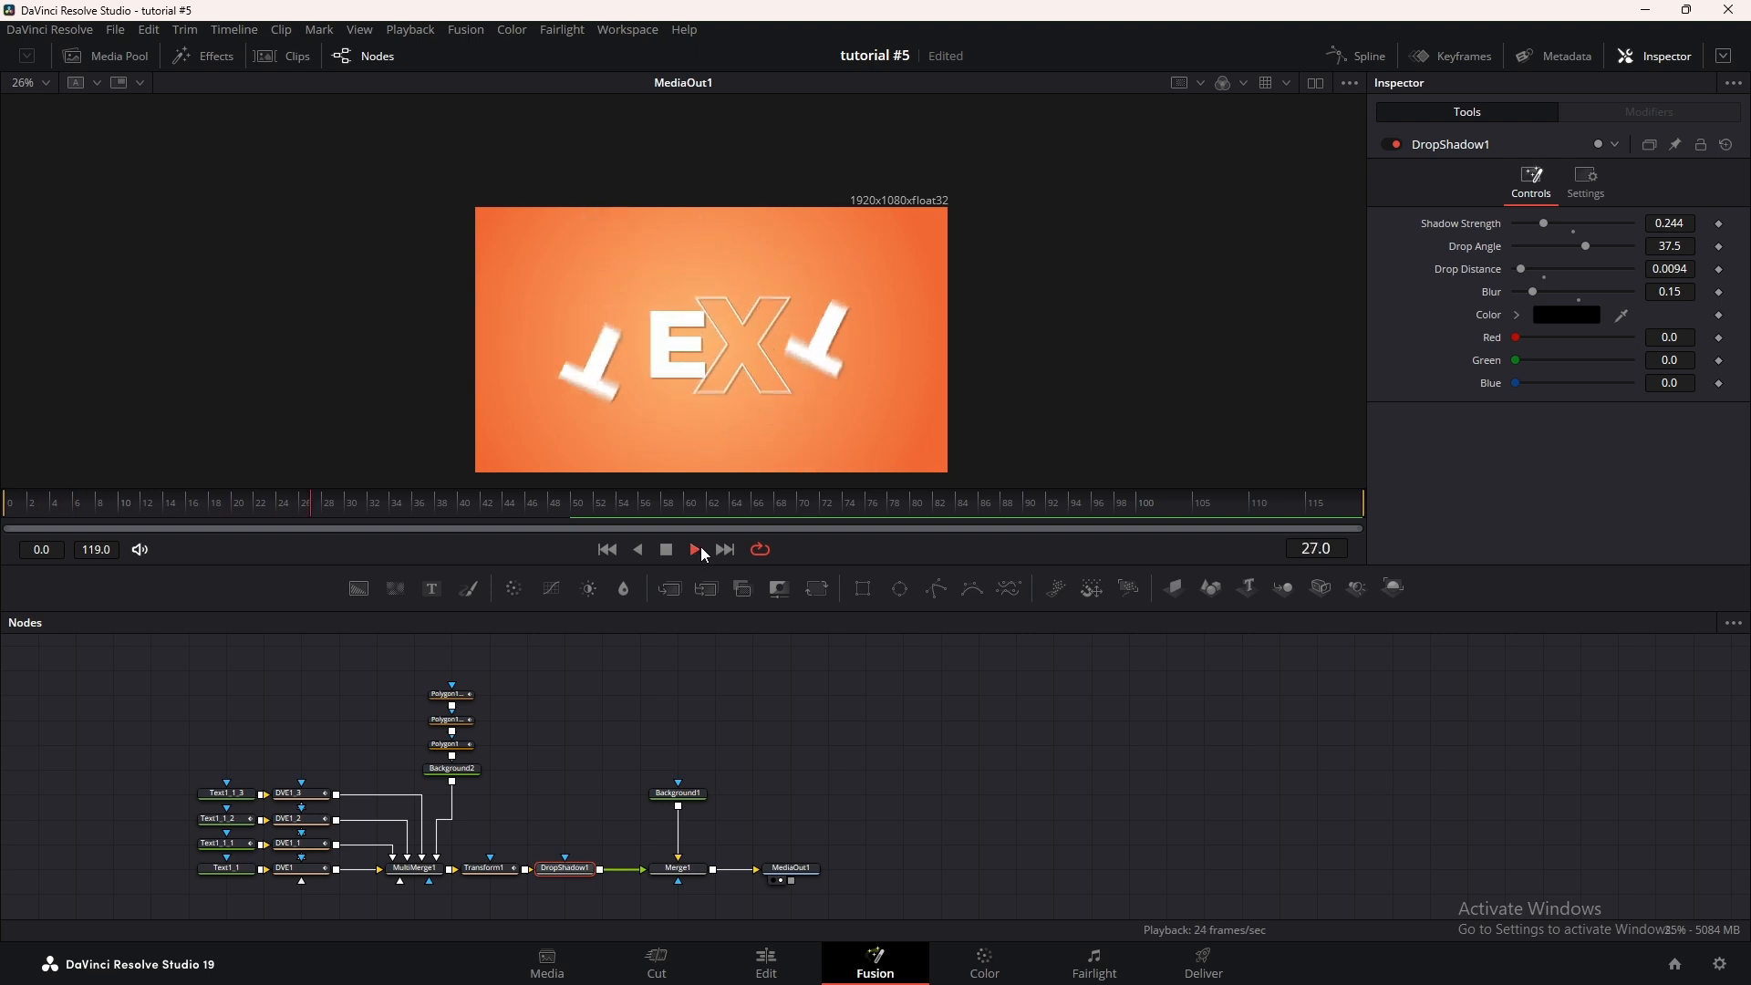
left_click(691, 548)
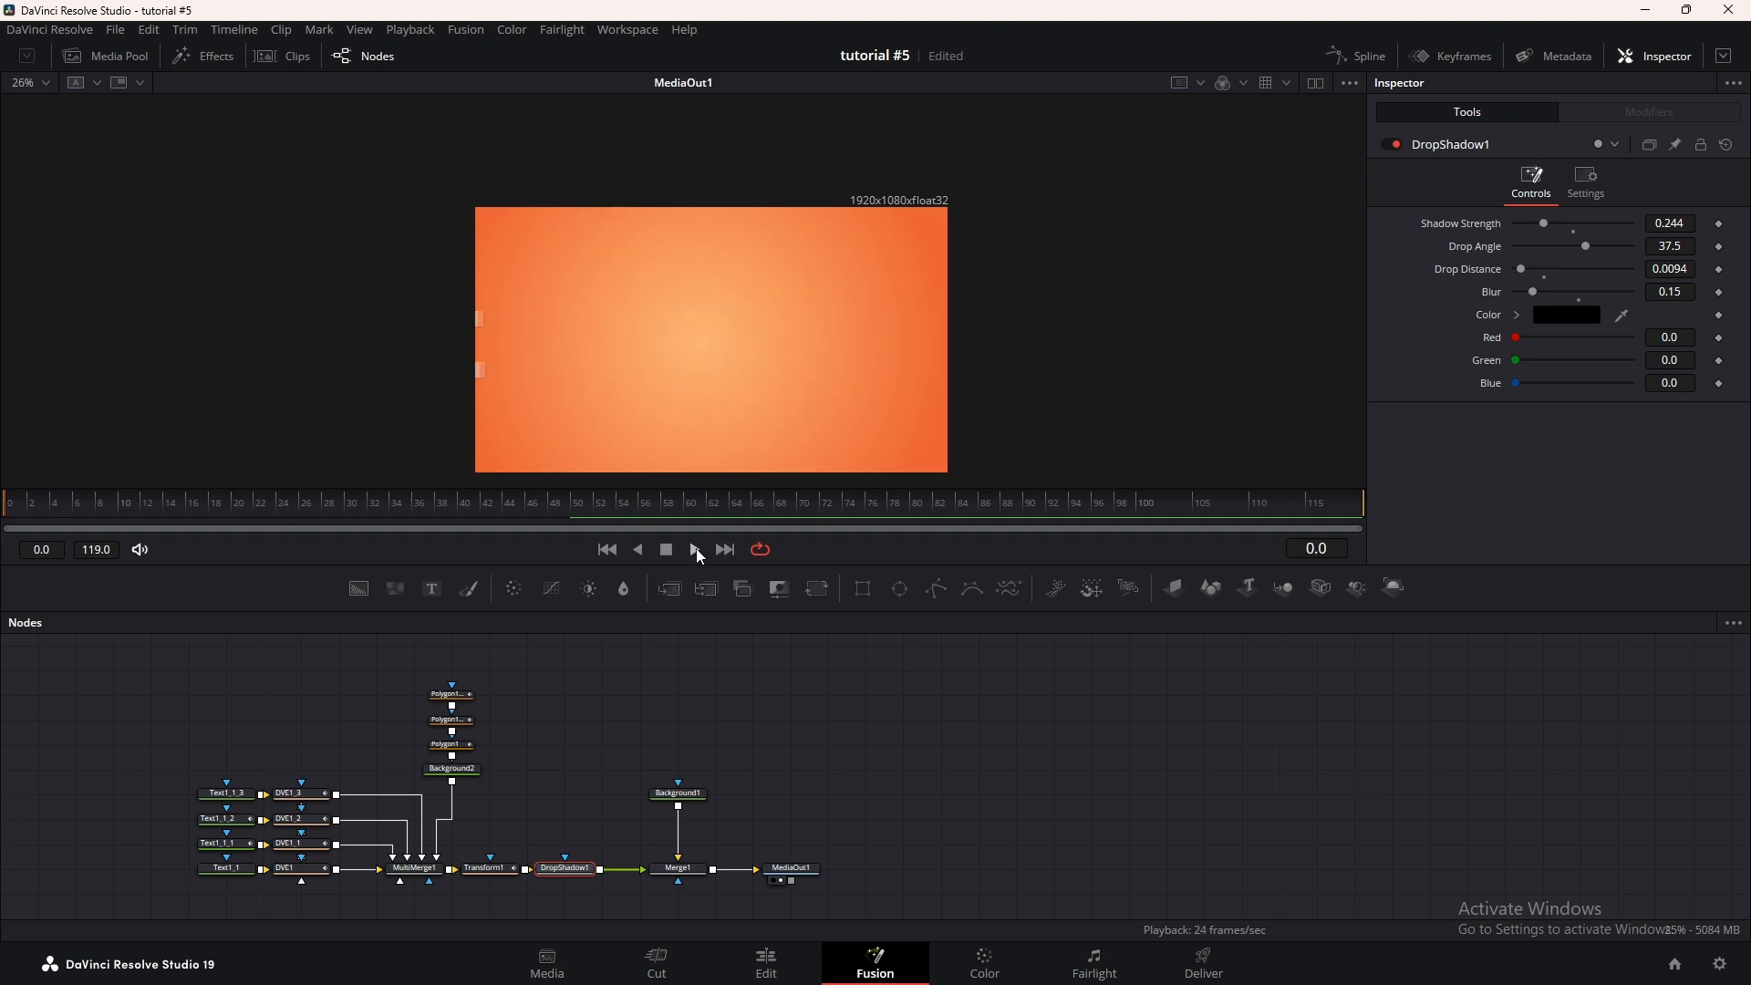
left_click(693, 549)
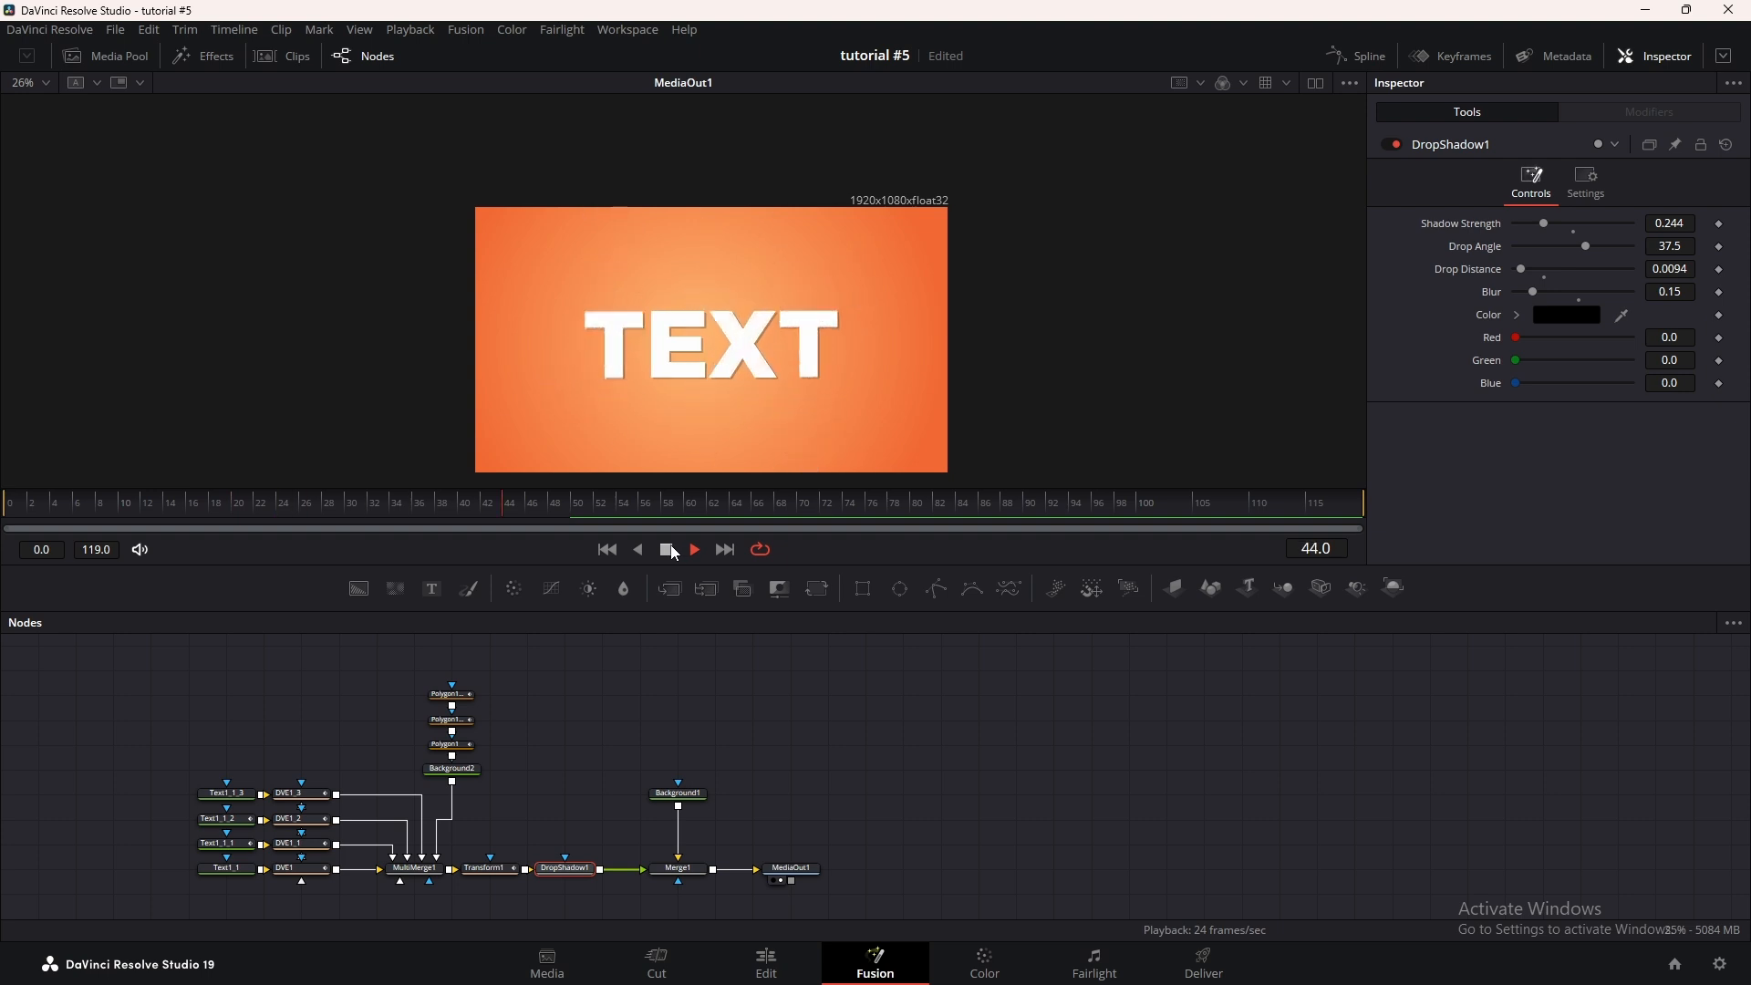
left_click(693, 548)
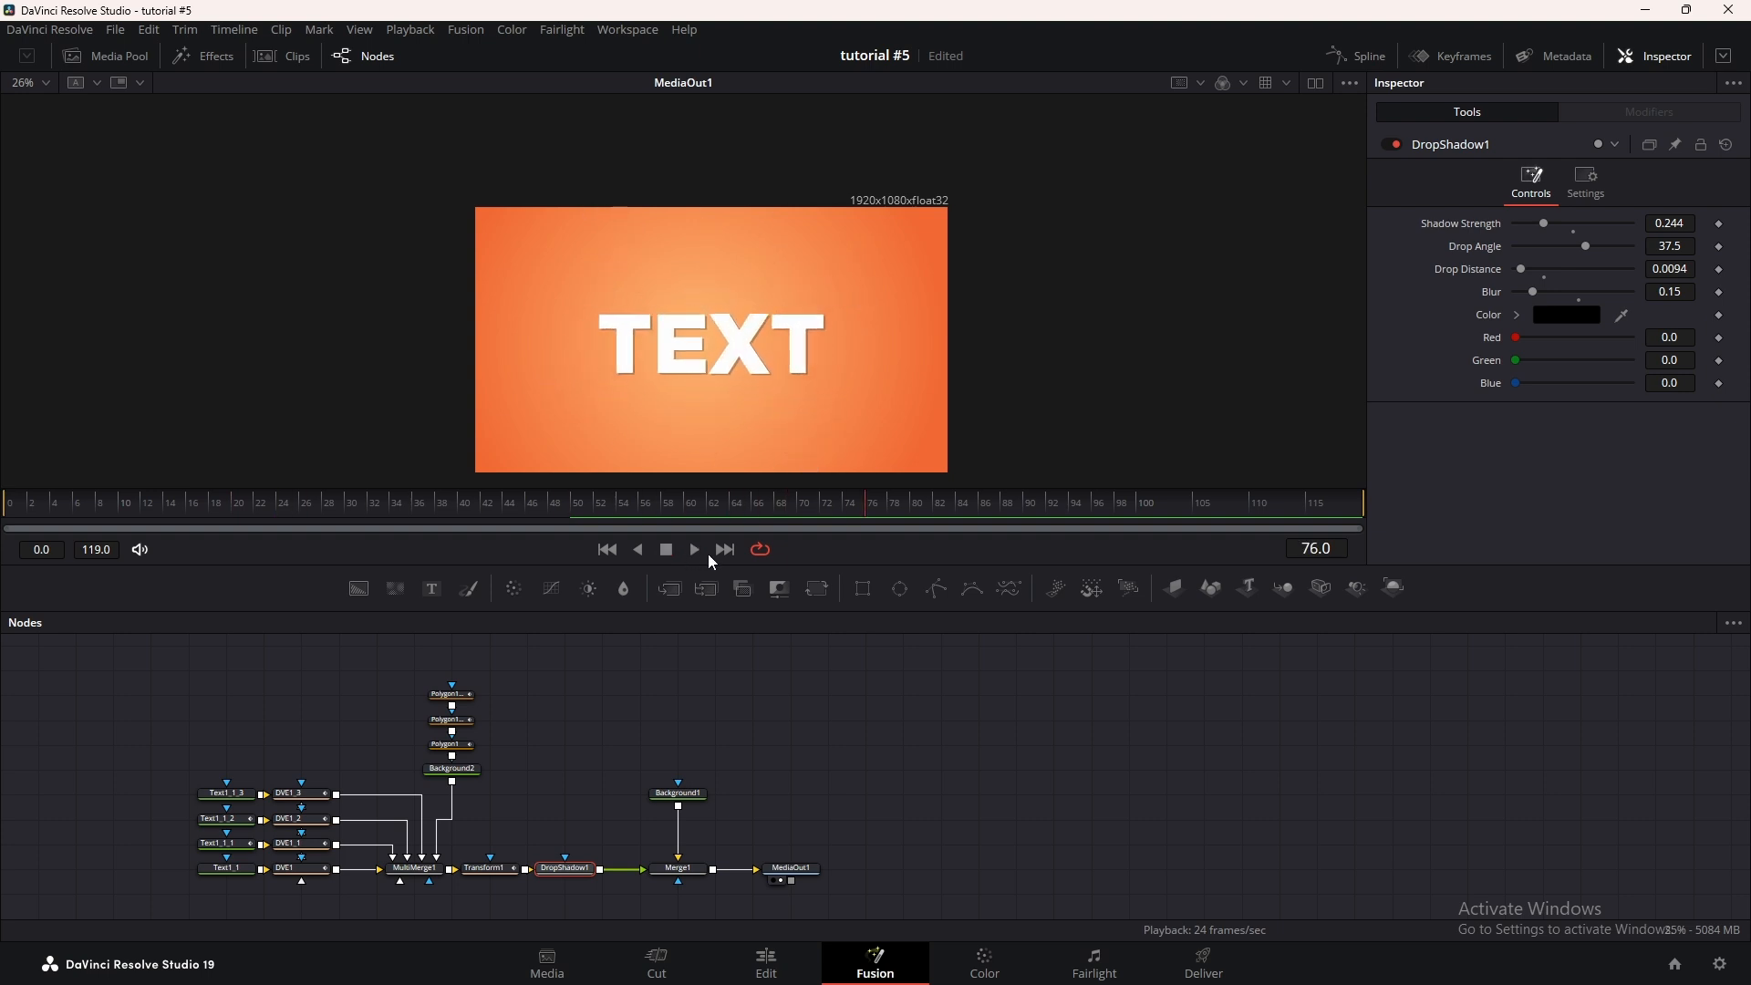